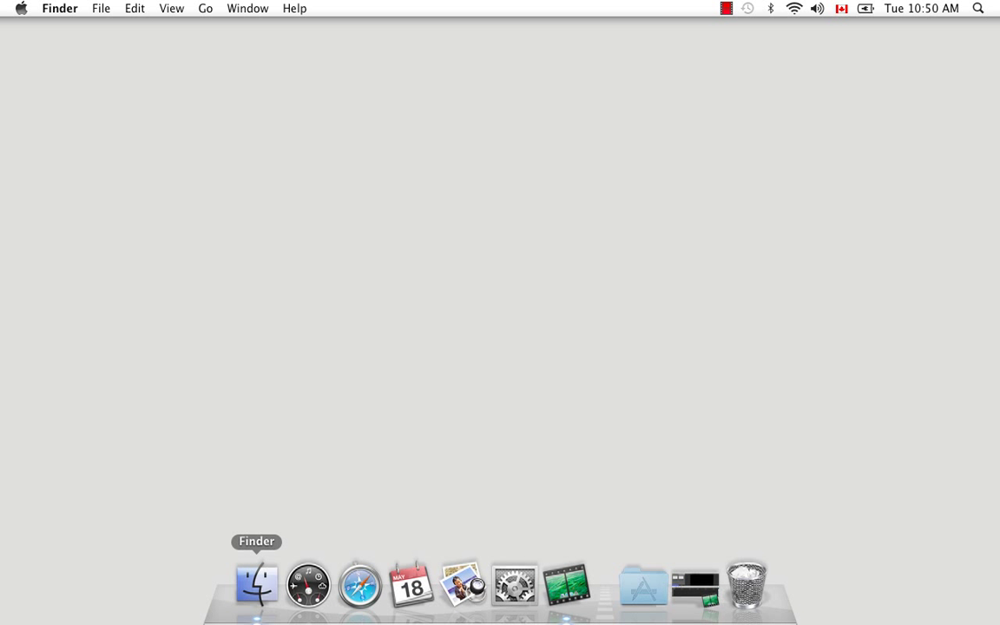
Step: Open a Finder window on Applications and enter the Toon Boom Animate Pro 2 folder
left_click(256, 592)
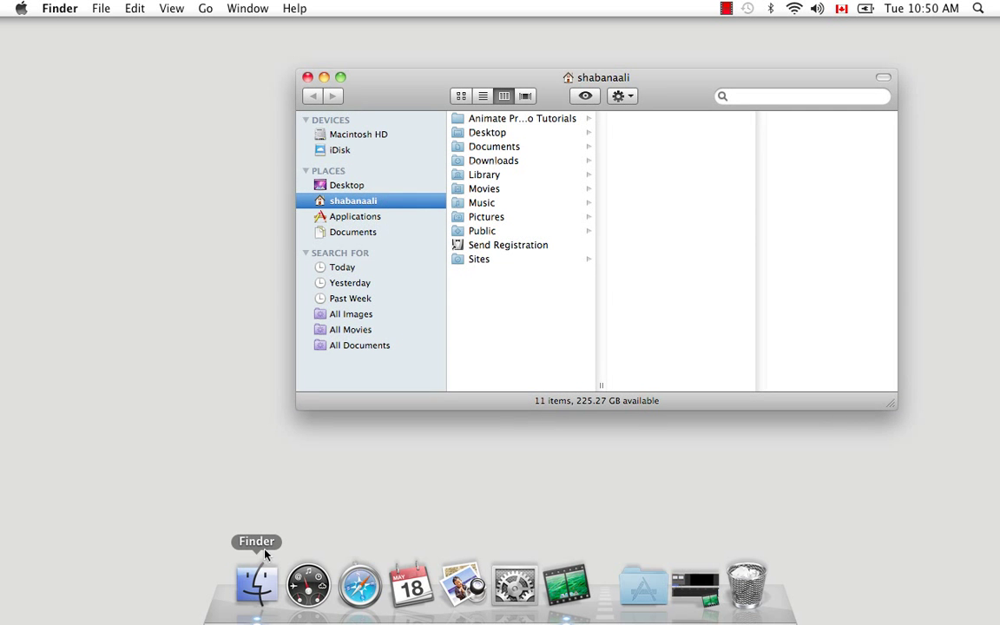
left_click(354, 216)
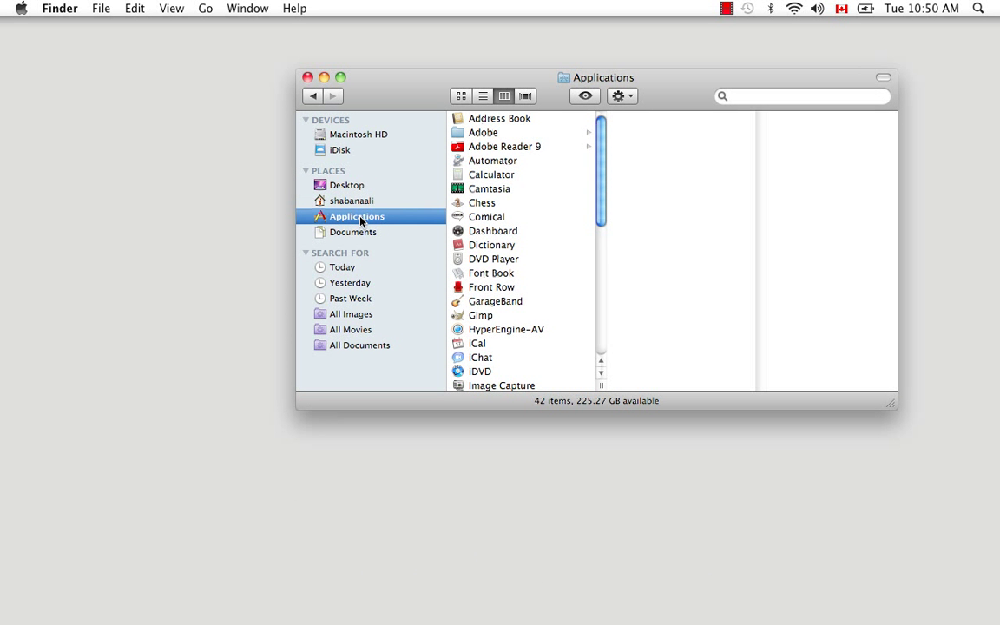
scroll("down", 3)
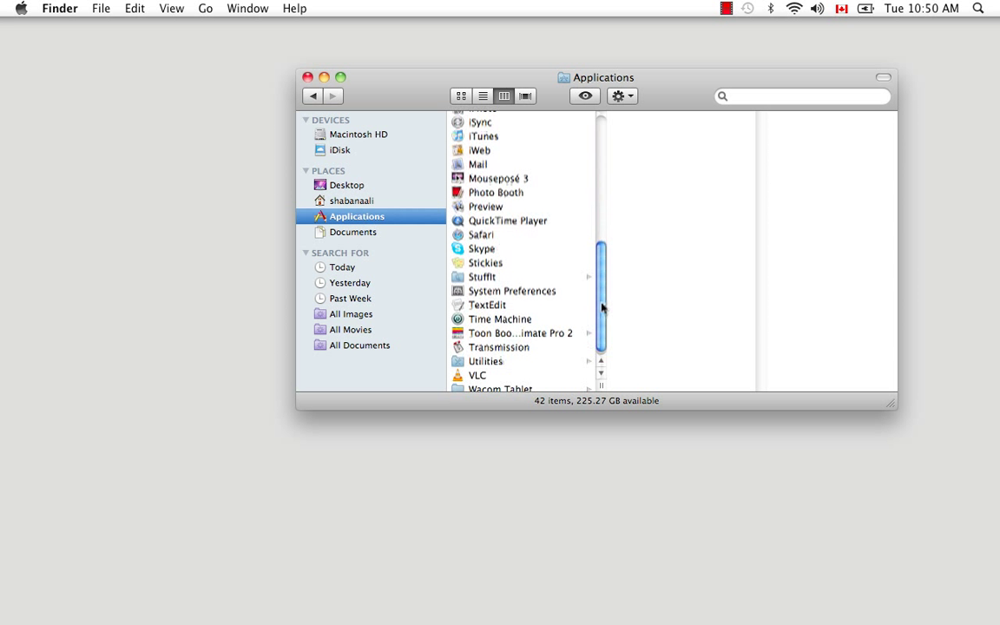
scroll("down", 3)
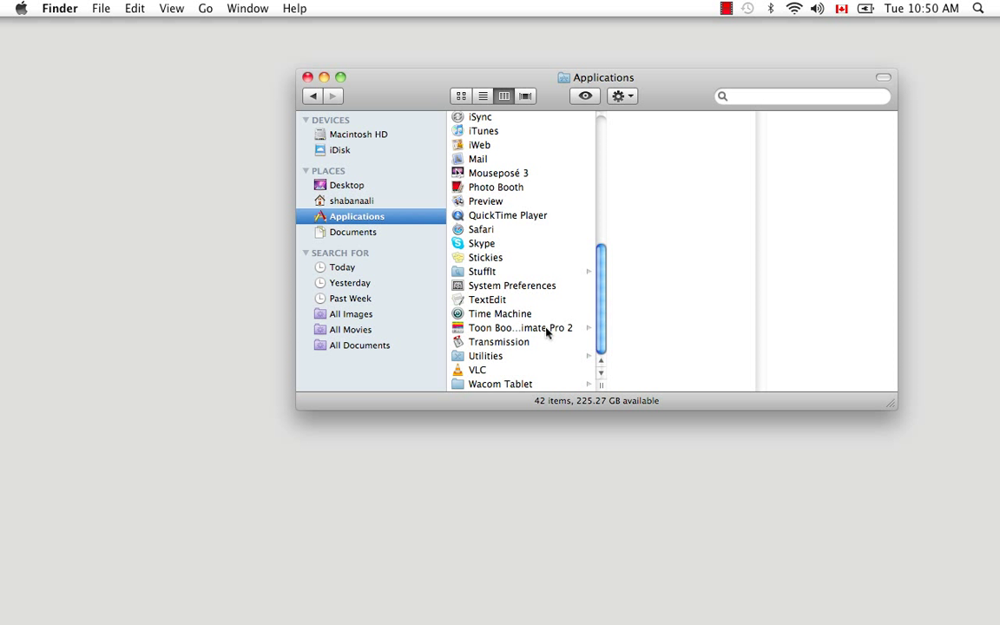
left_click(512, 328)
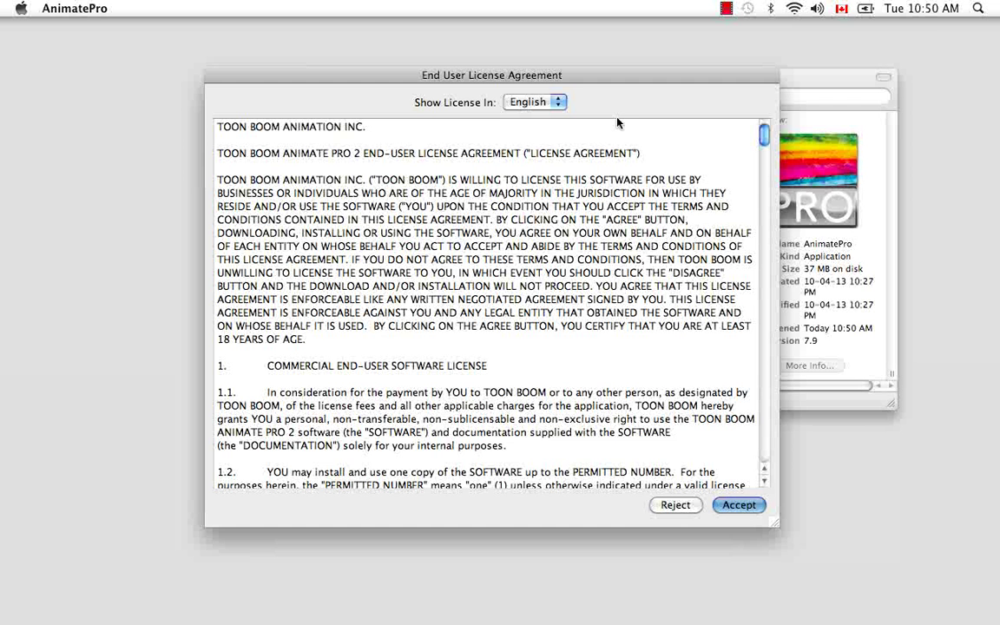
mouse_move(458, 41)
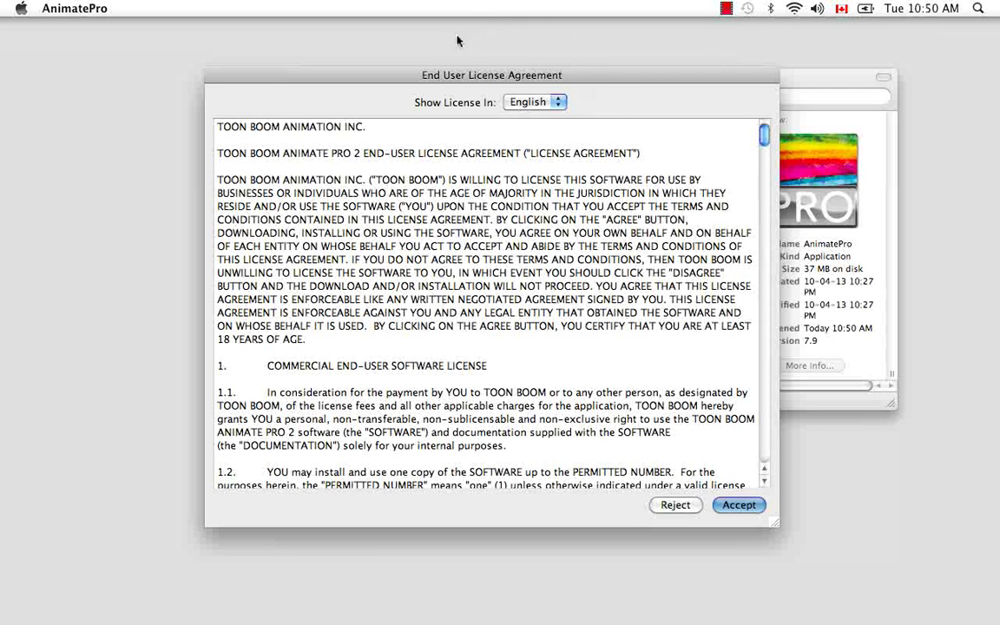
Step: Read through the End User License Agreement and accept its terms
left_click(738, 505)
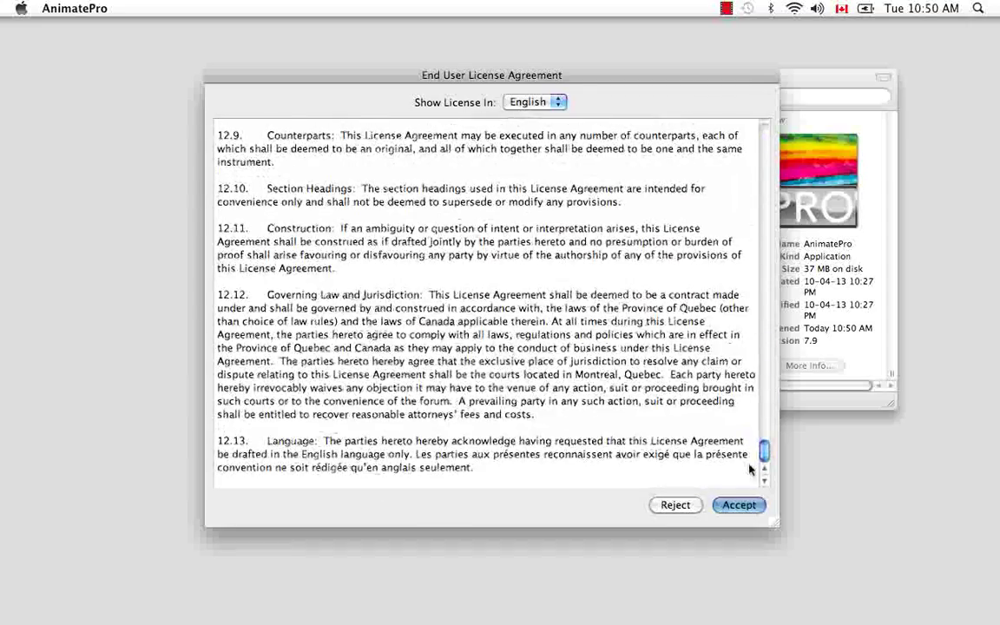
left_click(738, 505)
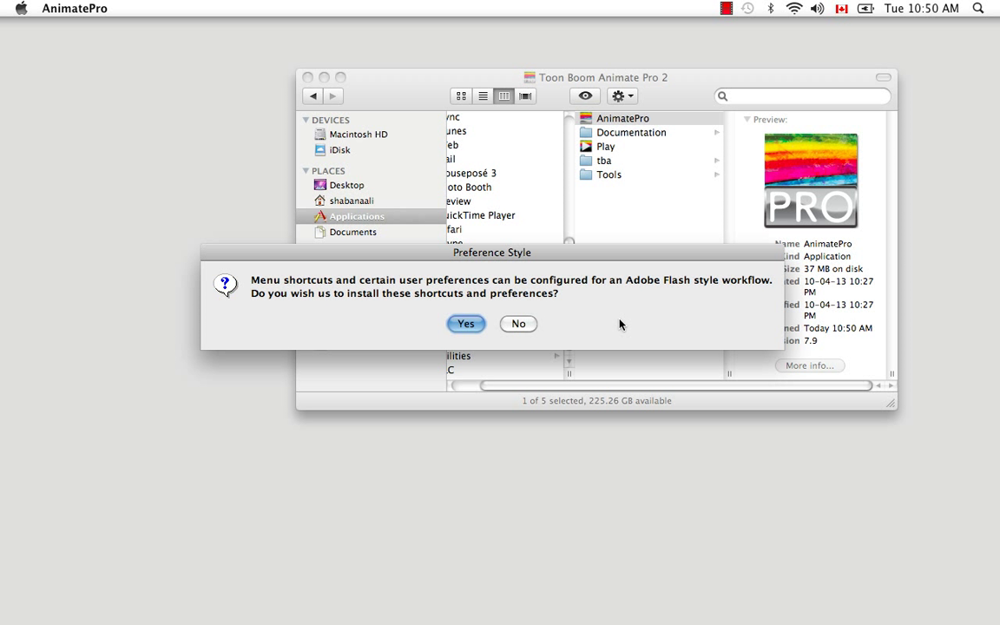
mouse_move(664, 323)
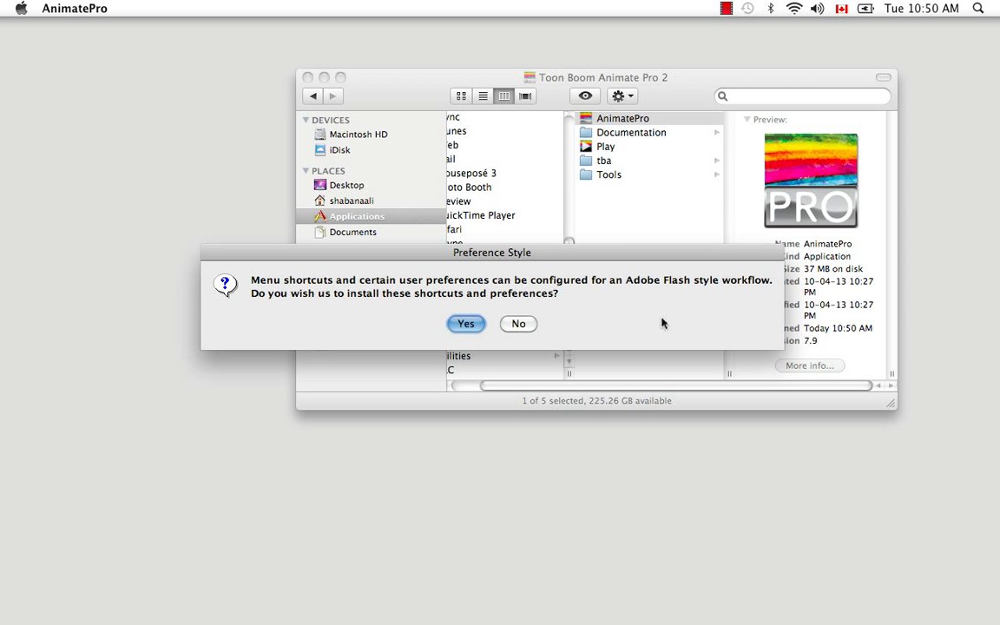
mouse_move(586, 302)
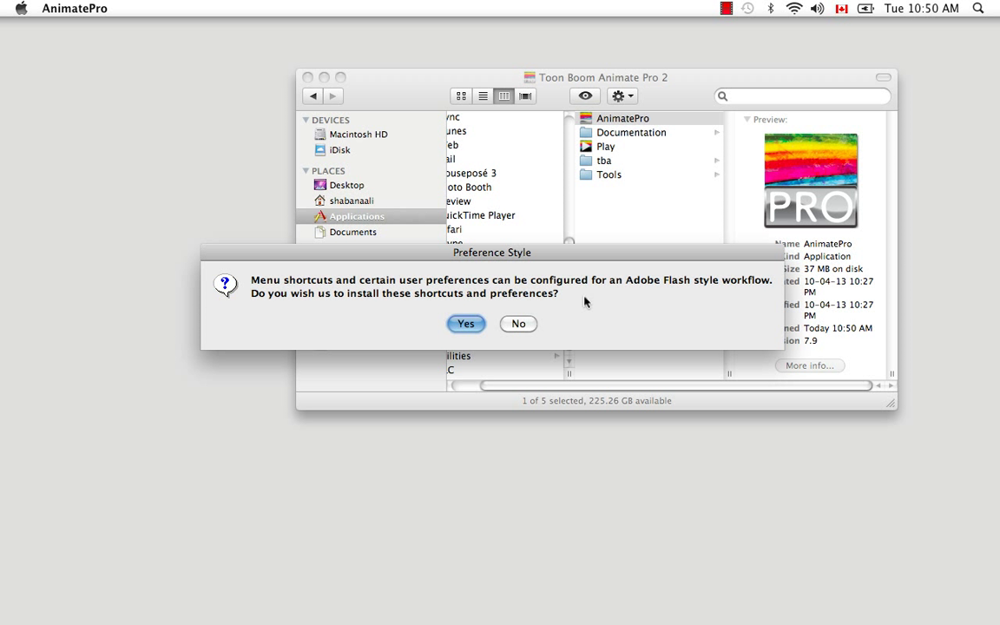
mouse_move(467, 324)
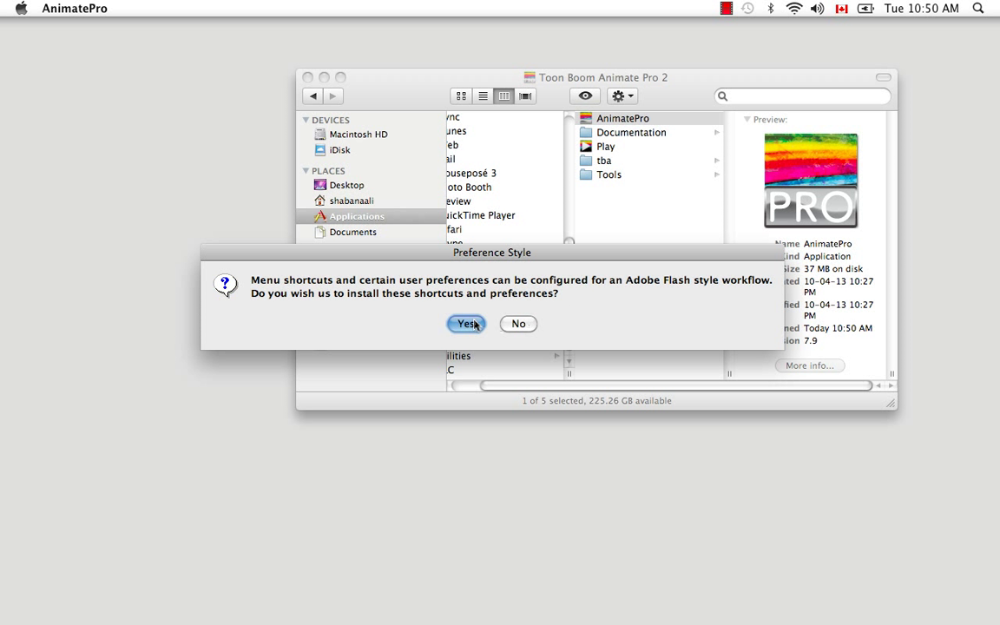
mouse_move(566, 313)
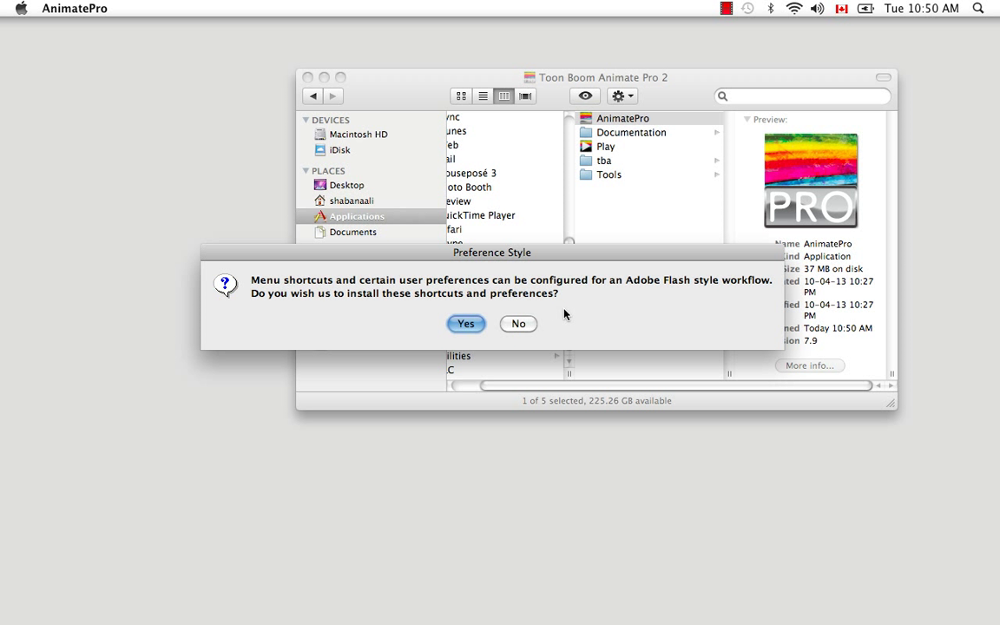
mouse_move(529, 327)
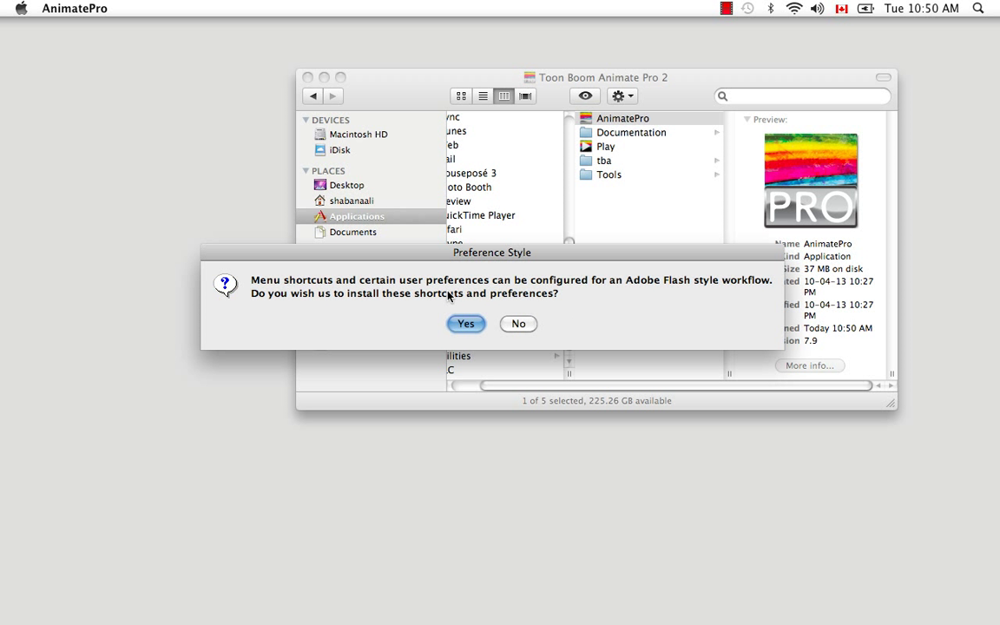
mouse_move(577, 325)
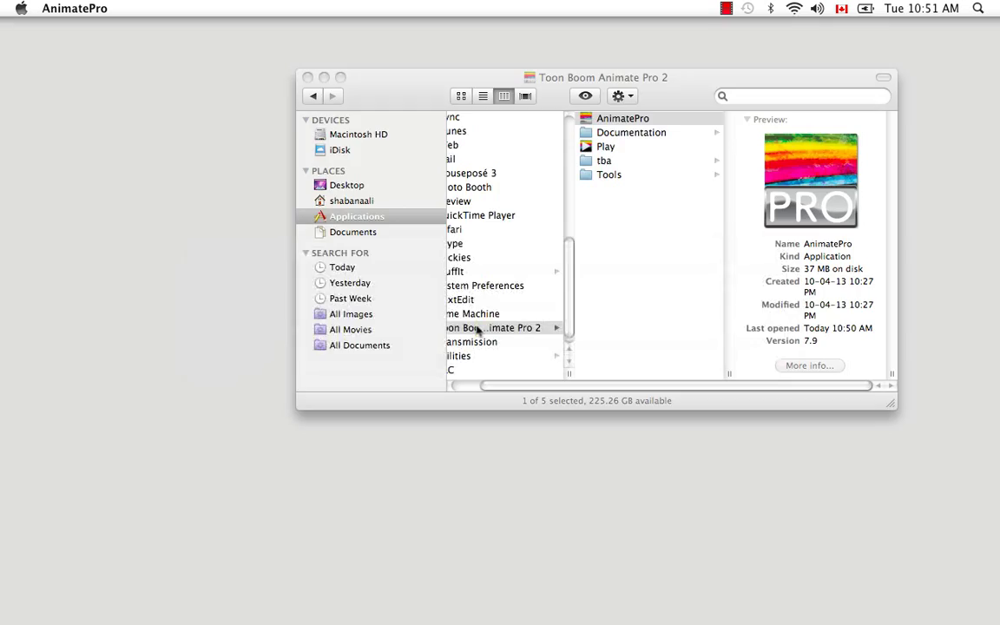
Step: Launch AnimatePro and uncheck 'Show this dialog at startup' in the tips window
double_click(476, 328)
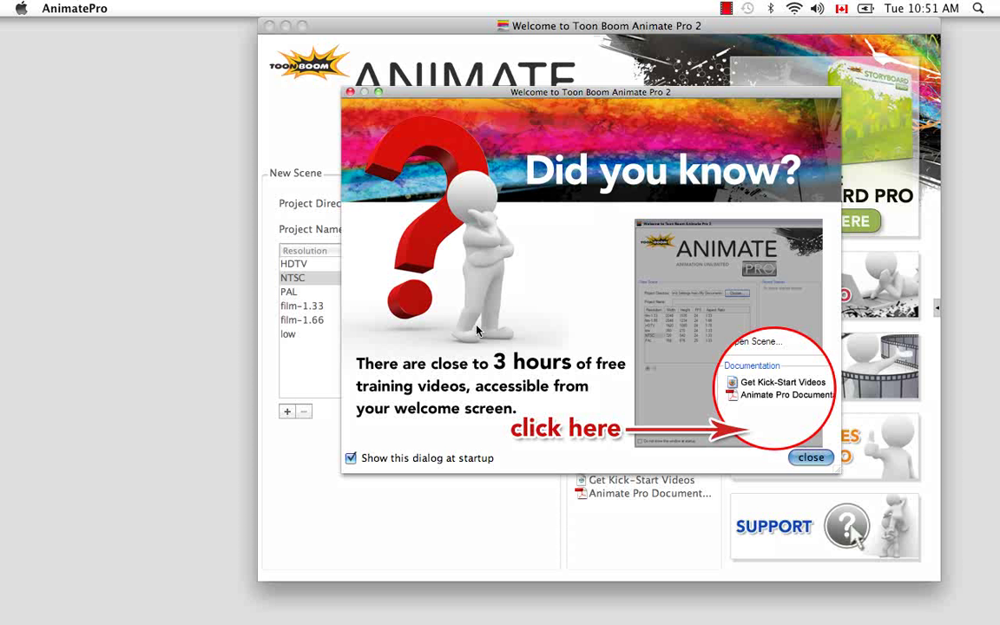
mouse_move(520, 358)
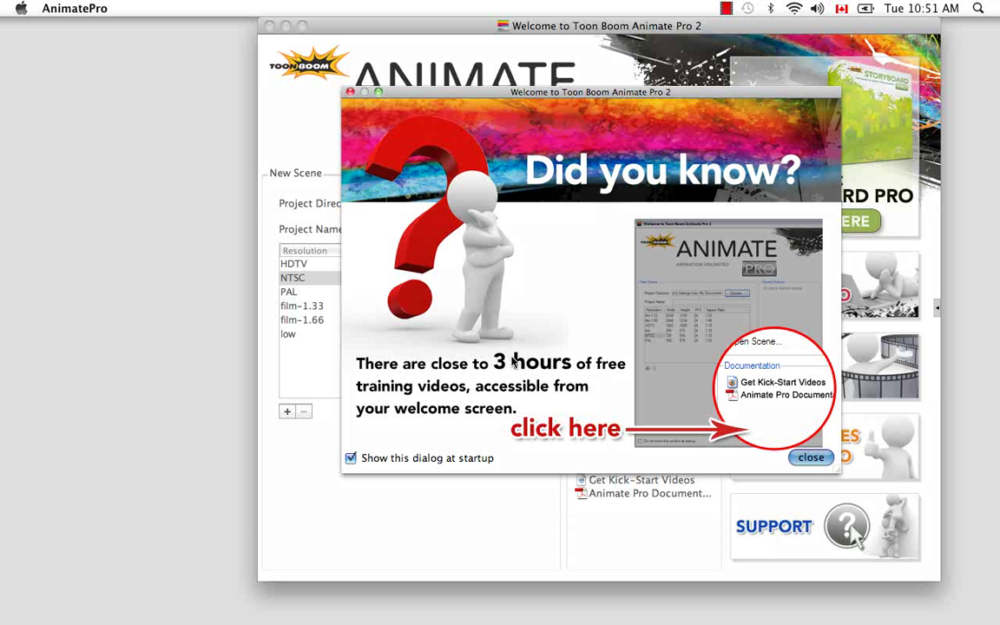
mouse_move(425, 423)
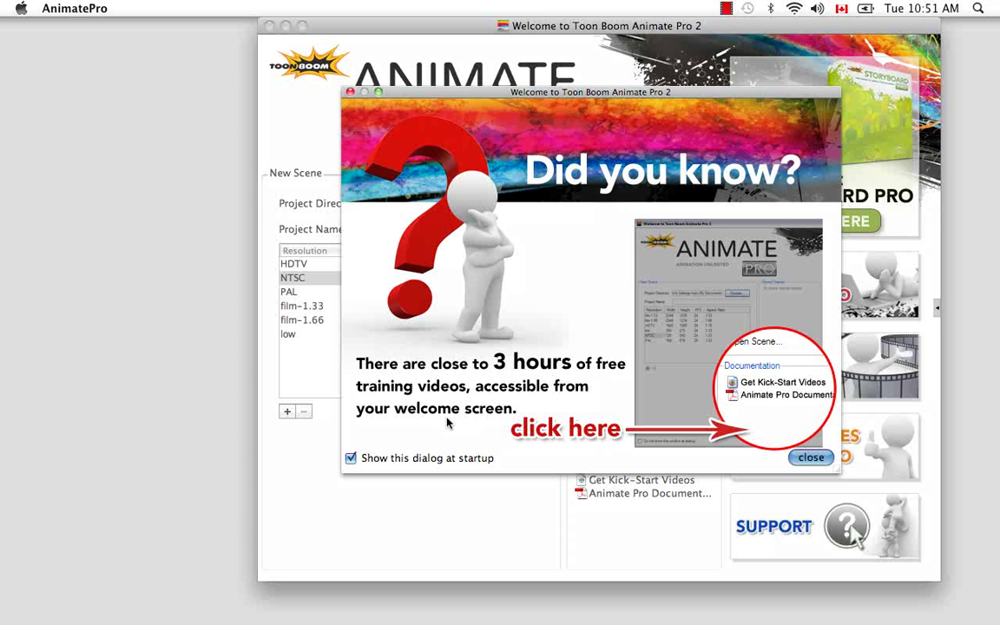
left_click(352, 459)
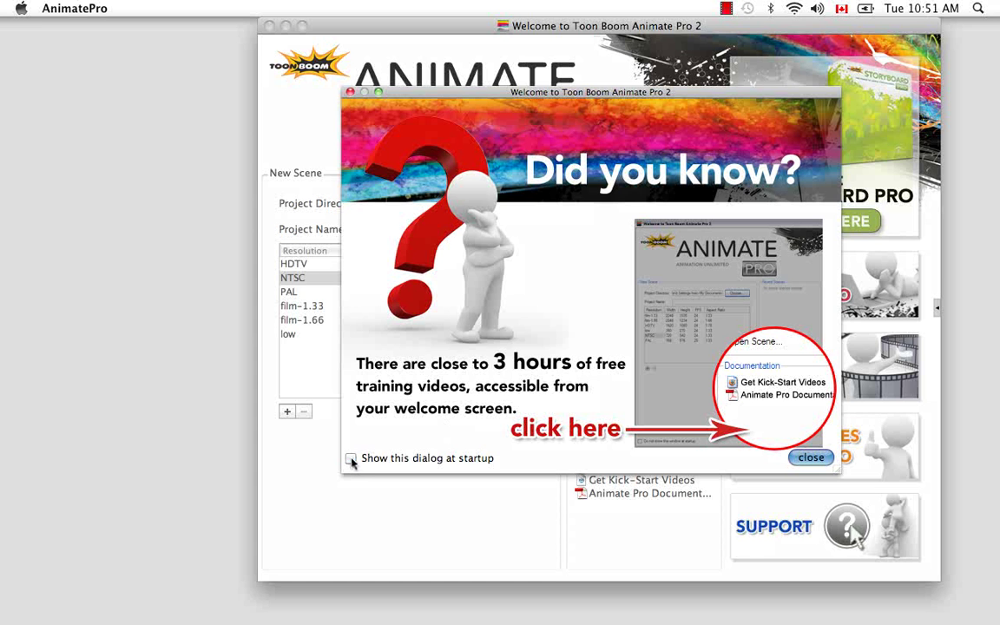
Step: Close the 'Did you know?' window to reveal the Welcome screen
left_click(810, 457)
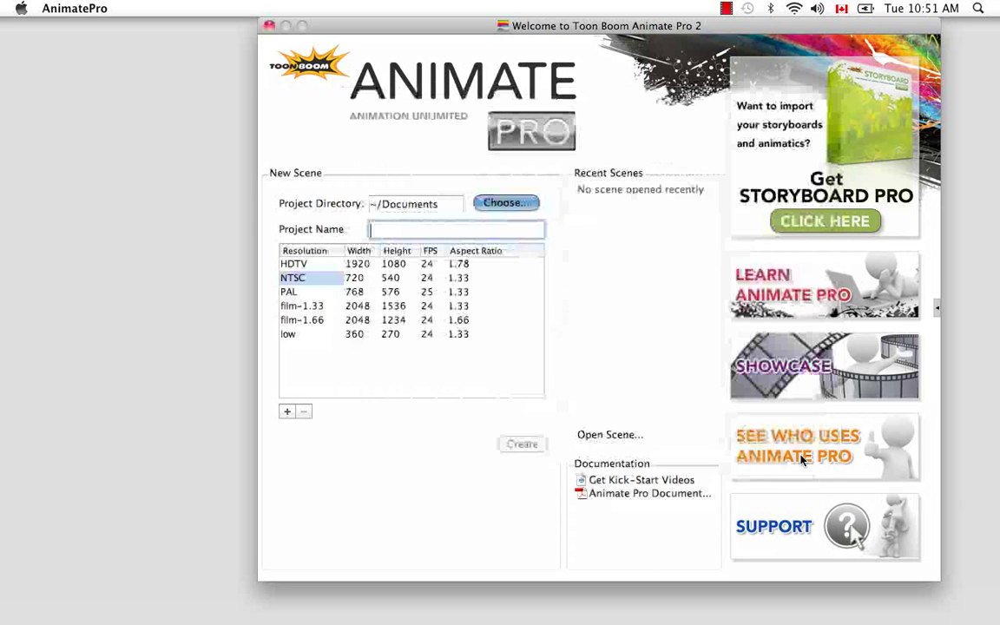
mouse_move(802, 461)
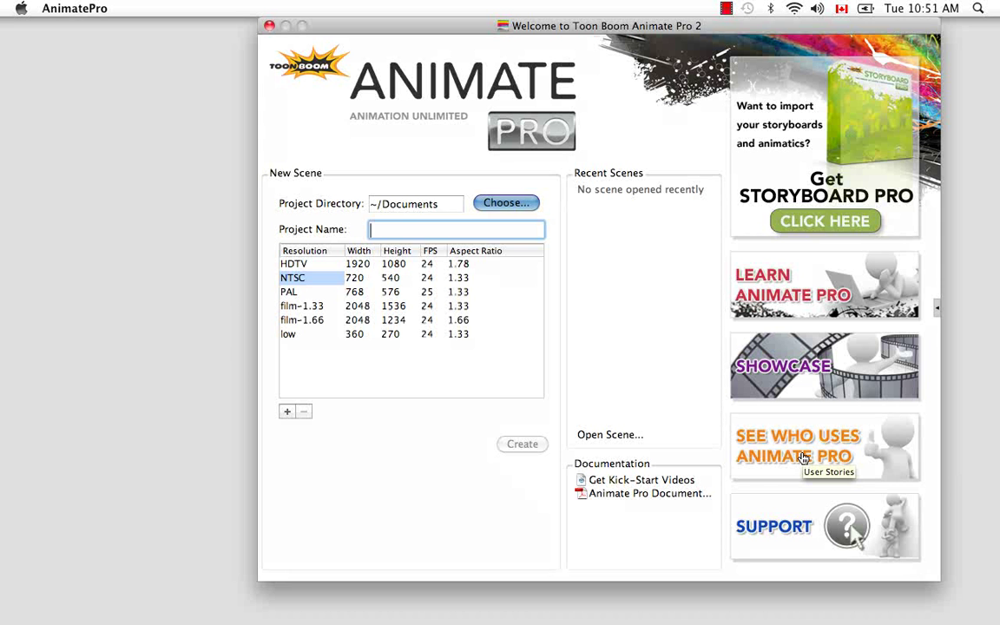
mouse_move(499, 507)
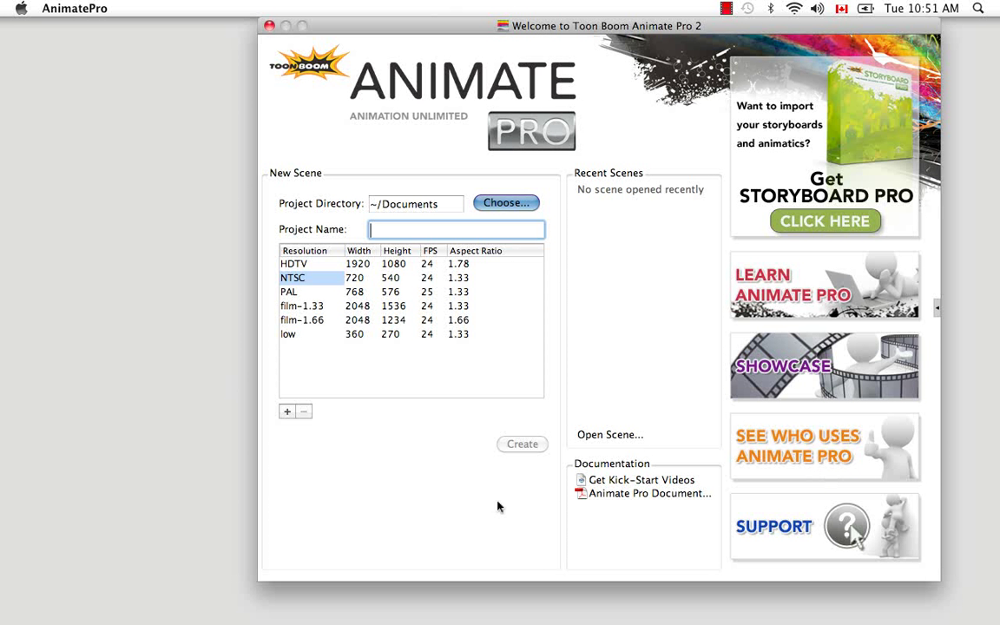
mouse_move(622, 69)
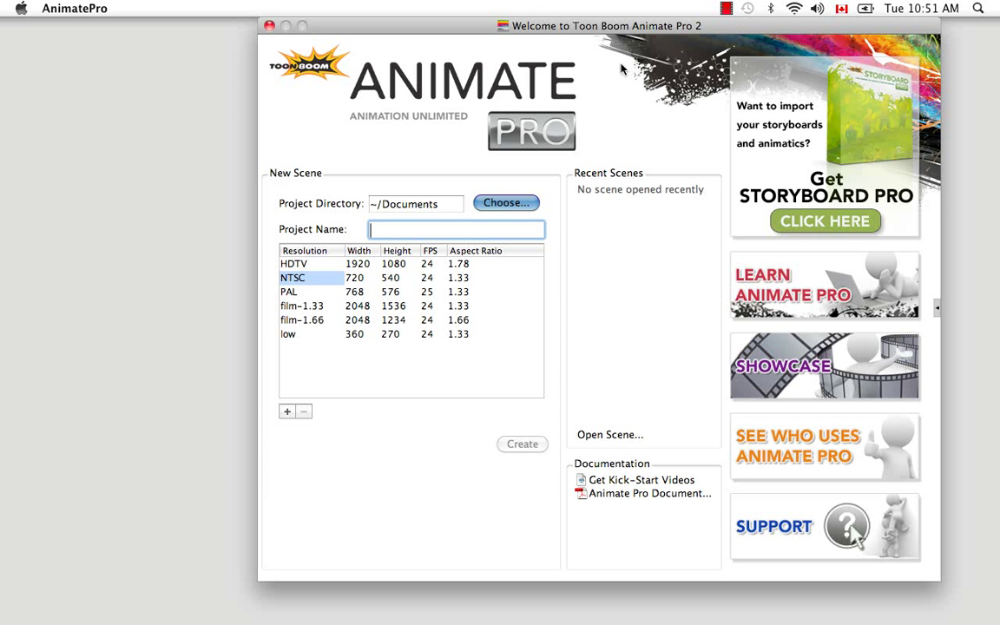
mouse_move(605, 285)
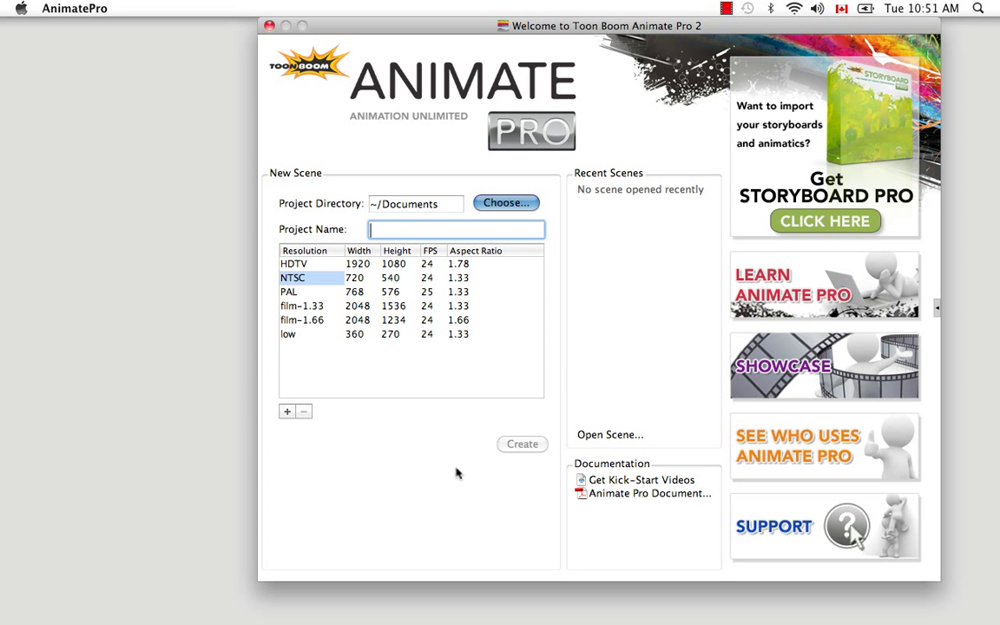
mouse_move(344, 184)
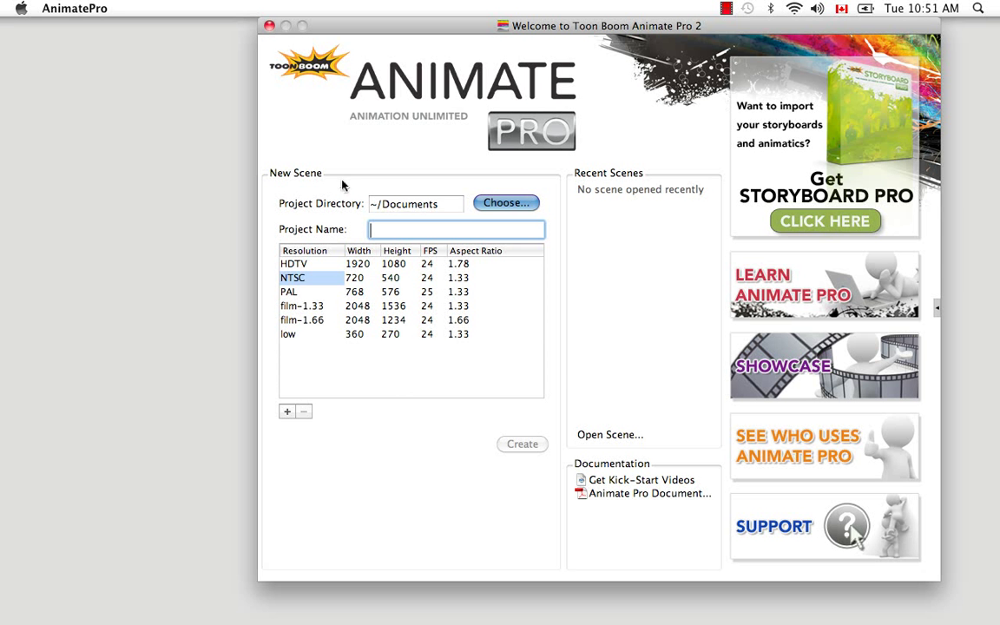
mouse_move(332, 176)
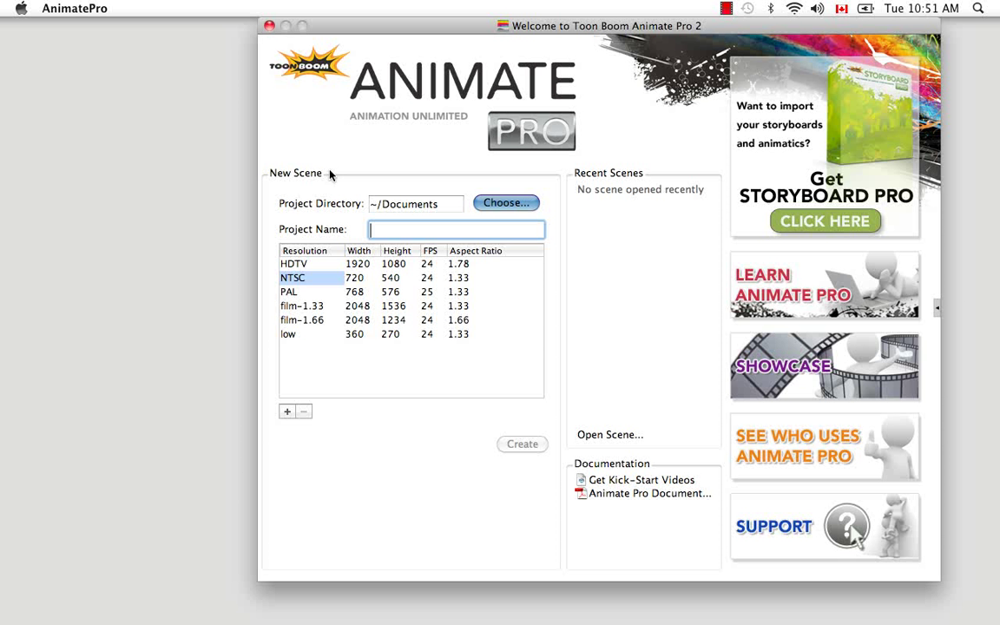
mouse_move(349, 165)
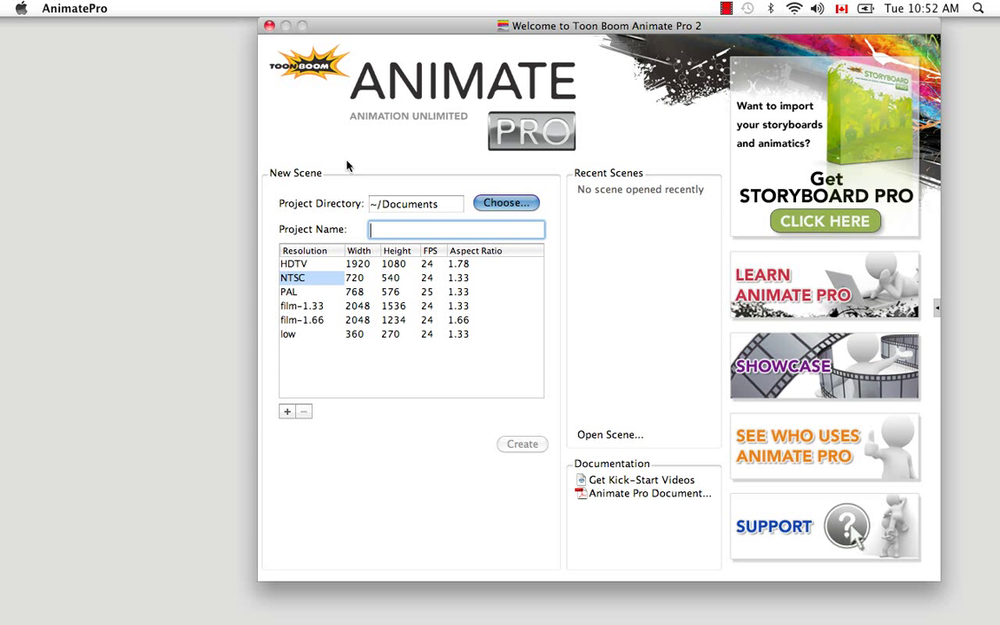
mouse_move(345, 161)
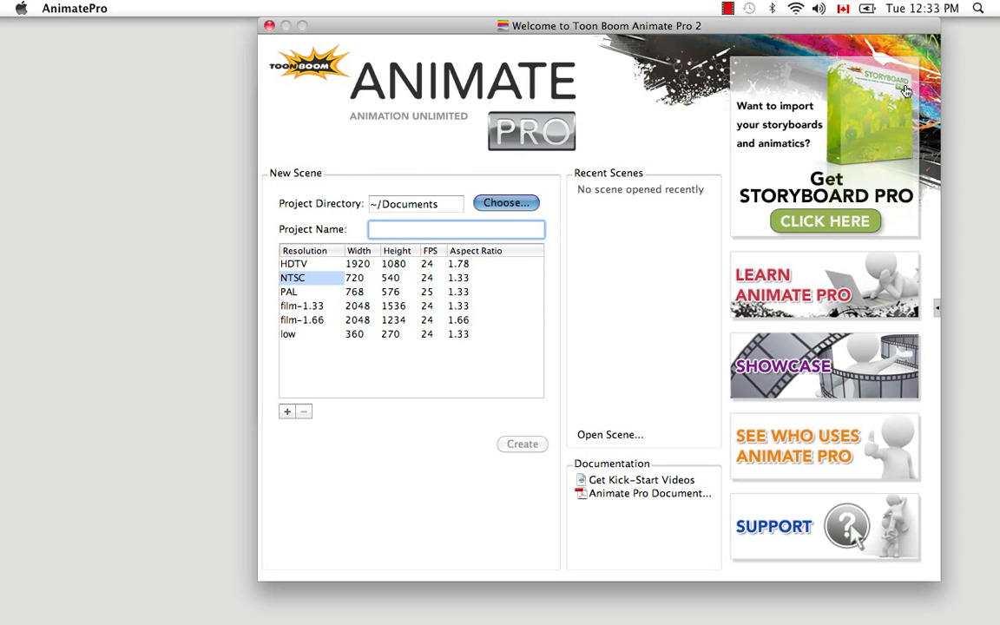
mouse_move(912, 189)
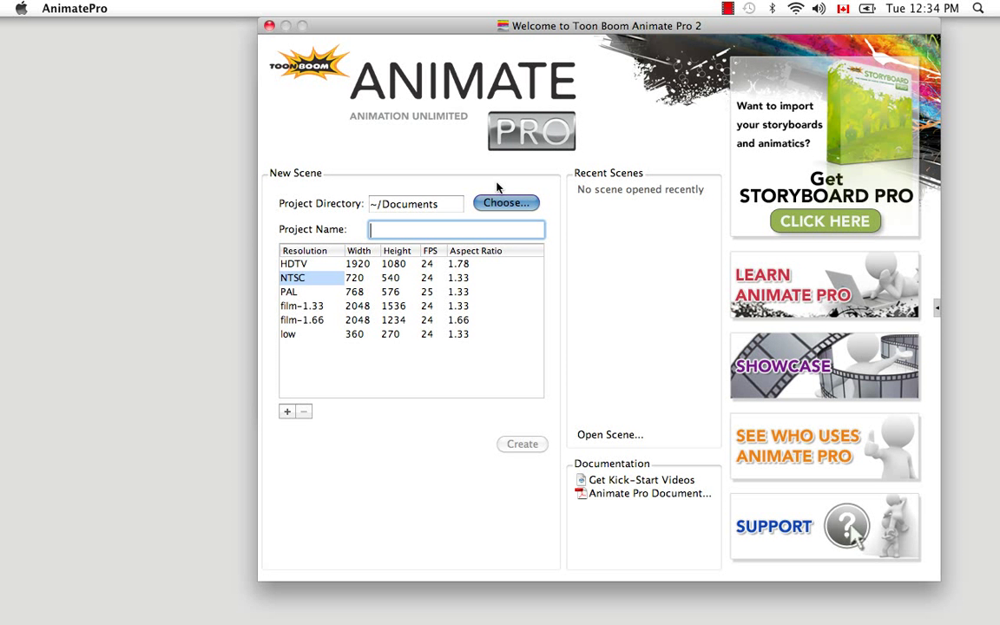
Step: Create an 'Animation' folder in the home folder and choose it as project directory
left_click(506, 203)
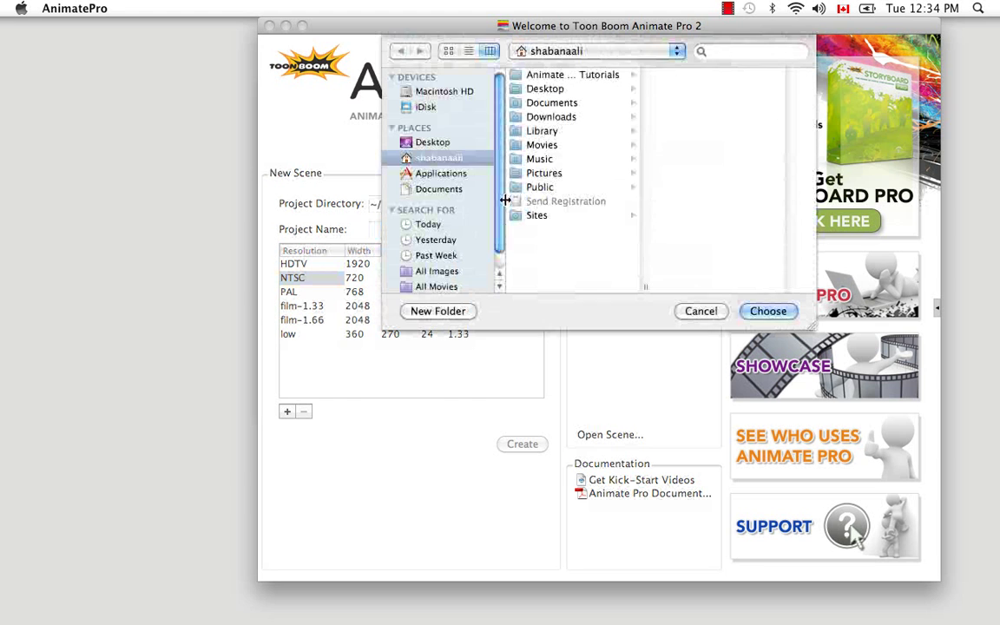
left_click(437, 173)
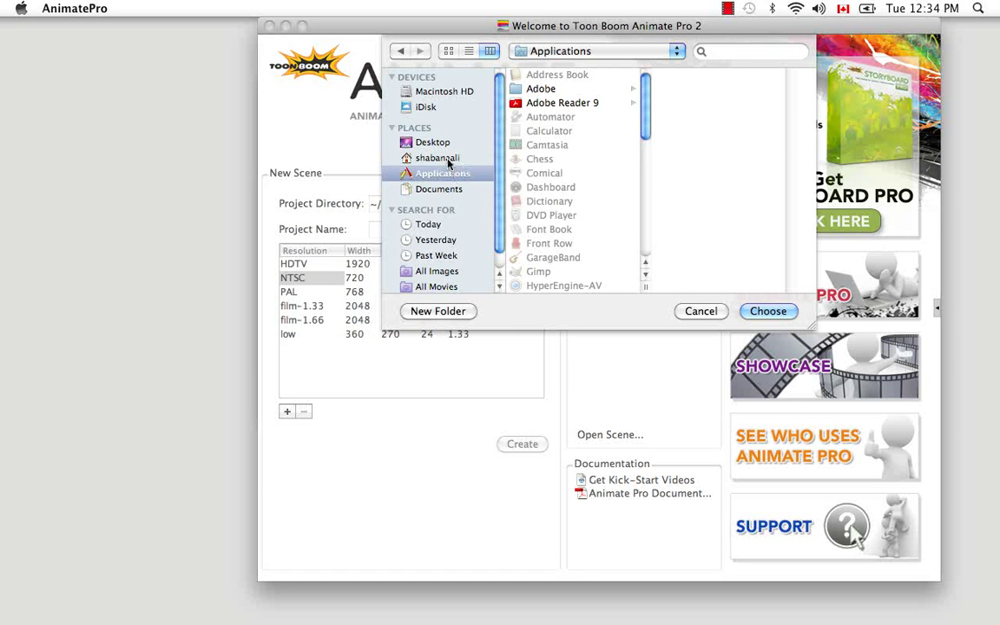
left_click(439, 157)
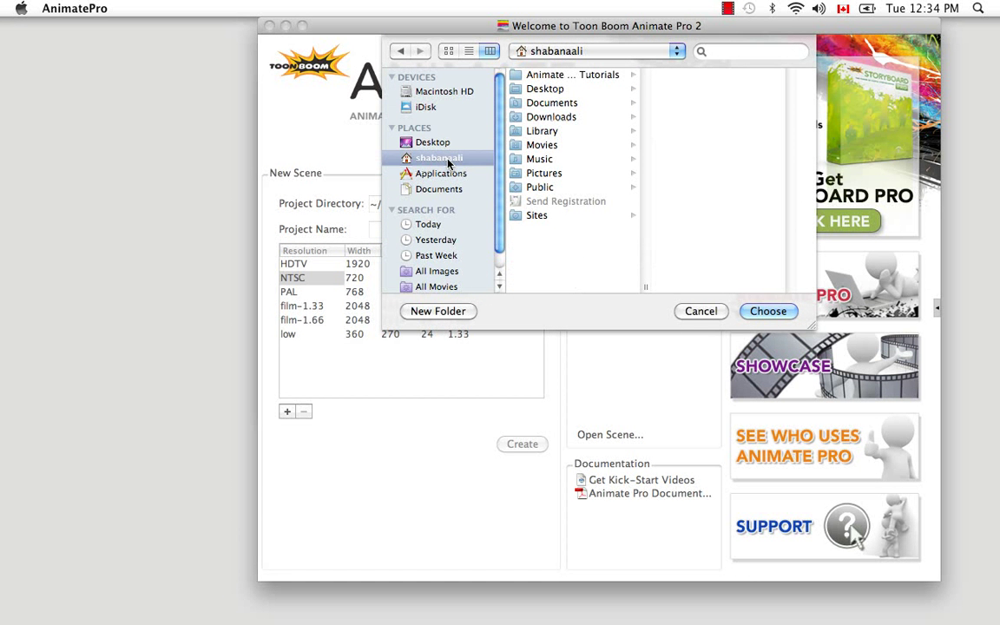
left_click(438, 311)
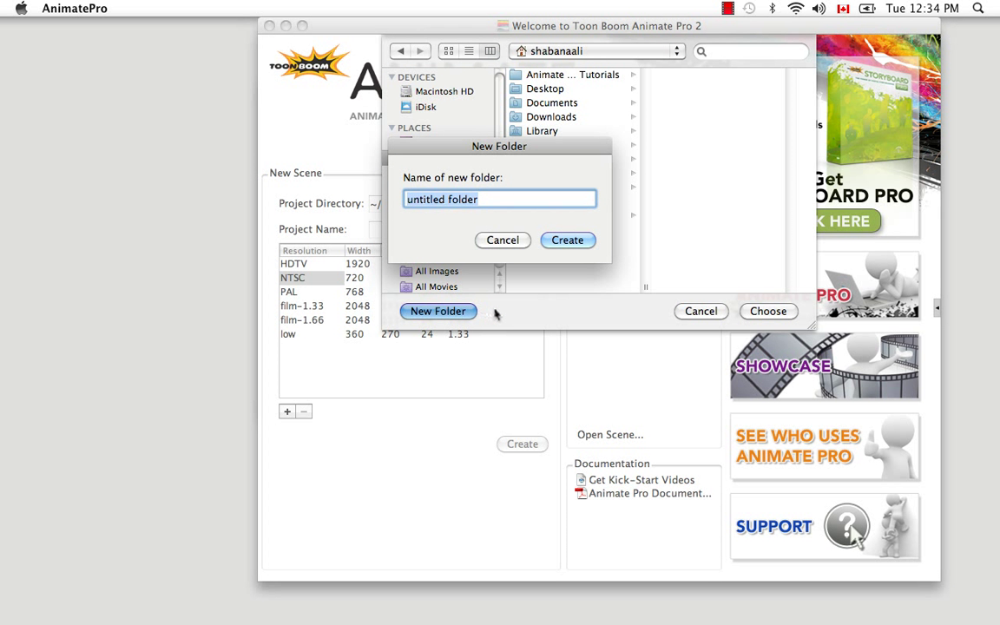
type("Ani")
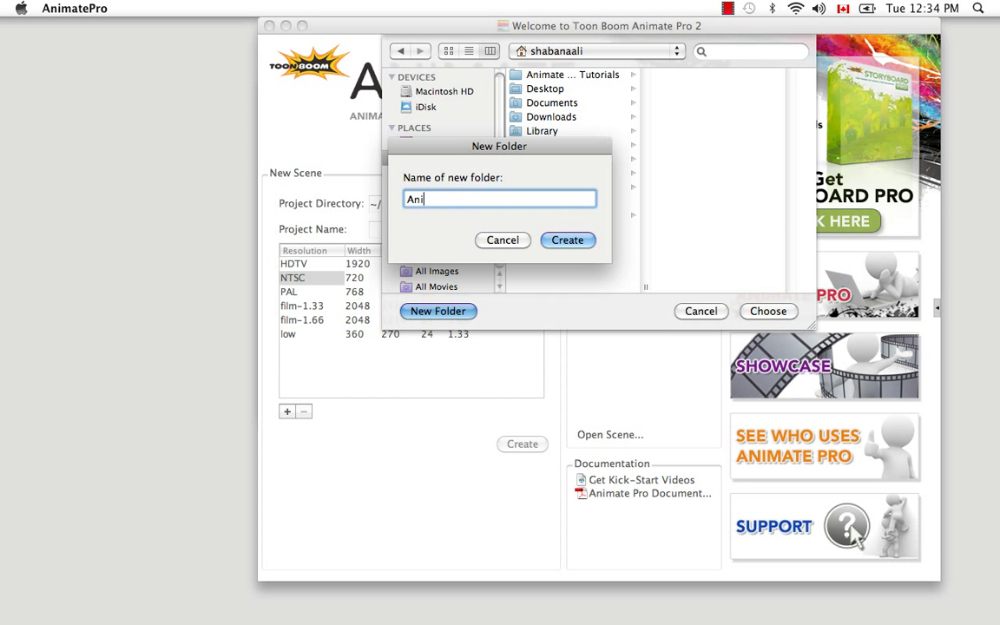
type("mation")
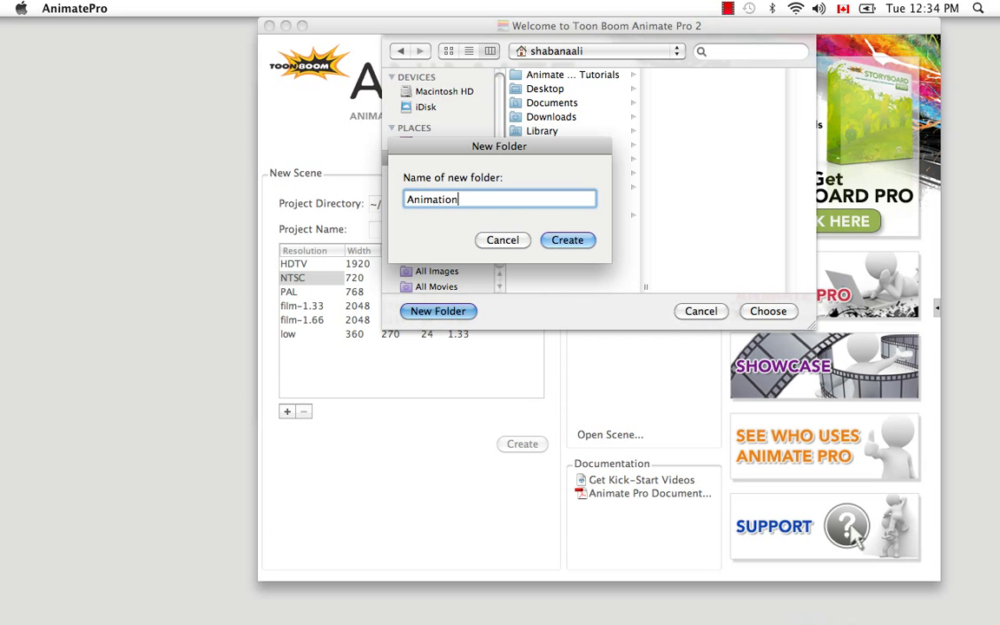
left_click(567, 240)
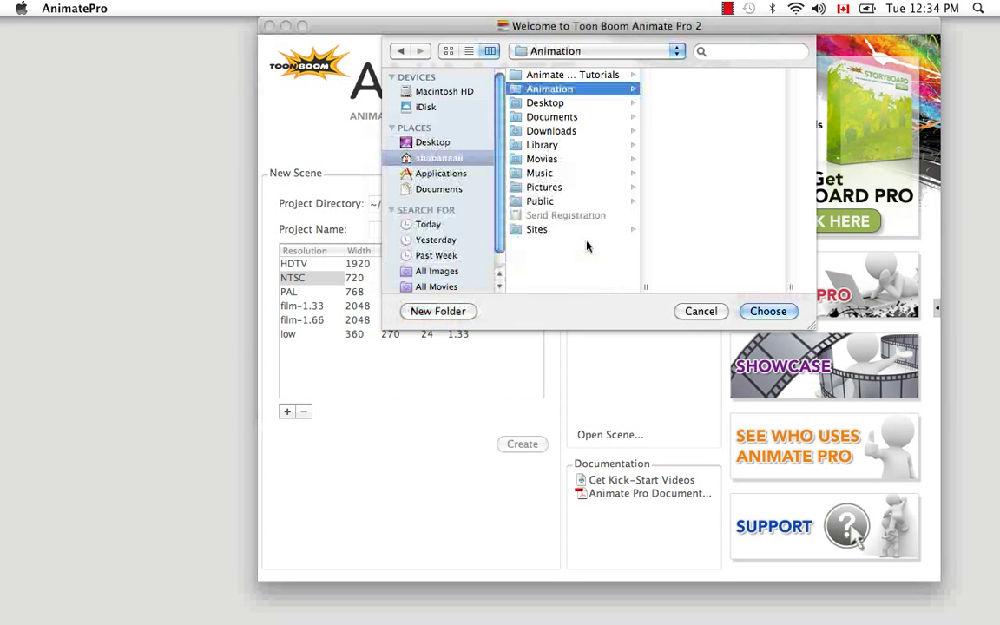
left_click(767, 310)
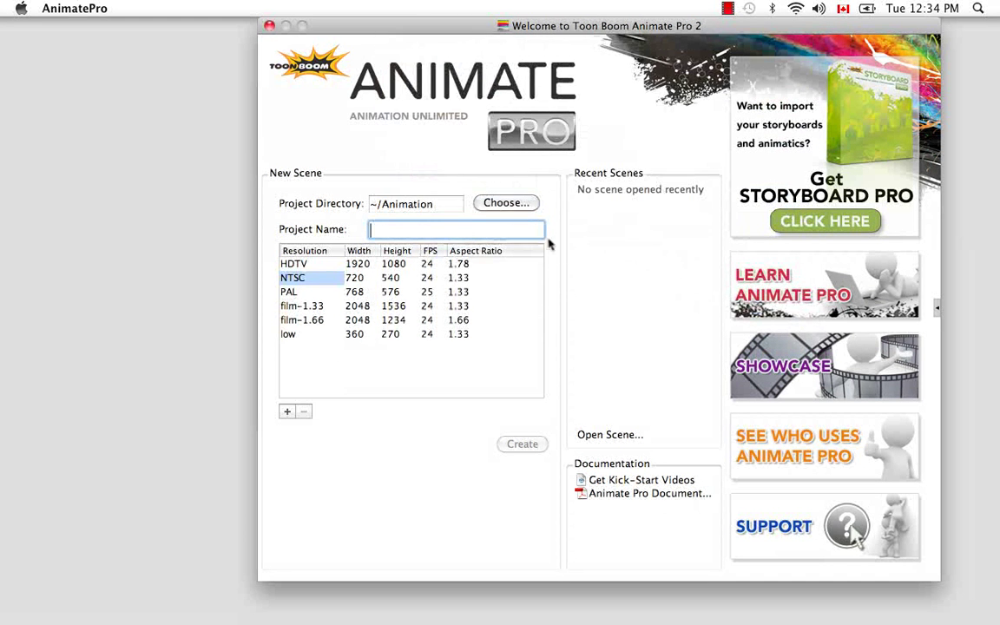
Step: Enter 'CreatingAProject' as the project name
type("CreatingAProject")
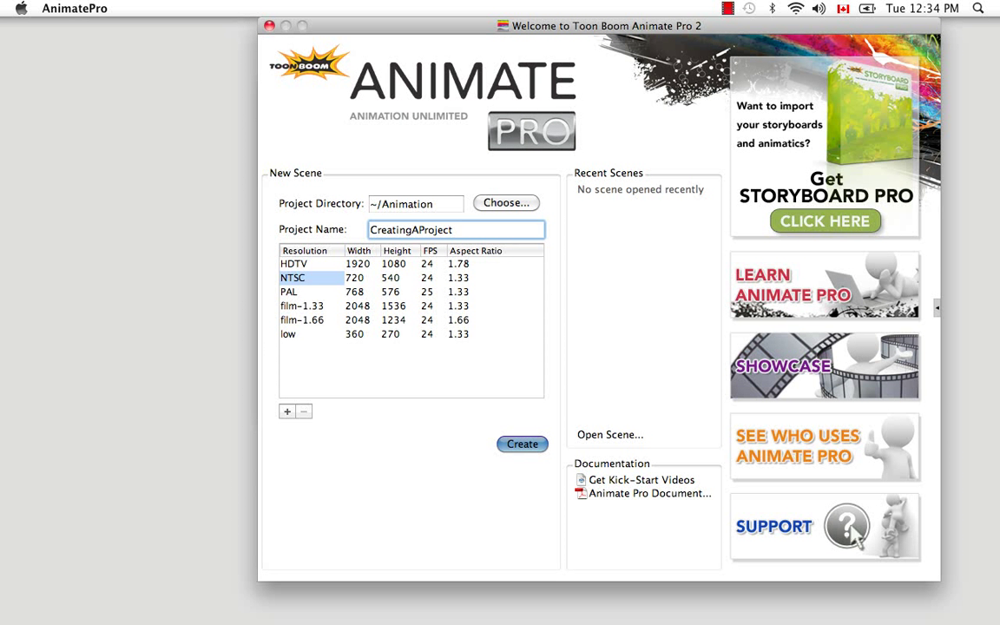
mouse_move(501, 336)
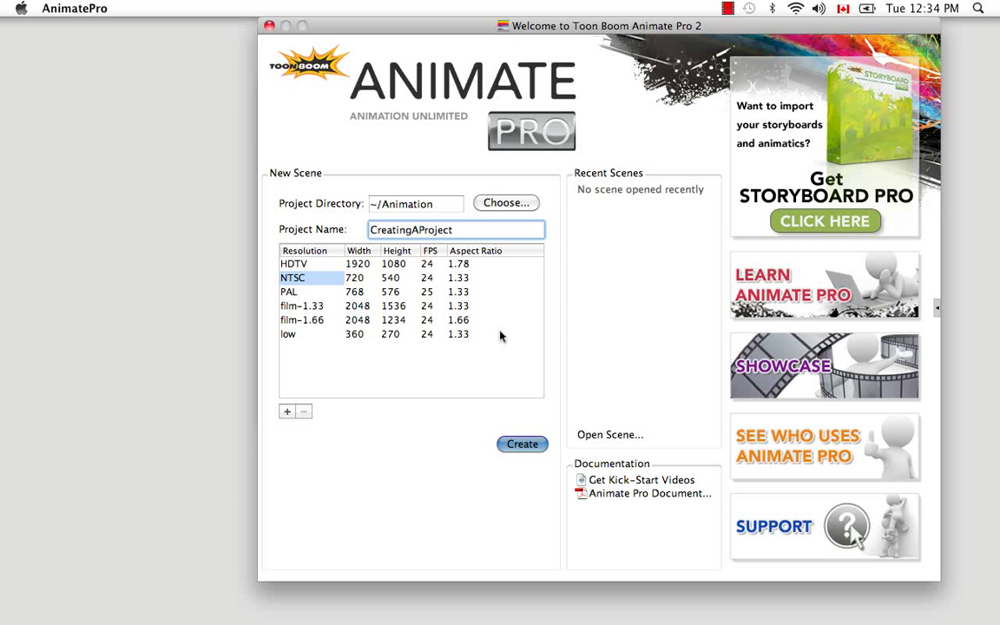
Step: Select the 'low' 360×270 resolution preset
left_click(287, 334)
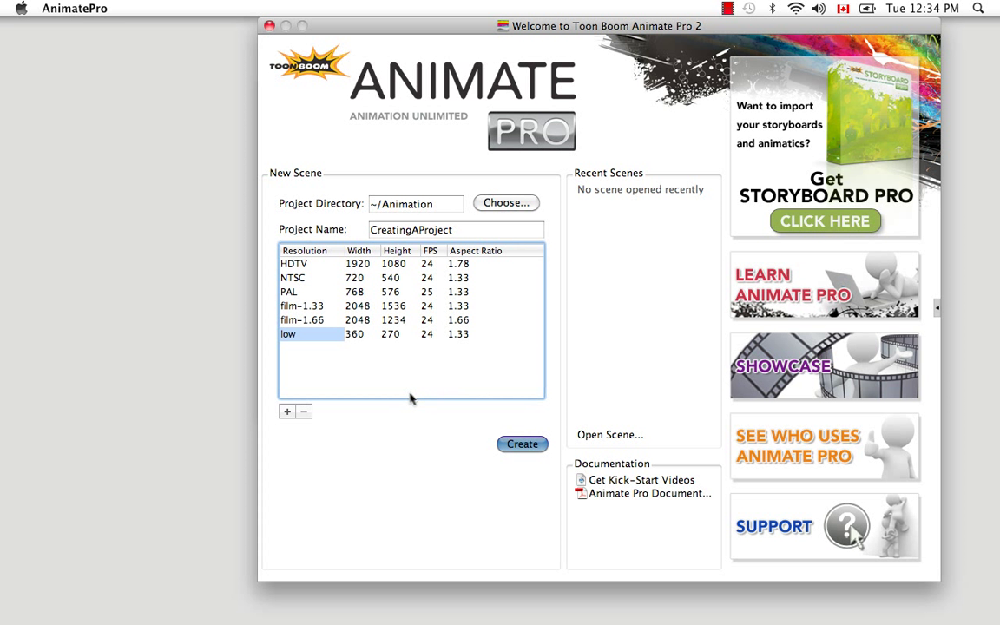
mouse_move(411, 400)
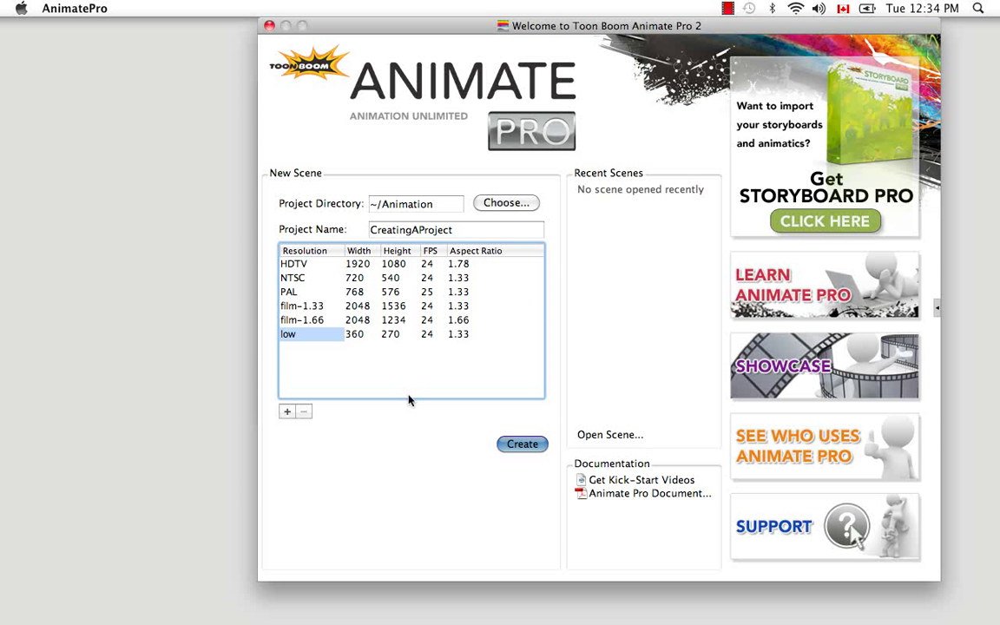
mouse_move(371, 406)
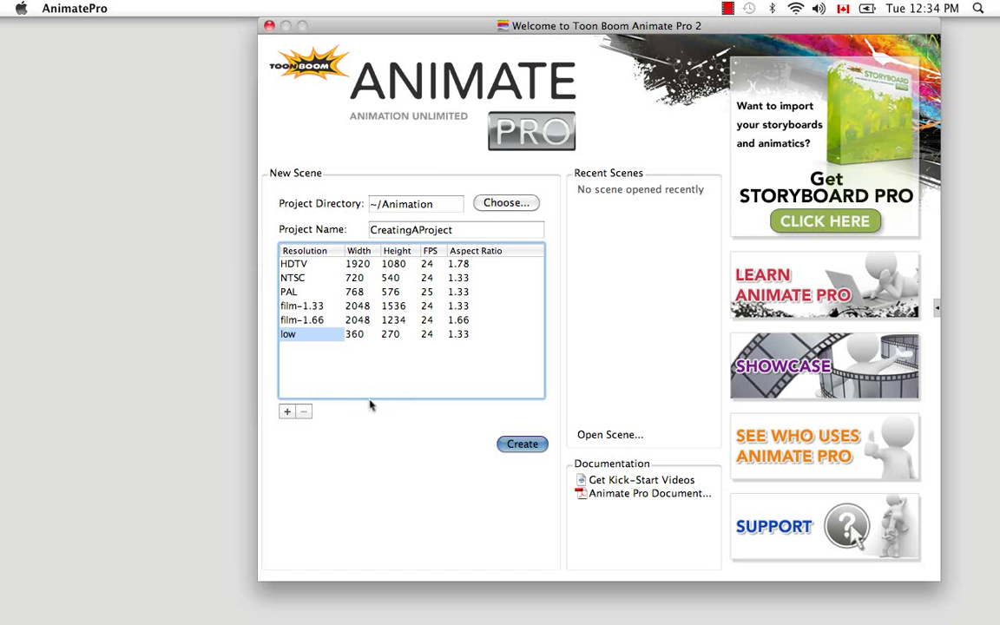
mouse_move(324, 364)
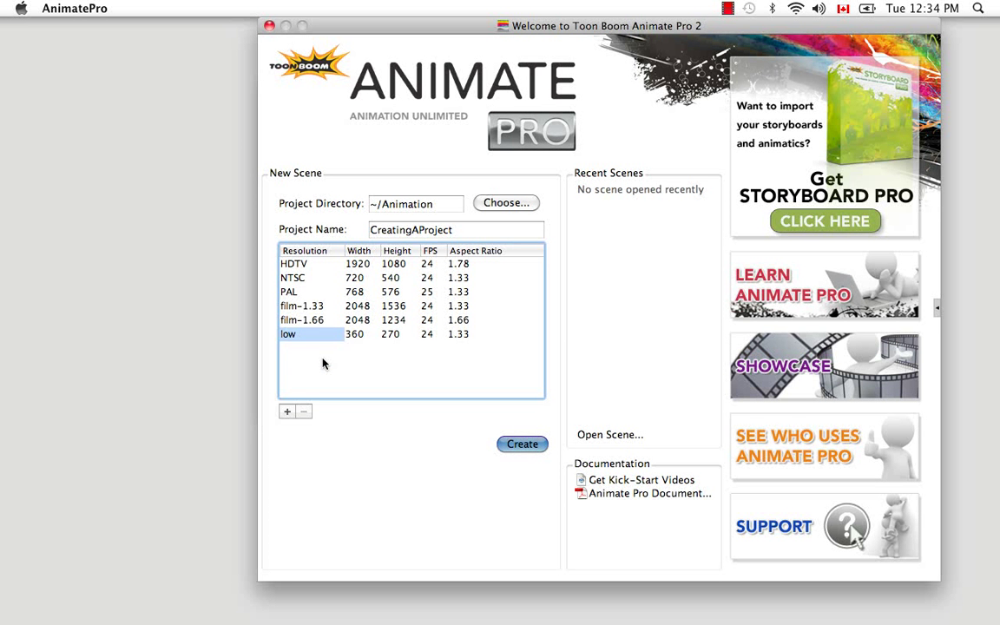
mouse_move(295, 274)
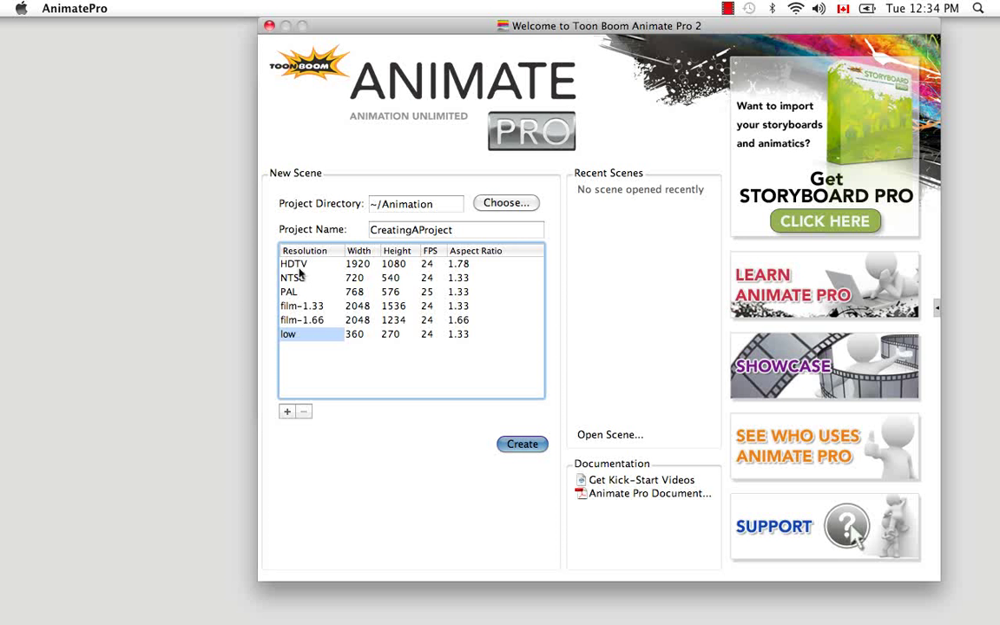
mouse_move(365, 278)
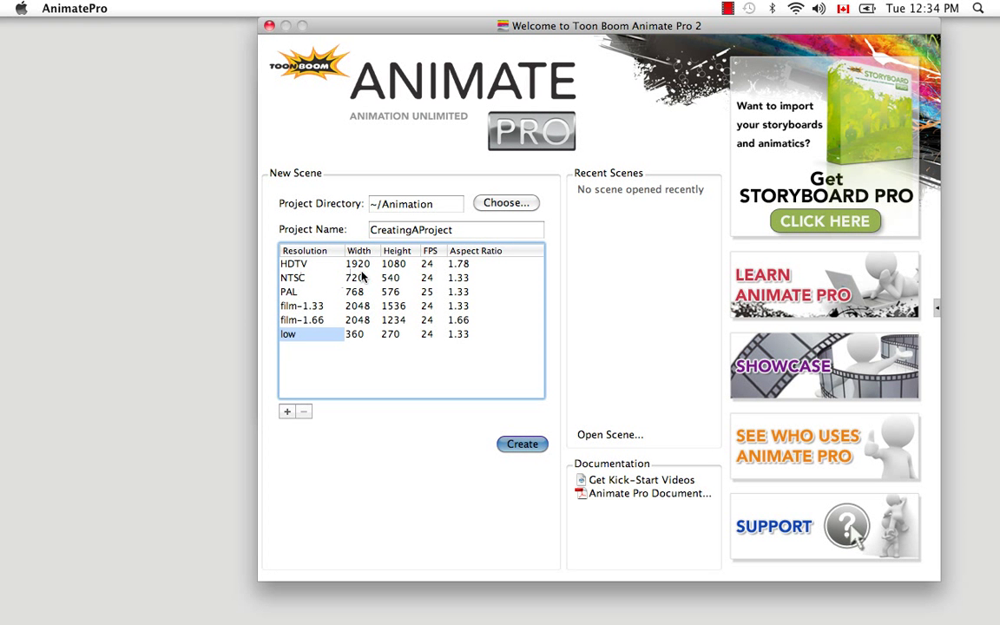
mouse_move(423, 278)
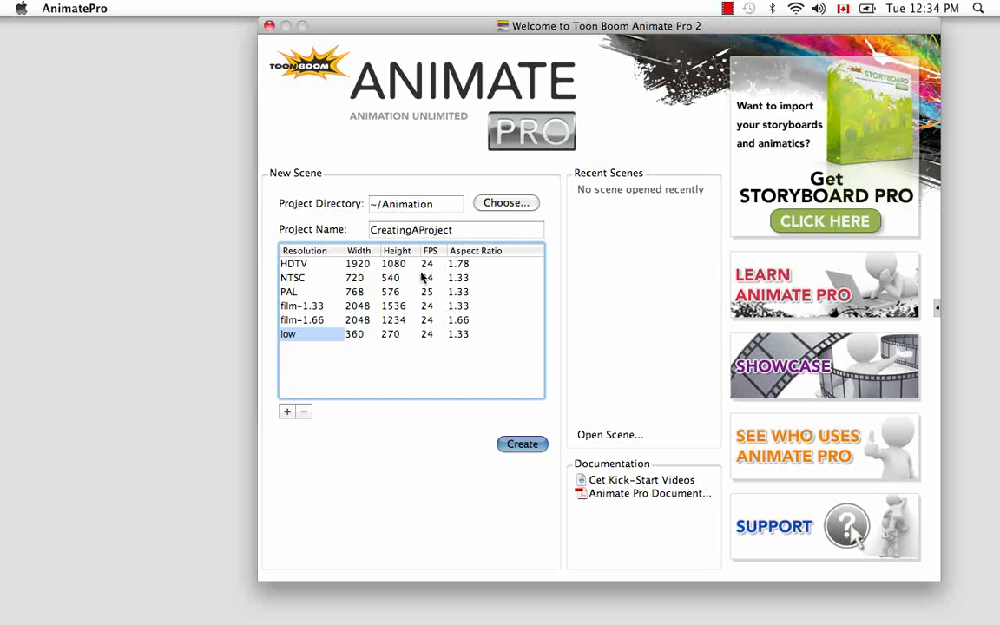
mouse_move(451, 274)
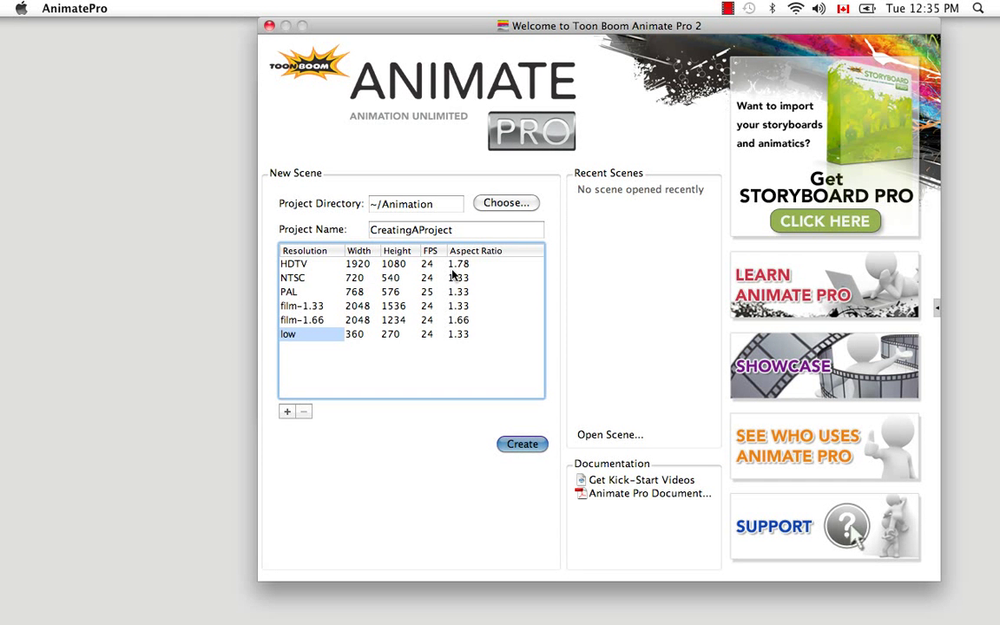
mouse_move(414, 469)
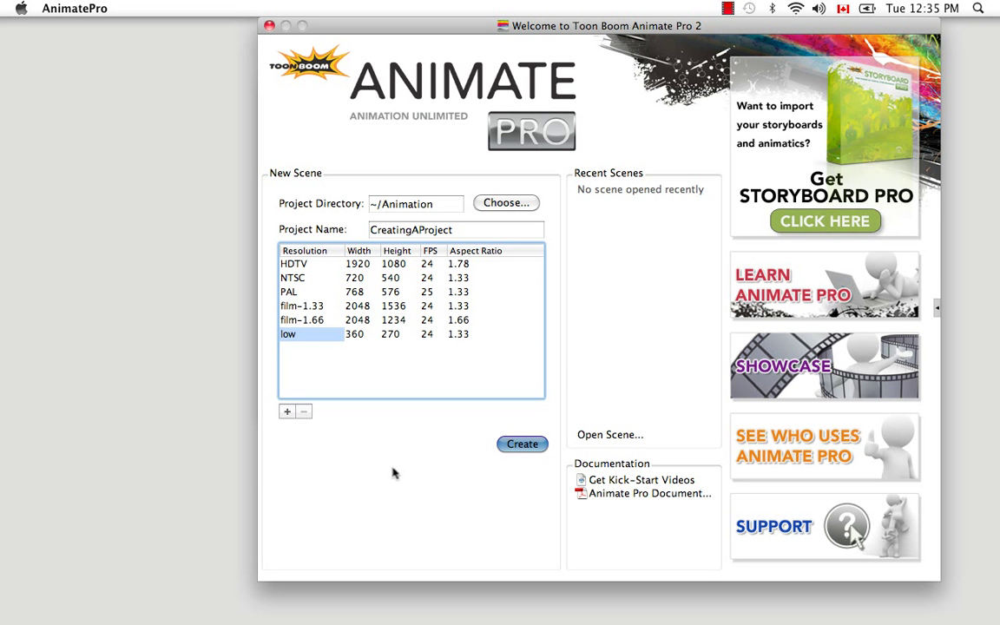
mouse_move(293, 446)
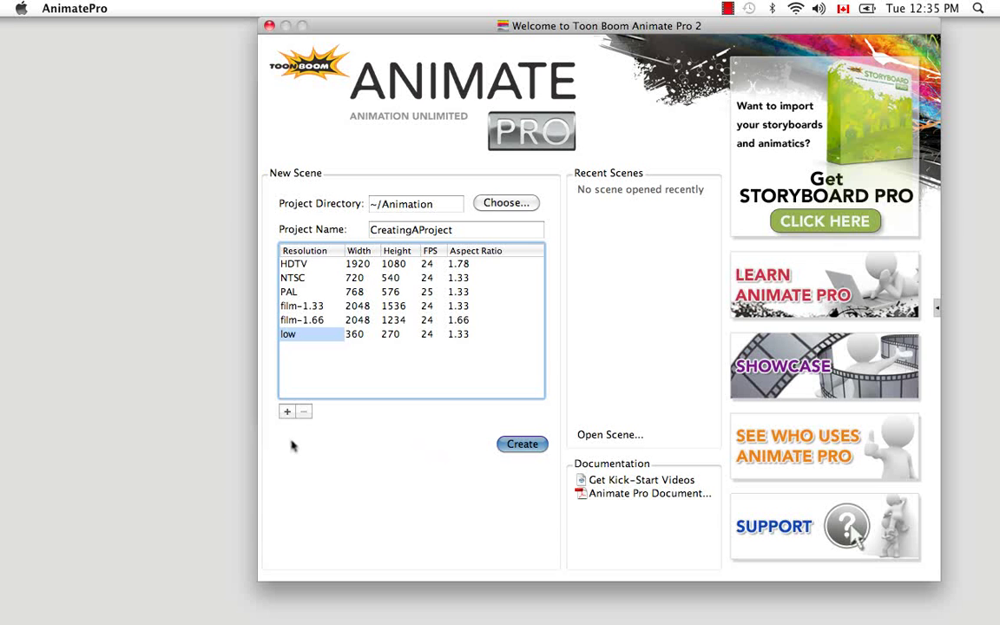
Step: Add a MyResolution preset with width 600, height 600 and 15 fps
left_click(287, 413)
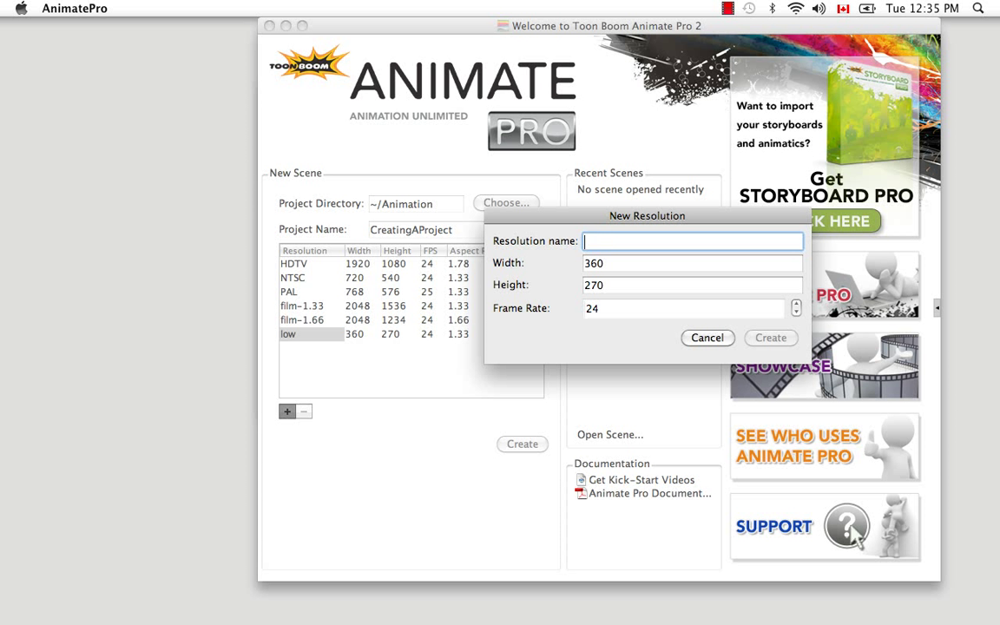
type("M")
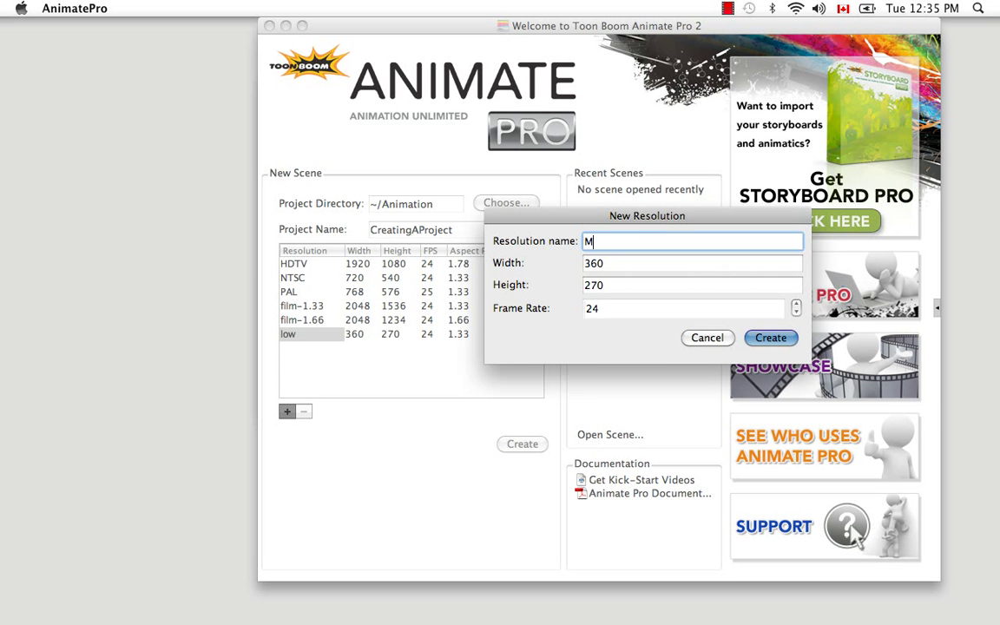
type("yResolutiuon")
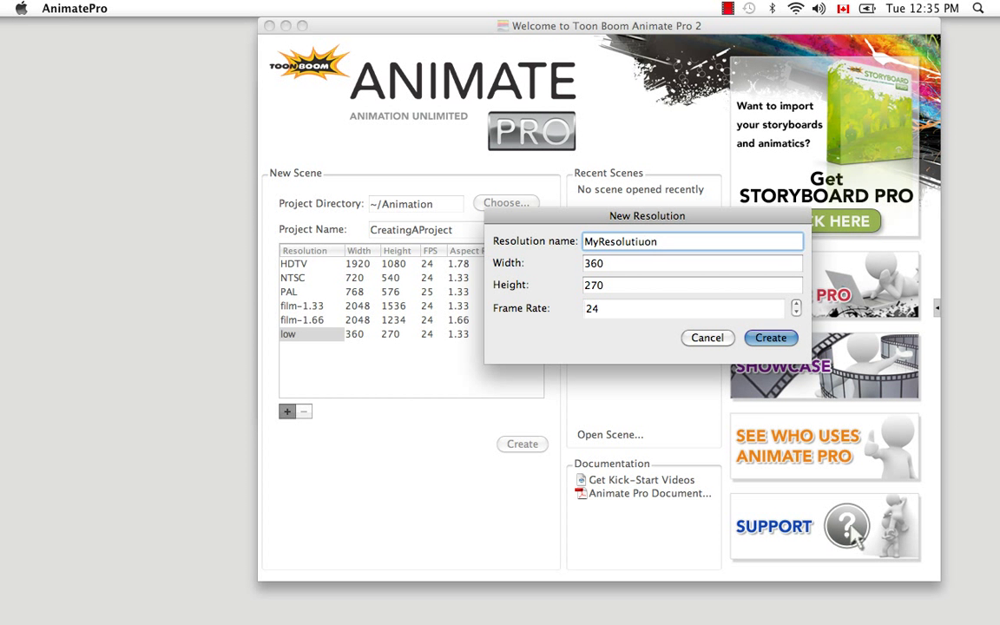
key("Backspace")
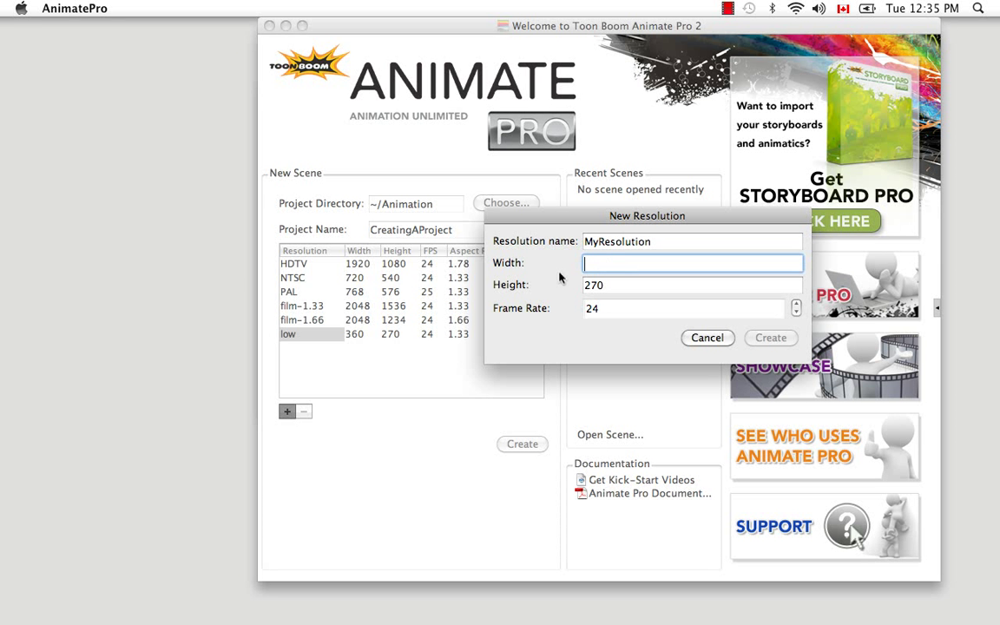
type("600")
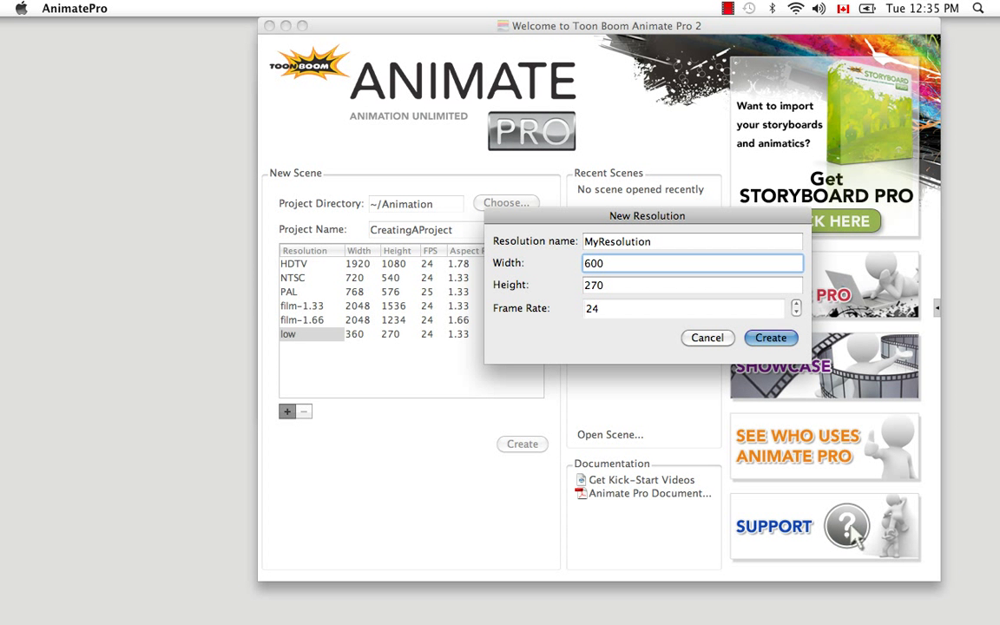
type("600")
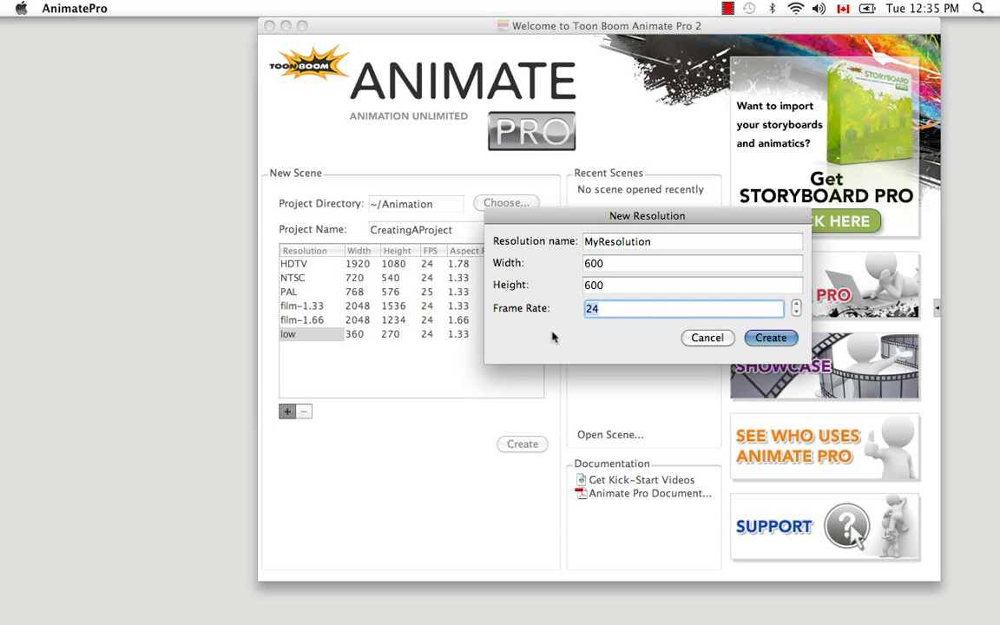
type("15")
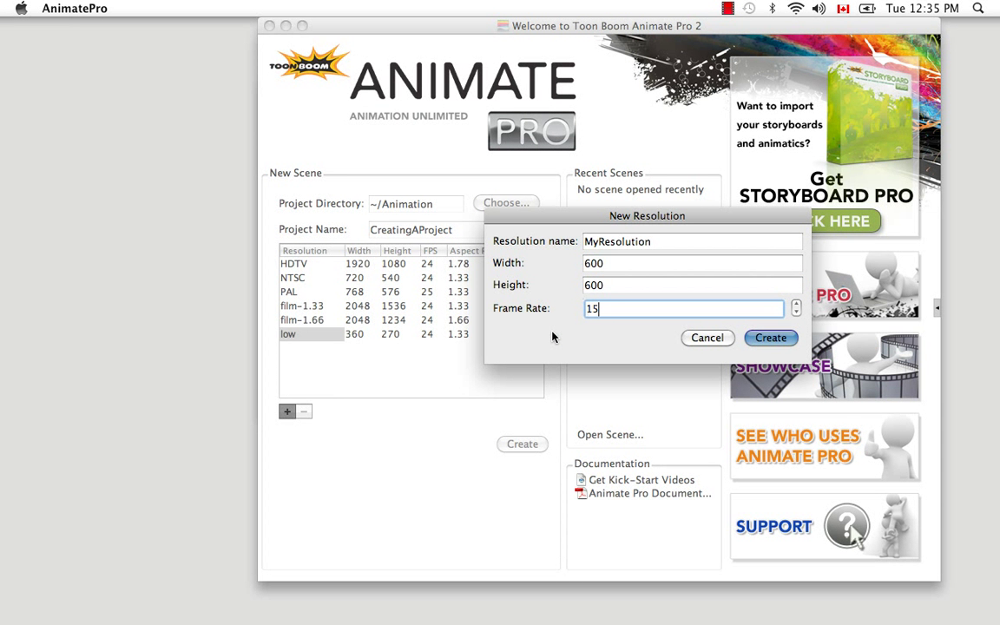
left_click(771, 338)
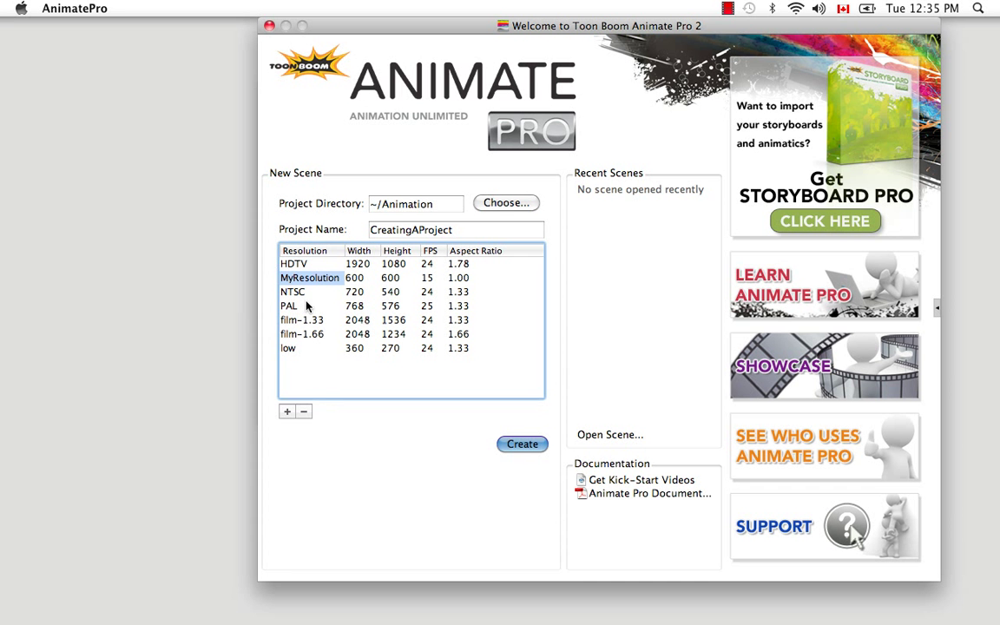
mouse_move(316, 291)
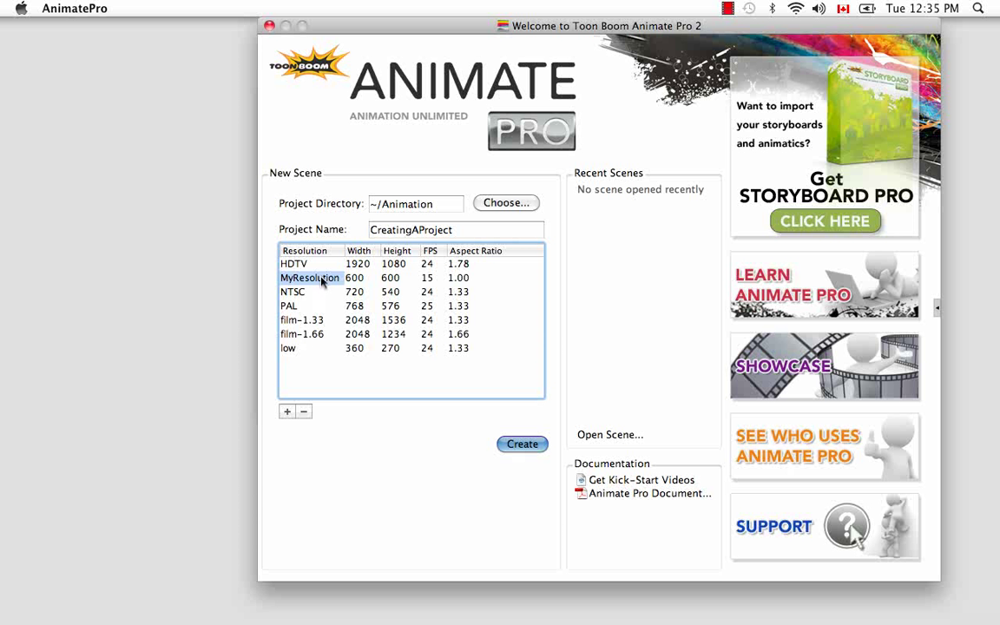
mouse_move(304, 428)
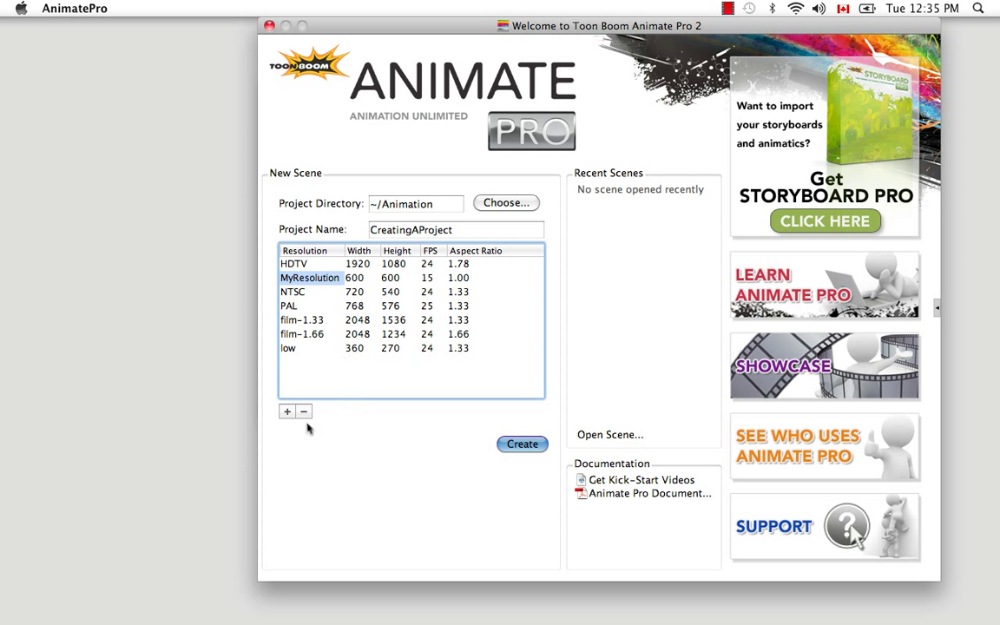
Step: Remove the MyResolution preset using the minus button
left_click(303, 413)
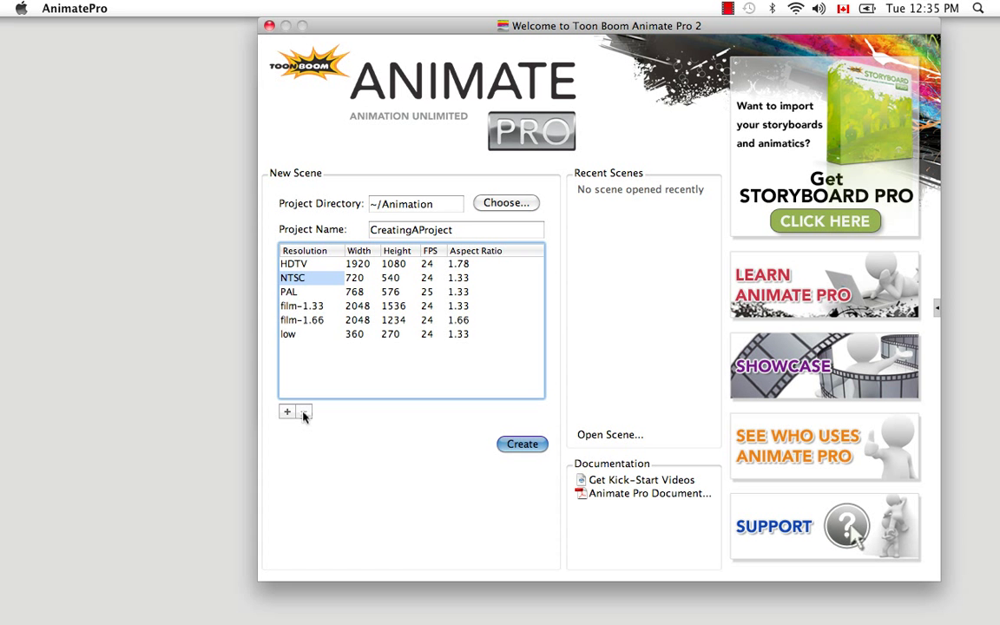
mouse_move(359, 450)
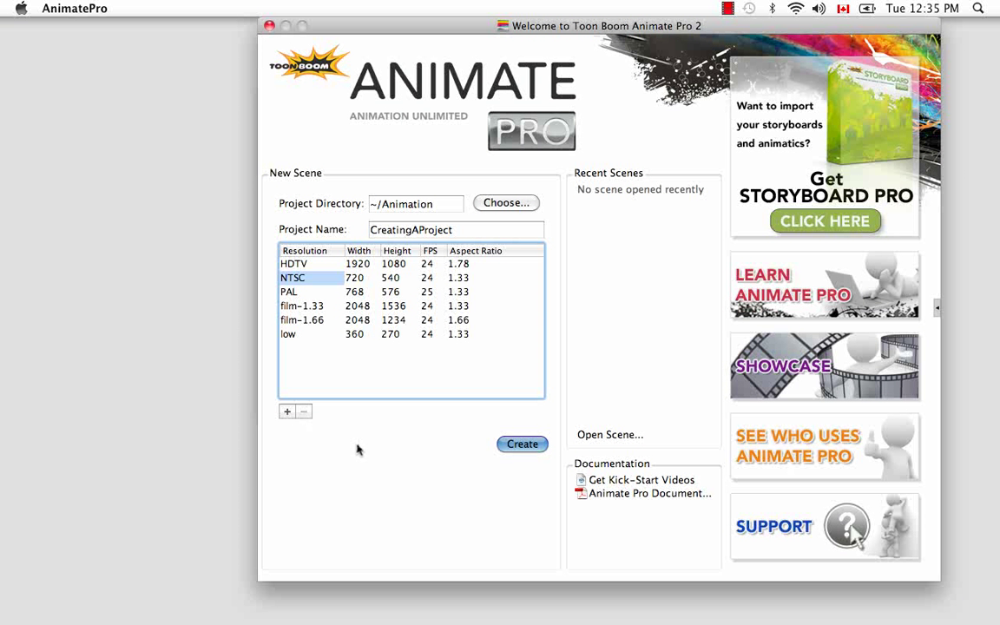
mouse_move(368, 427)
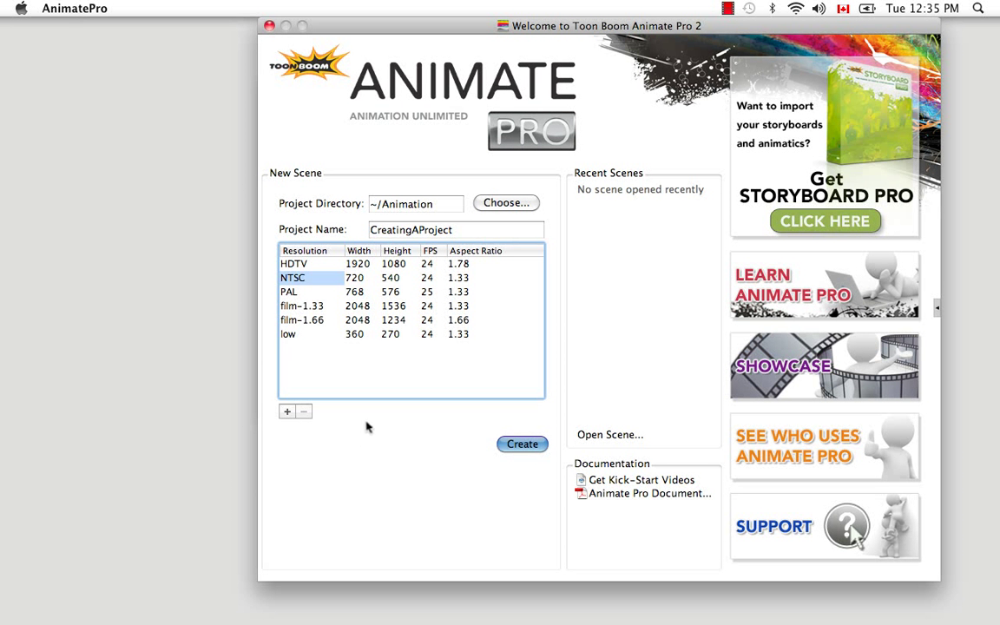
mouse_move(302, 324)
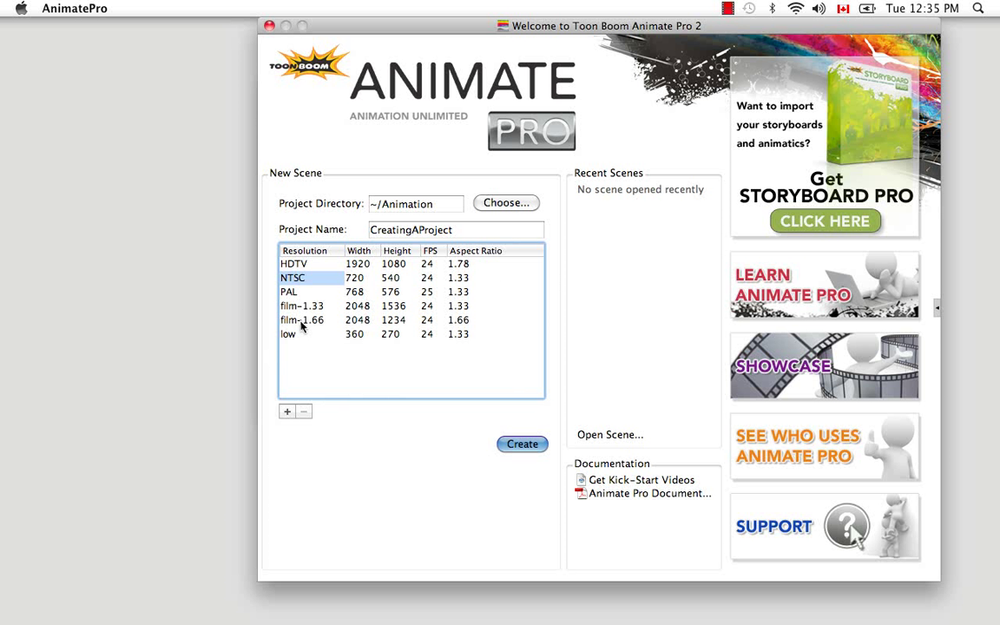
mouse_move(366, 371)
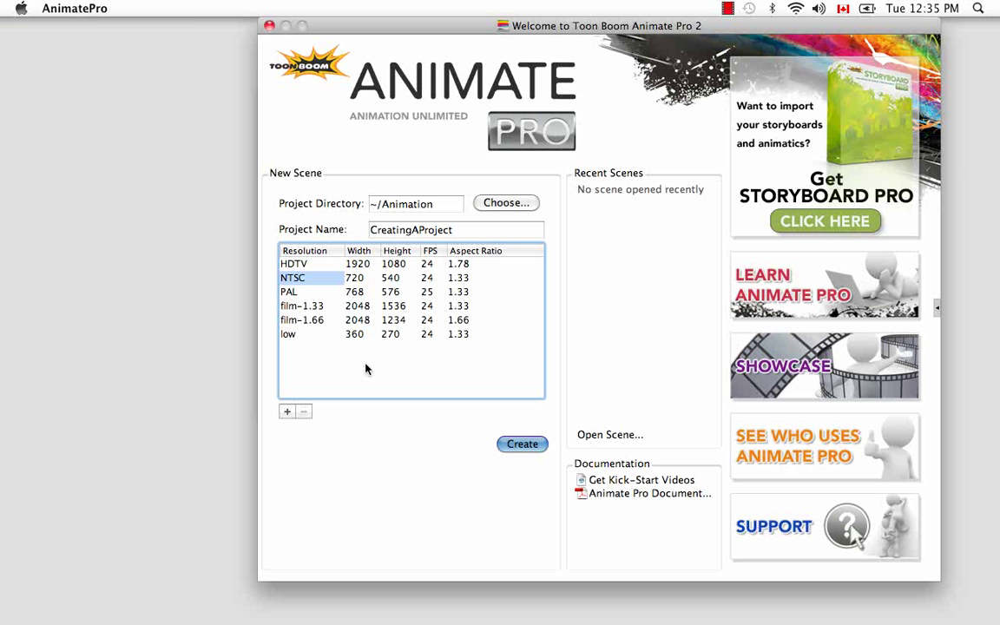
mouse_move(370, 383)
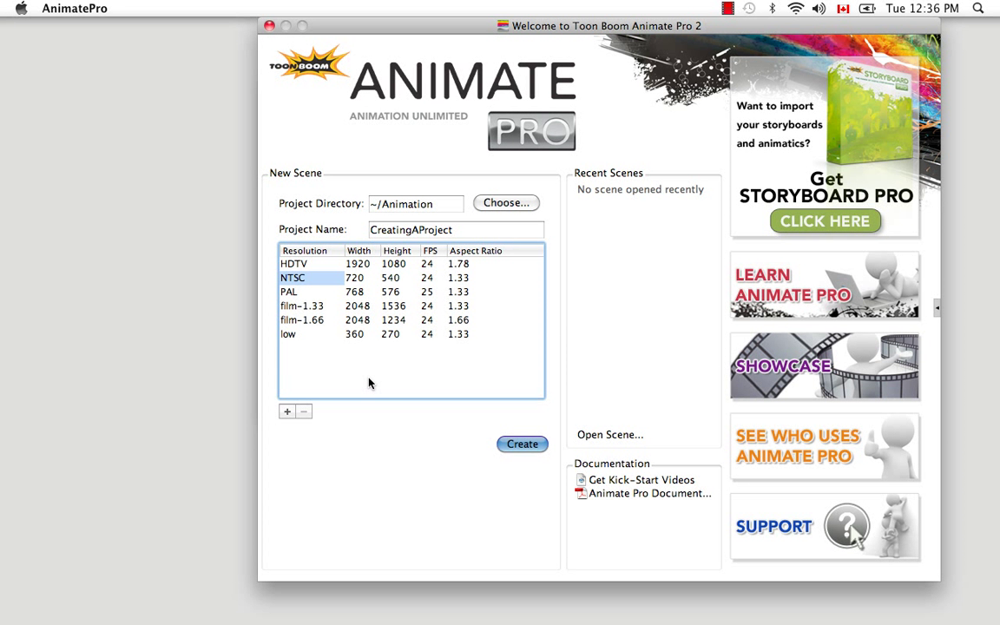
mouse_move(466, 385)
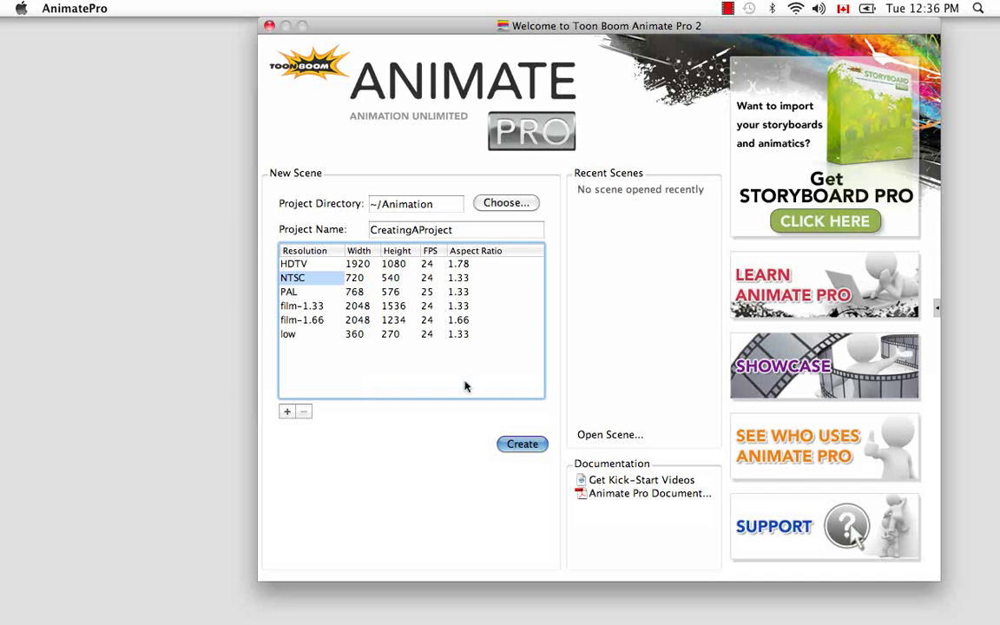
mouse_move(556, 195)
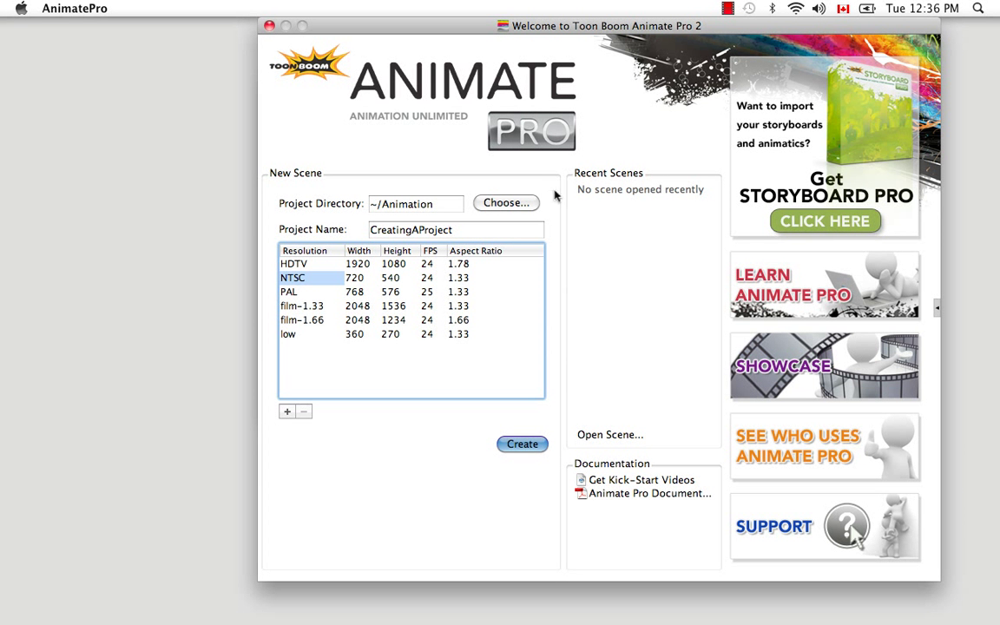
mouse_move(632, 235)
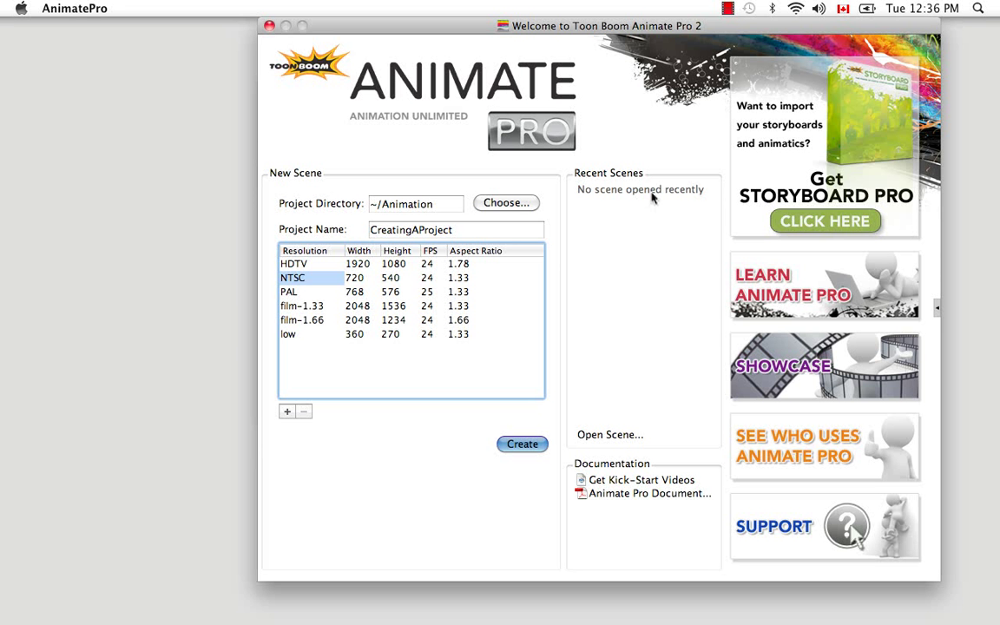
mouse_move(670, 355)
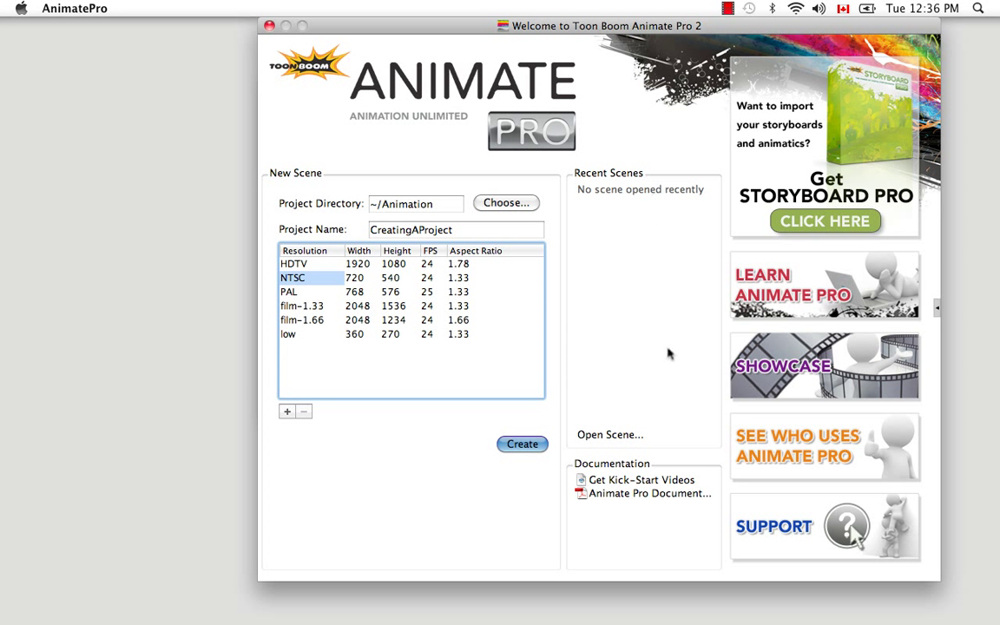
mouse_move(640, 201)
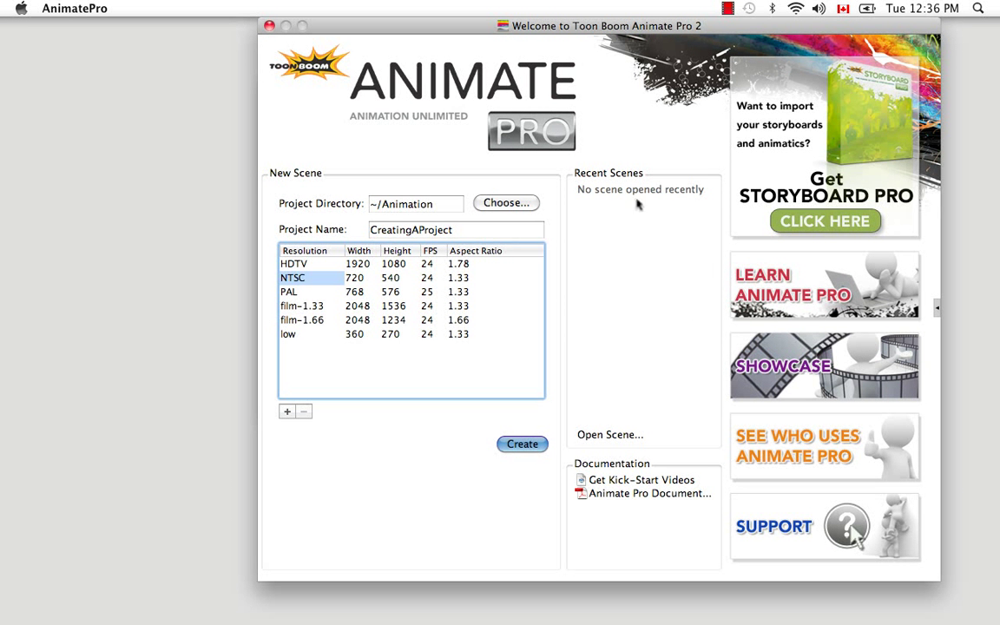
mouse_move(646, 195)
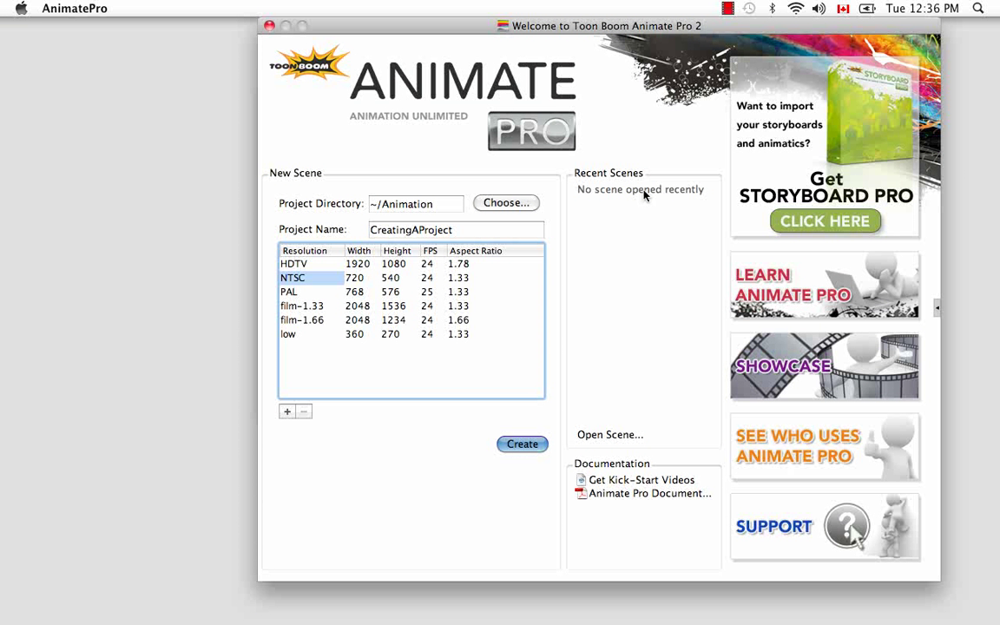
mouse_move(669, 373)
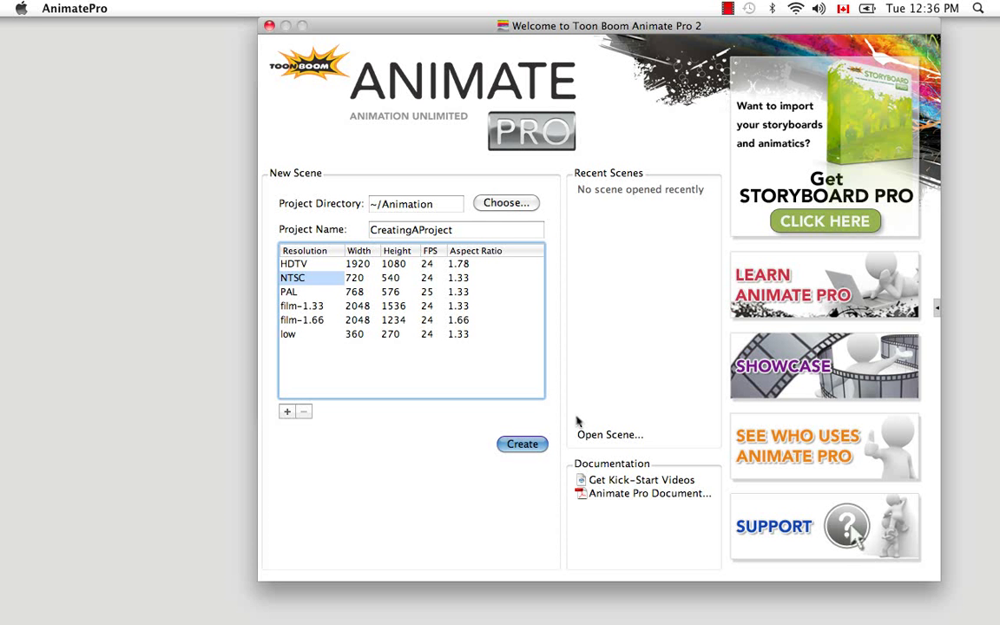
mouse_move(619, 441)
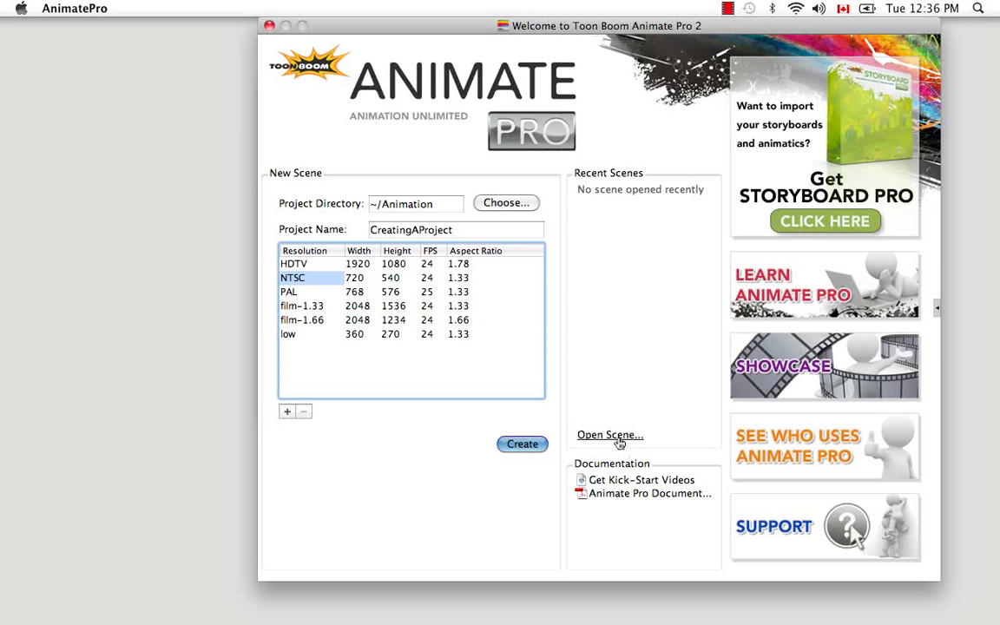
left_click(610, 435)
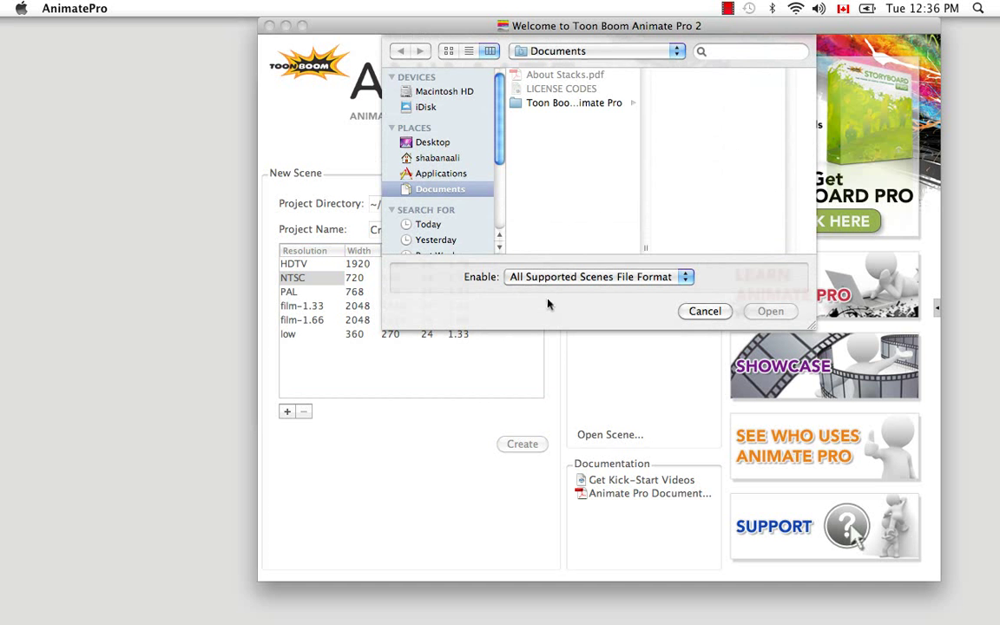
left_click(437, 158)
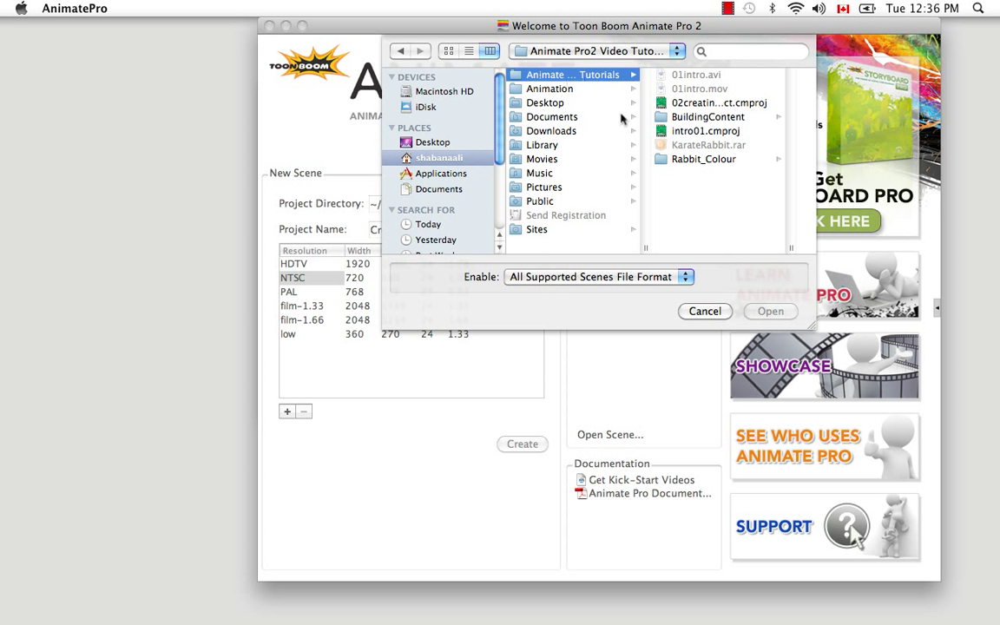
left_click(564, 159)
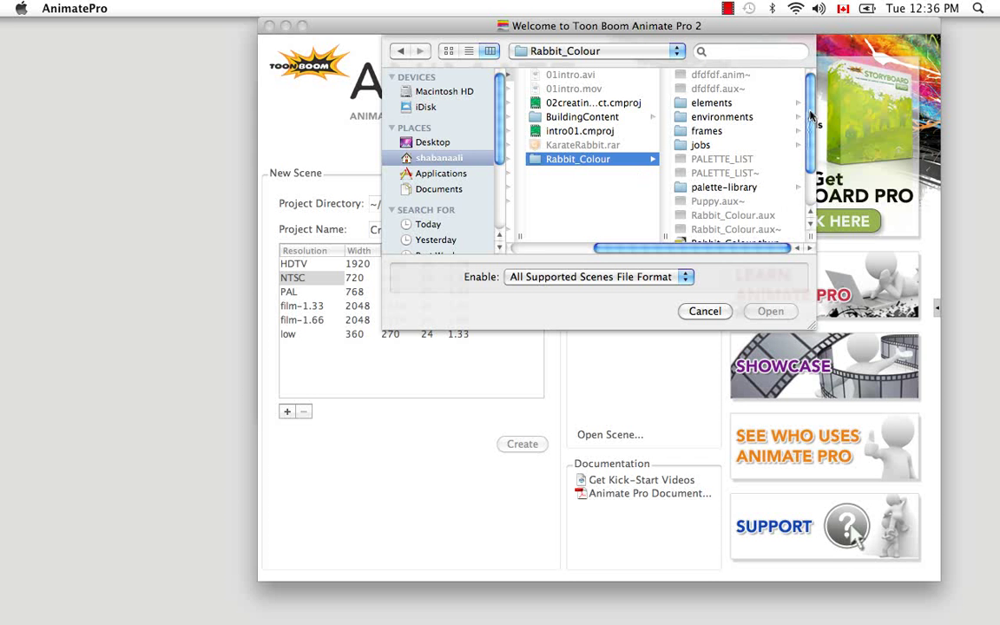
scroll("down", 3)
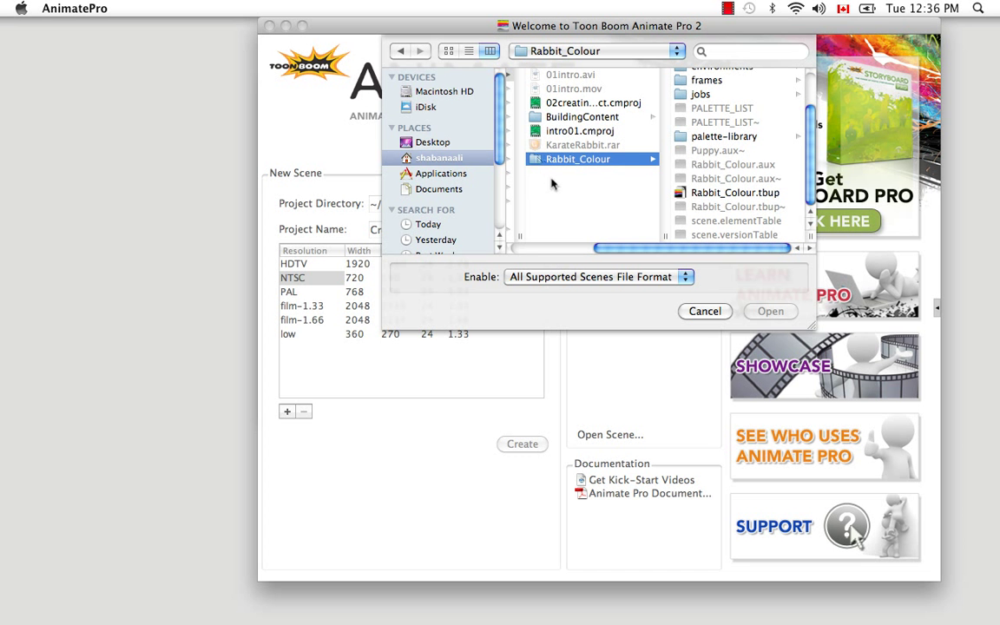
mouse_move(749, 191)
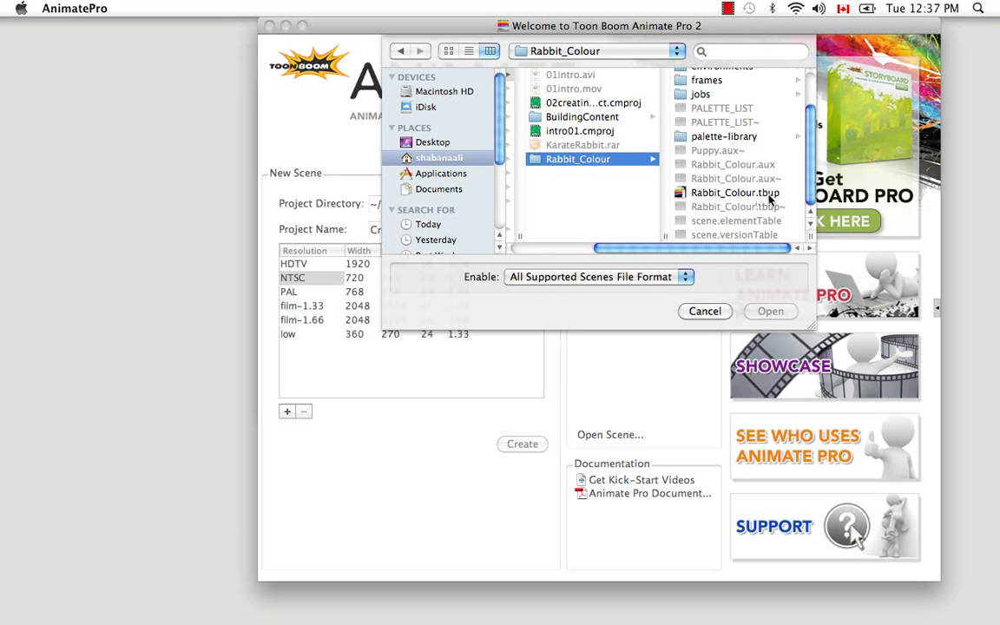
left_click(735, 192)
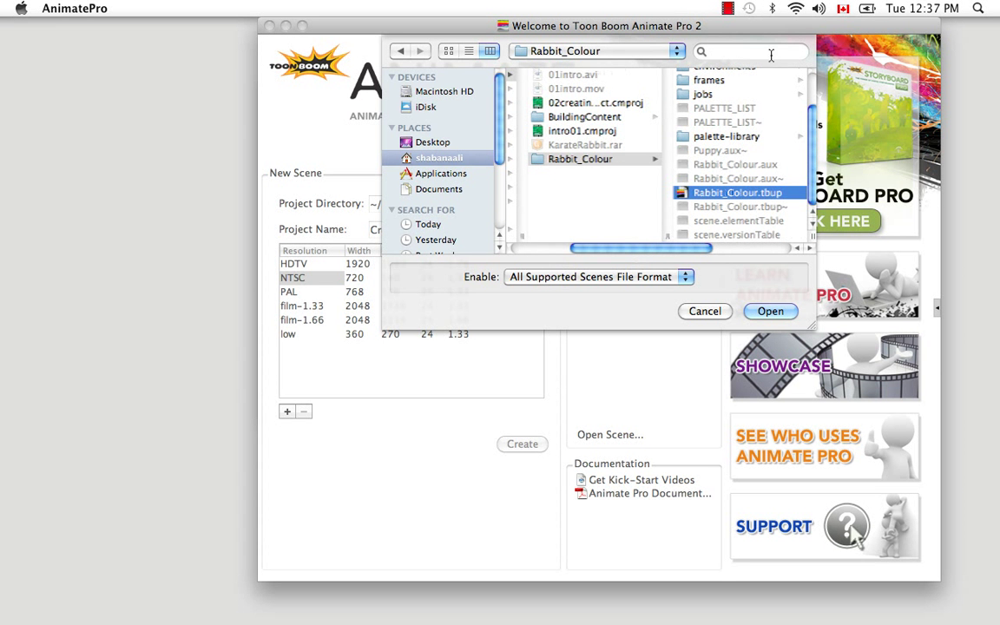
mouse_move(640, 196)
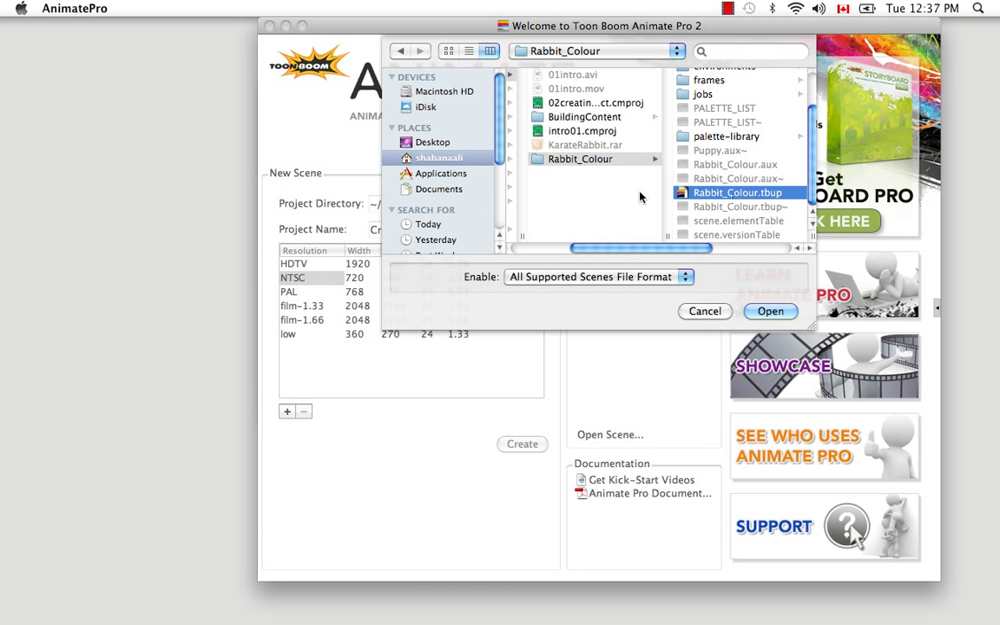
mouse_move(552, 180)
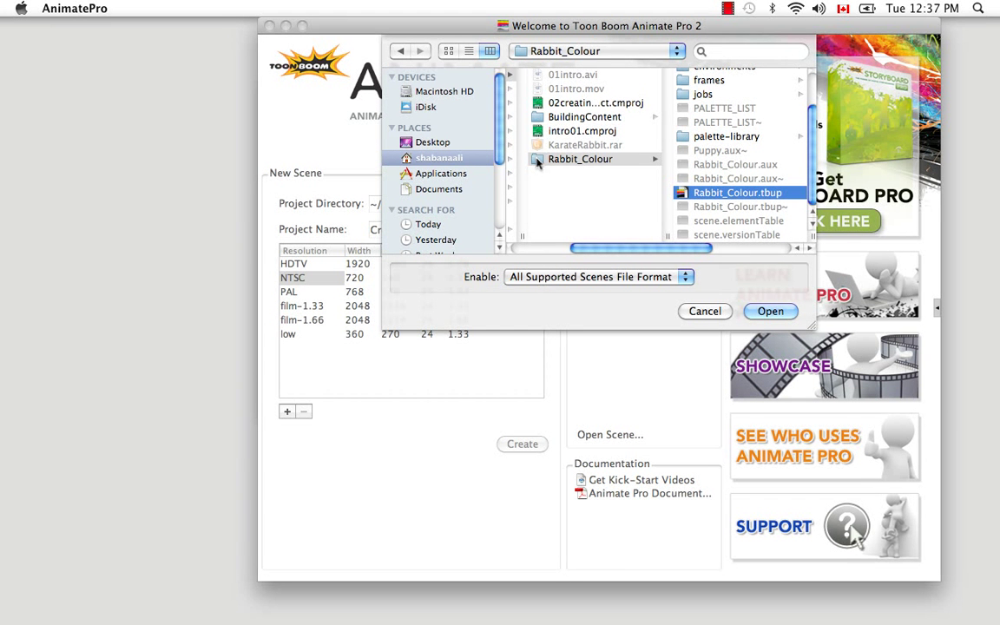
mouse_move(697, 178)
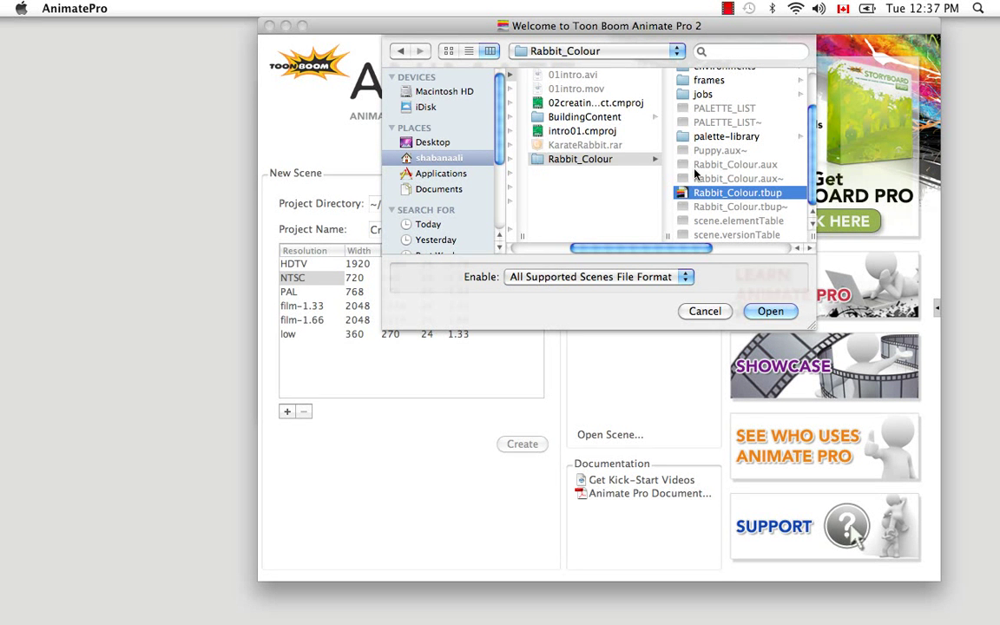
mouse_move(745, 210)
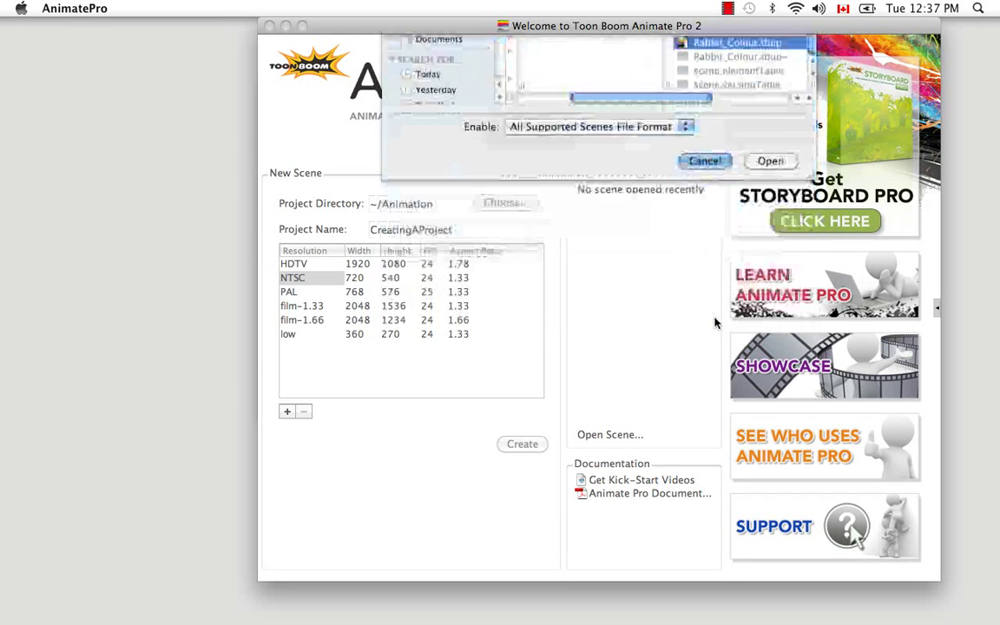
left_click(705, 160)
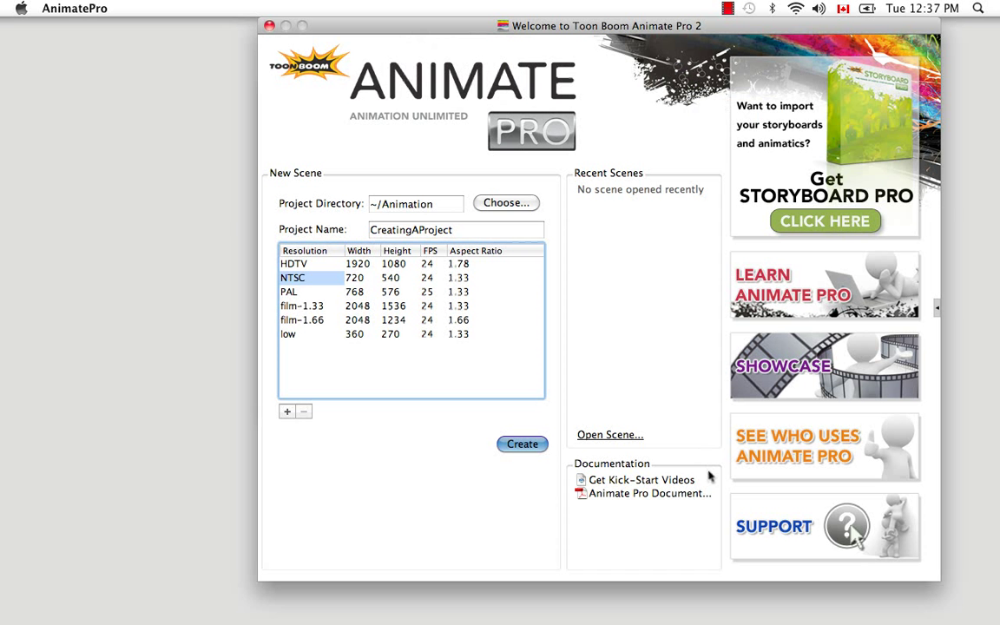
mouse_move(689, 540)
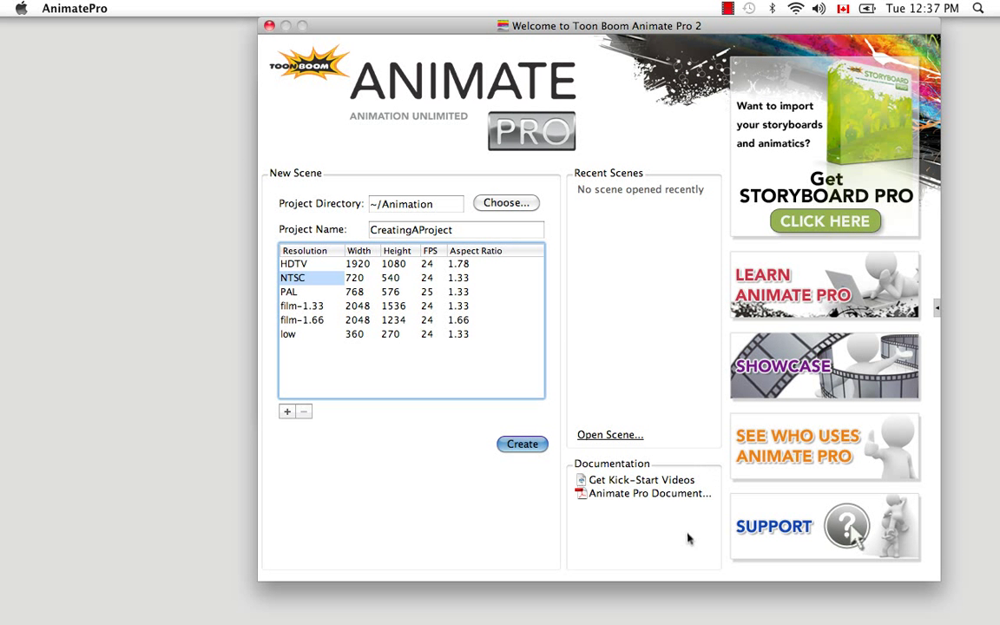
mouse_move(689, 535)
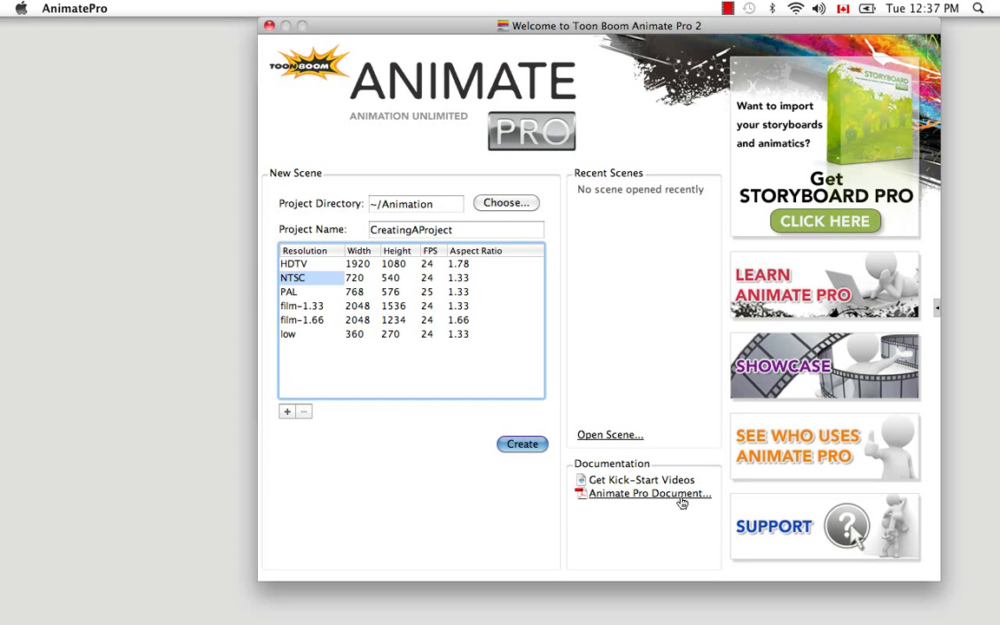
mouse_move(666, 522)
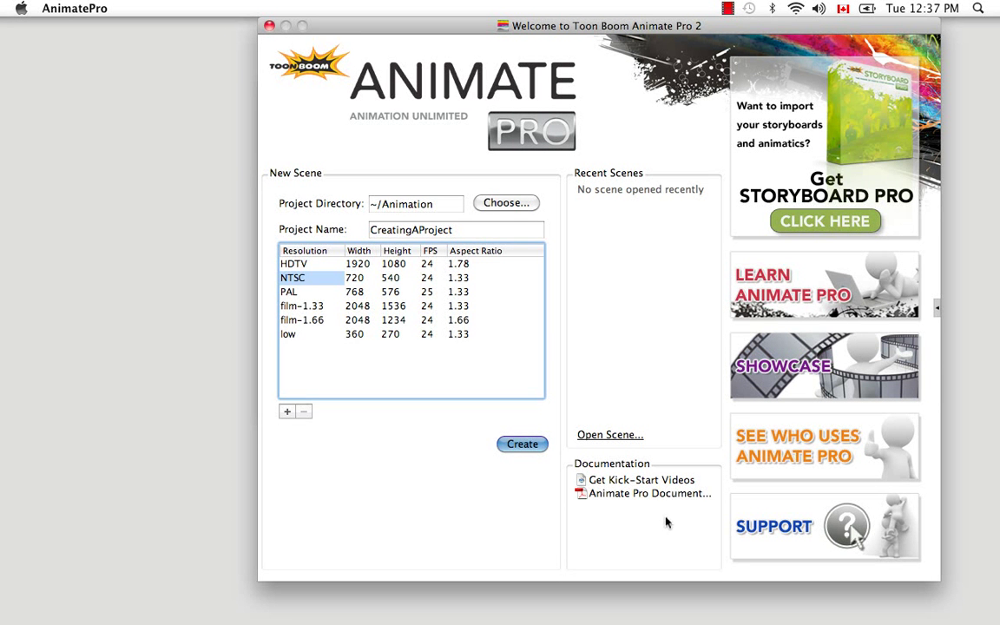
mouse_move(627, 555)
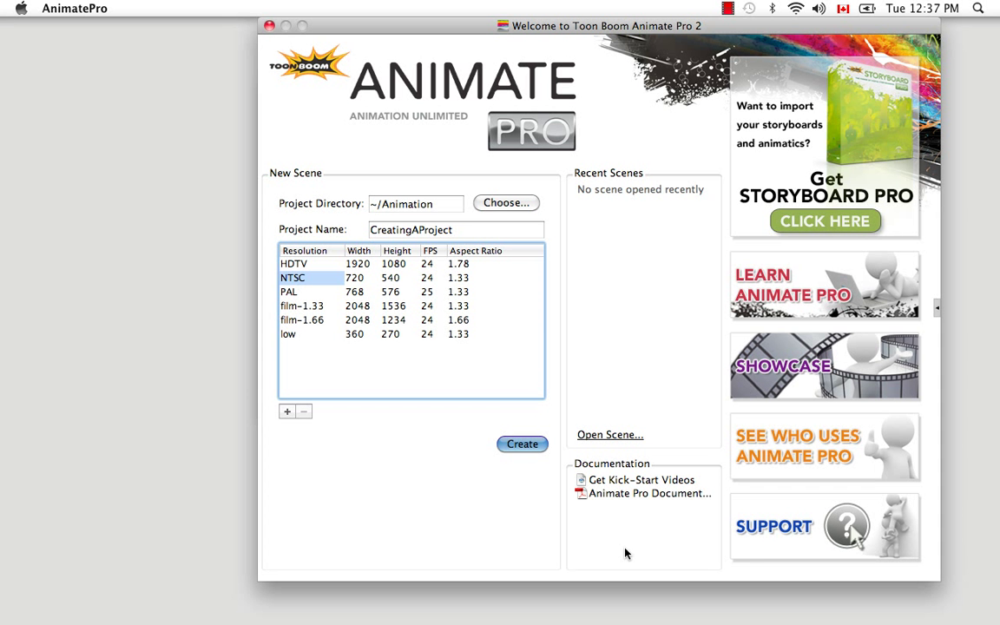
mouse_move(510, 504)
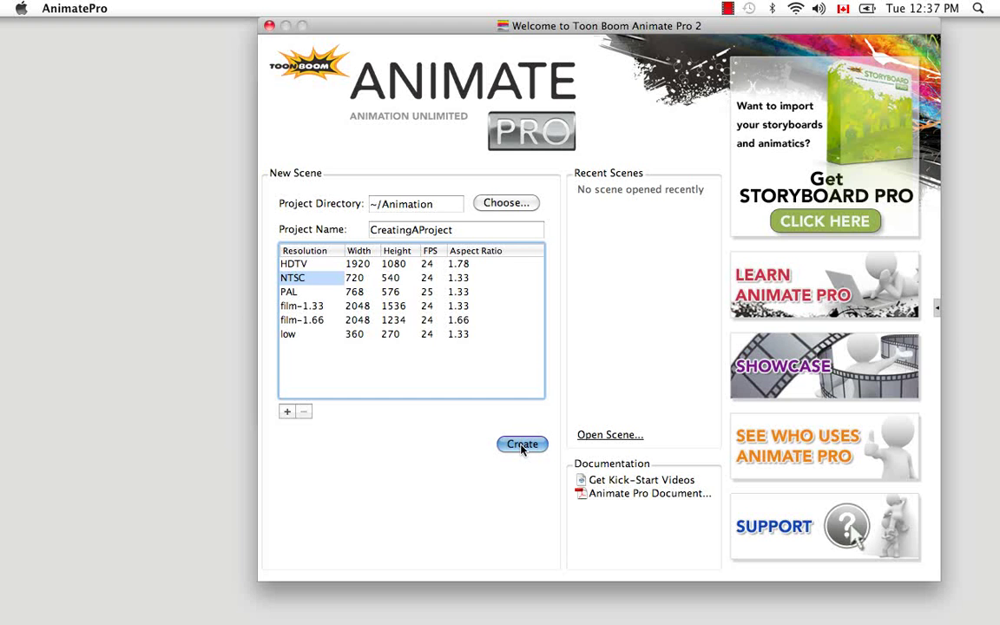
left_click(523, 444)
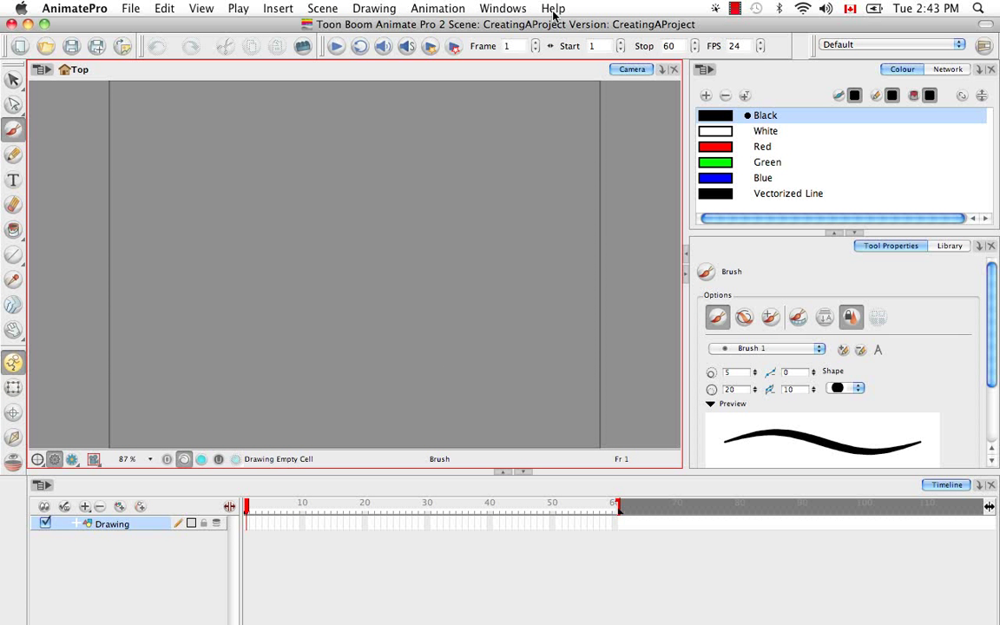
Step: Open the Help menu over the new CreatingAProject scene
left_click(553, 8)
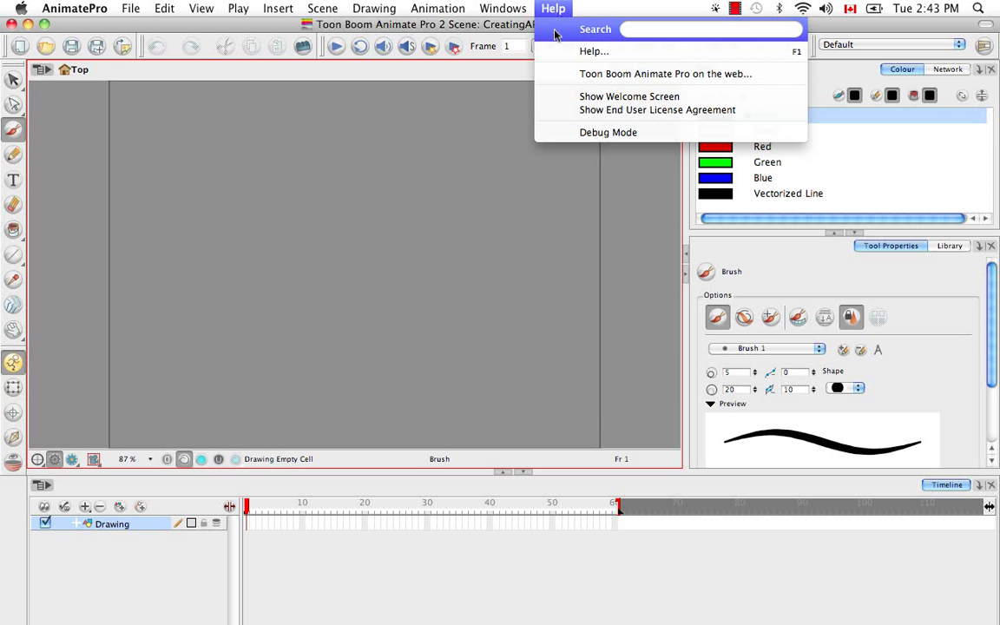
mouse_move(693, 51)
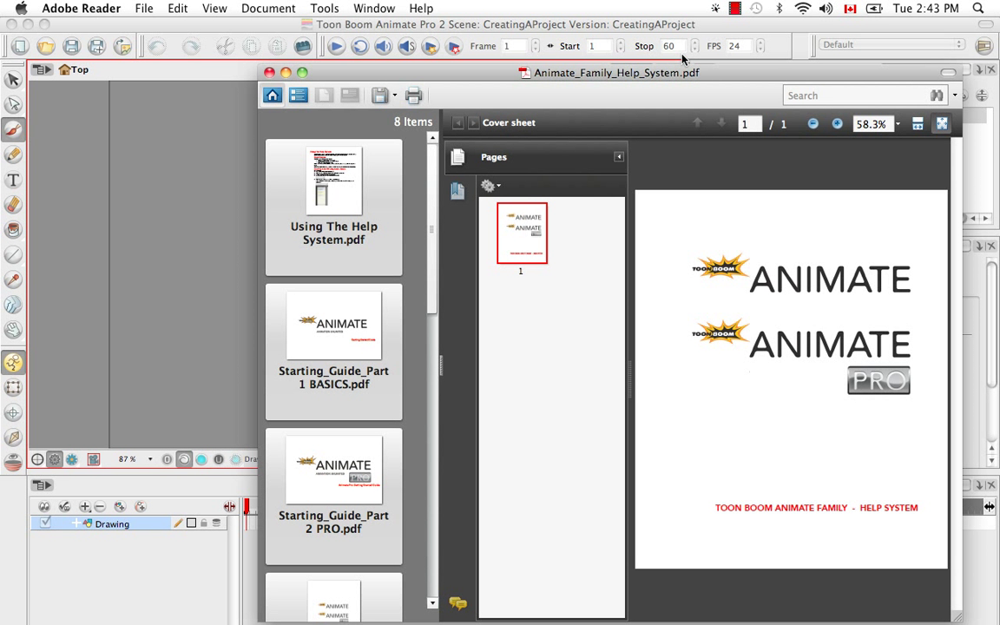
mouse_move(687, 61)
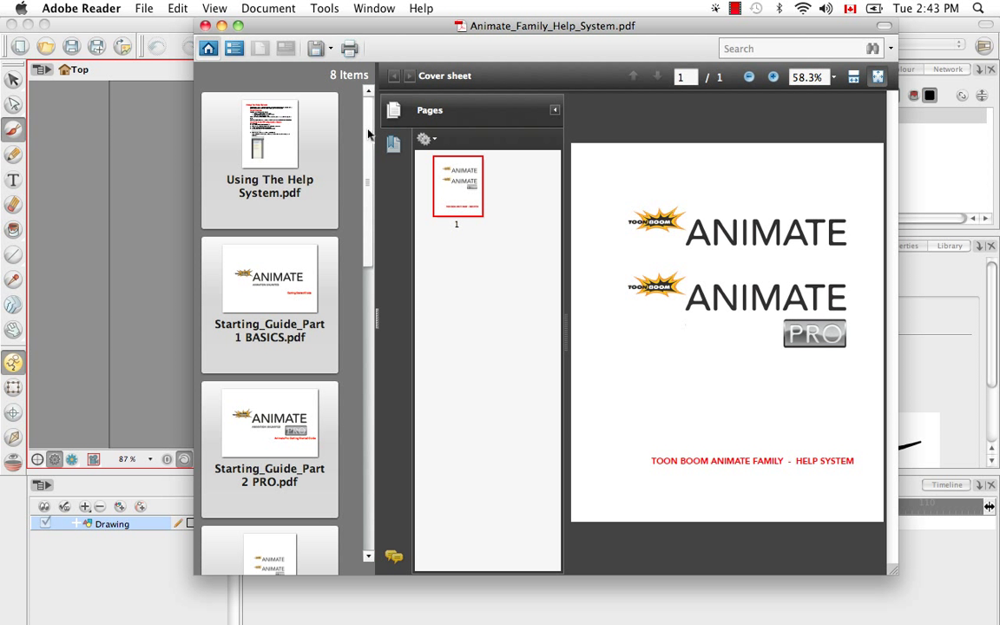
Step: Open User_Guide.pdf from the help portfolio and go to Chapter 6's Timeline and Xsheet View section
scroll("down", 3)
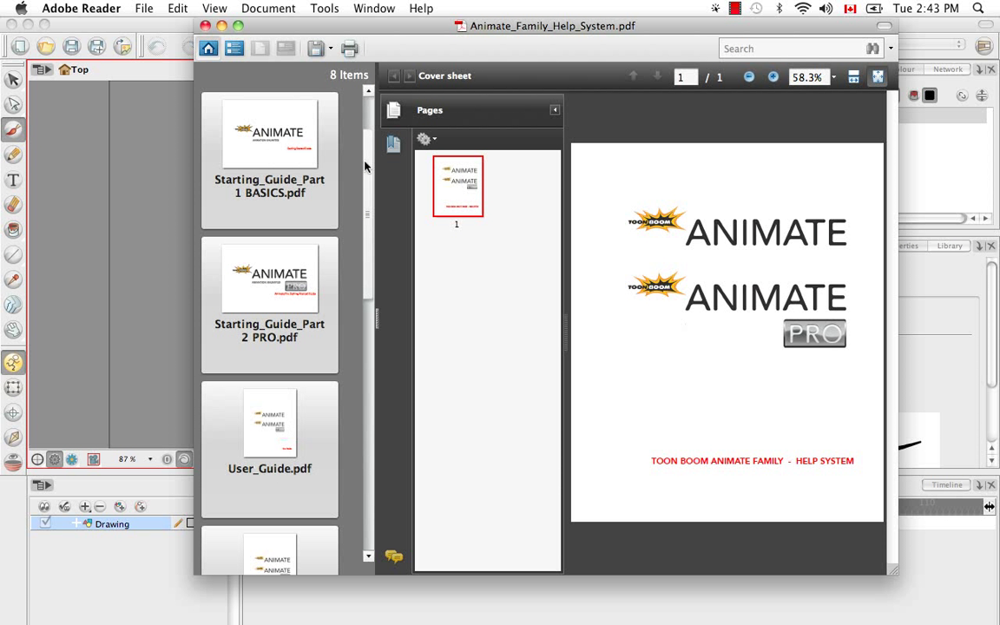
scroll("down", 3)
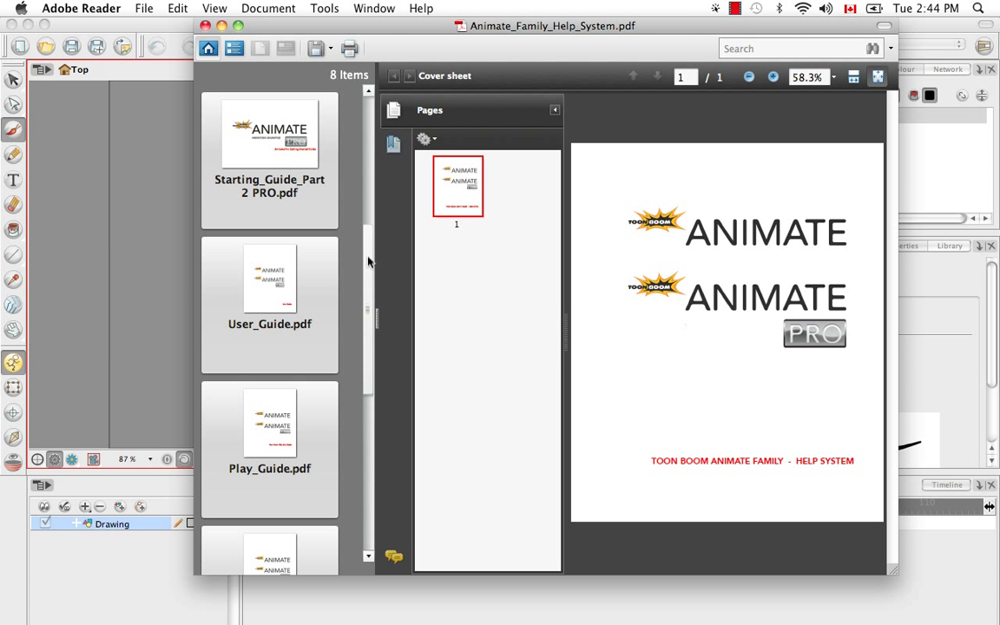
scroll("down", 3)
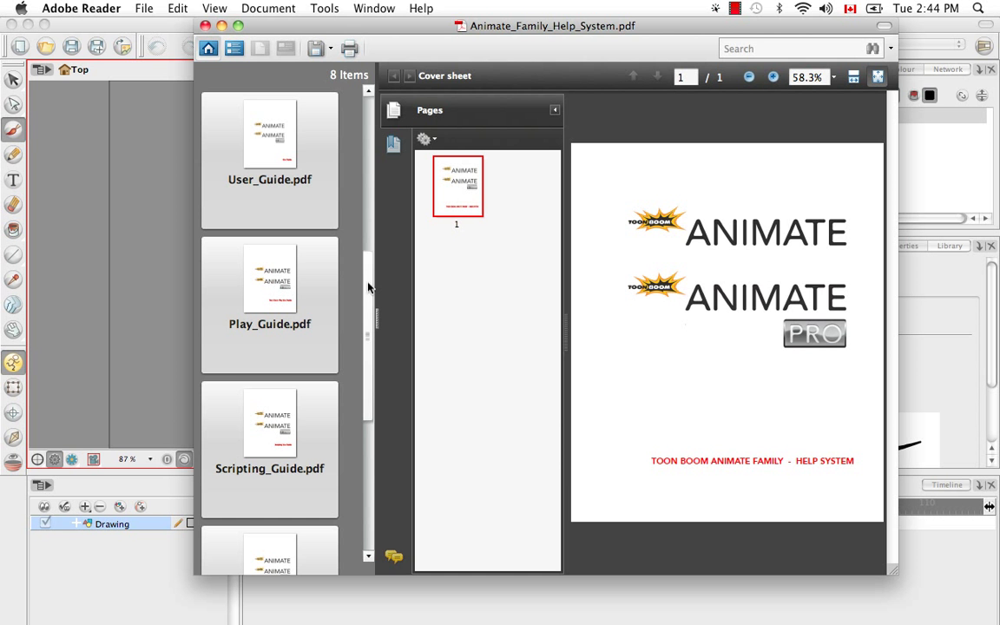
double_click(269, 135)
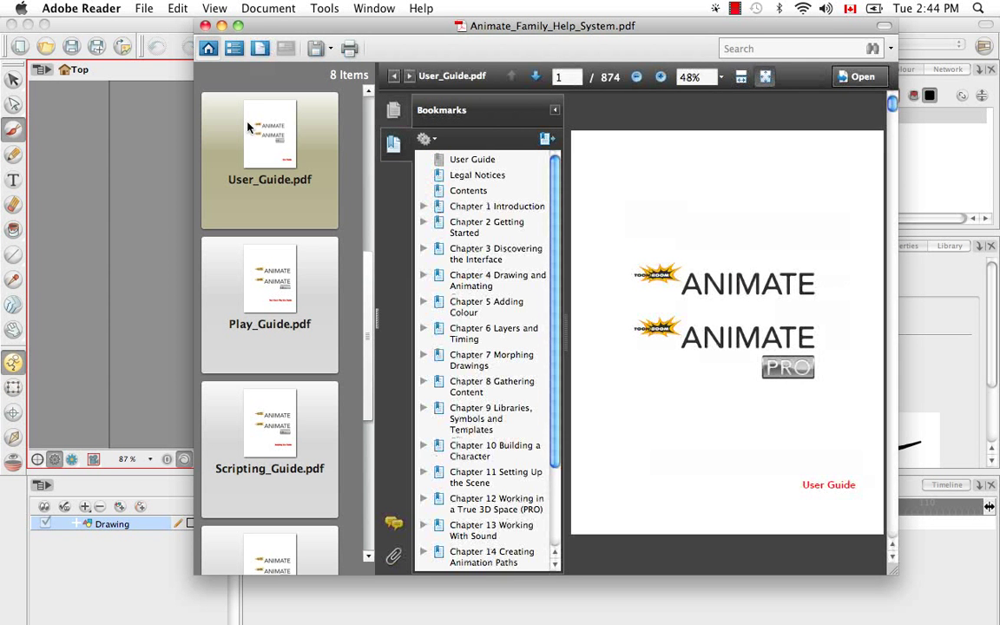
mouse_move(273, 156)
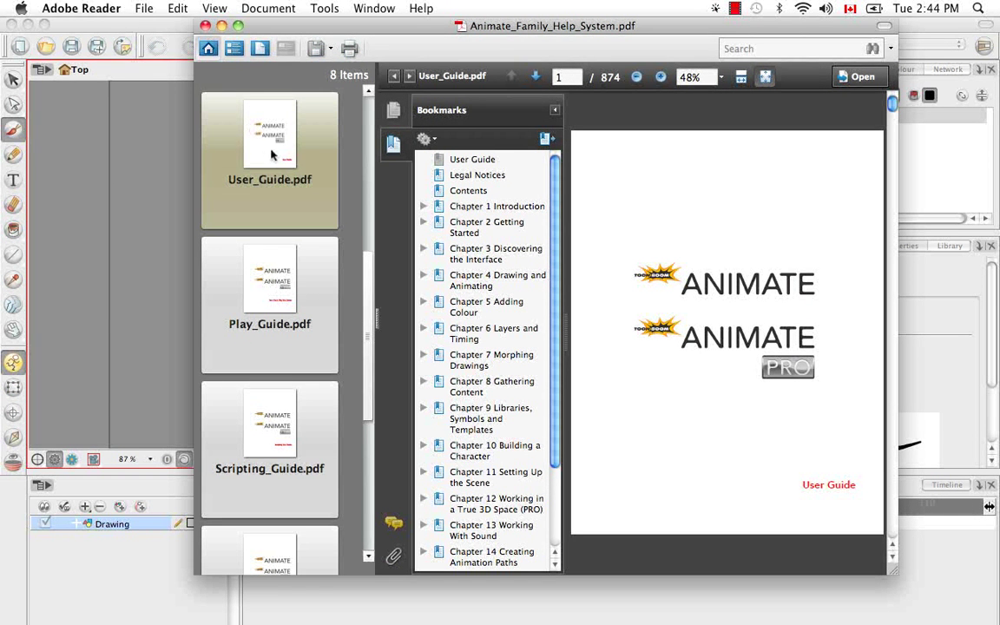
mouse_move(467, 333)
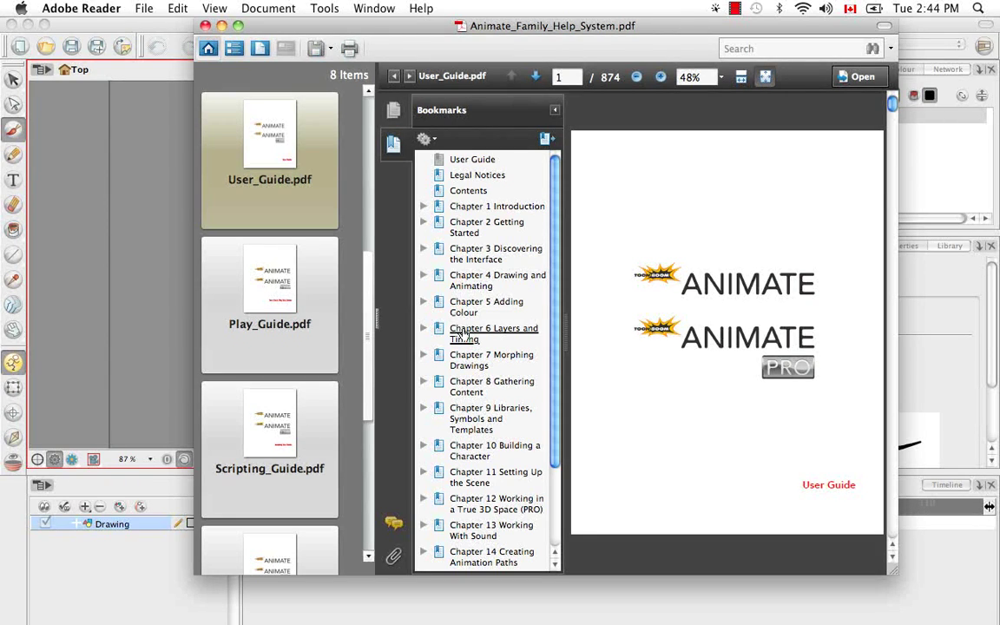
left_click(493, 334)
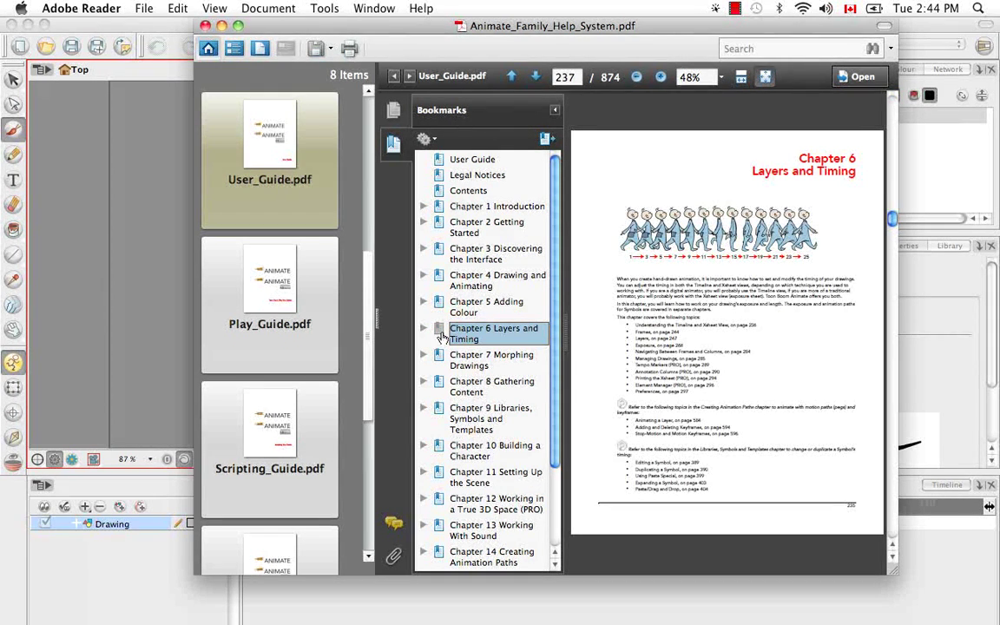
left_click(424, 328)
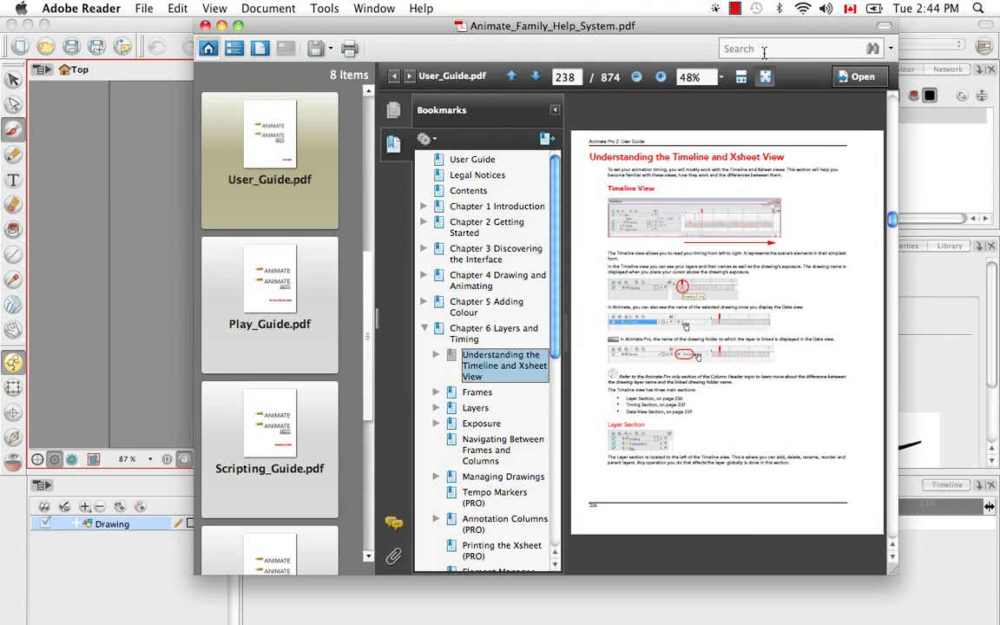
Step: Search the User Guide for 'texture', returning 294 matching results
type("texture")
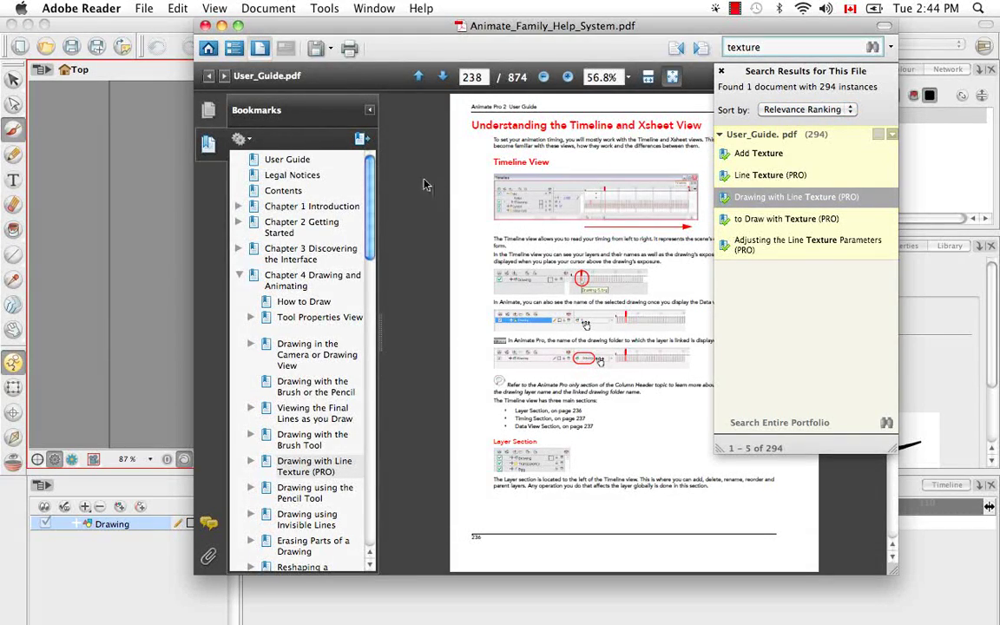
left_click(283, 190)
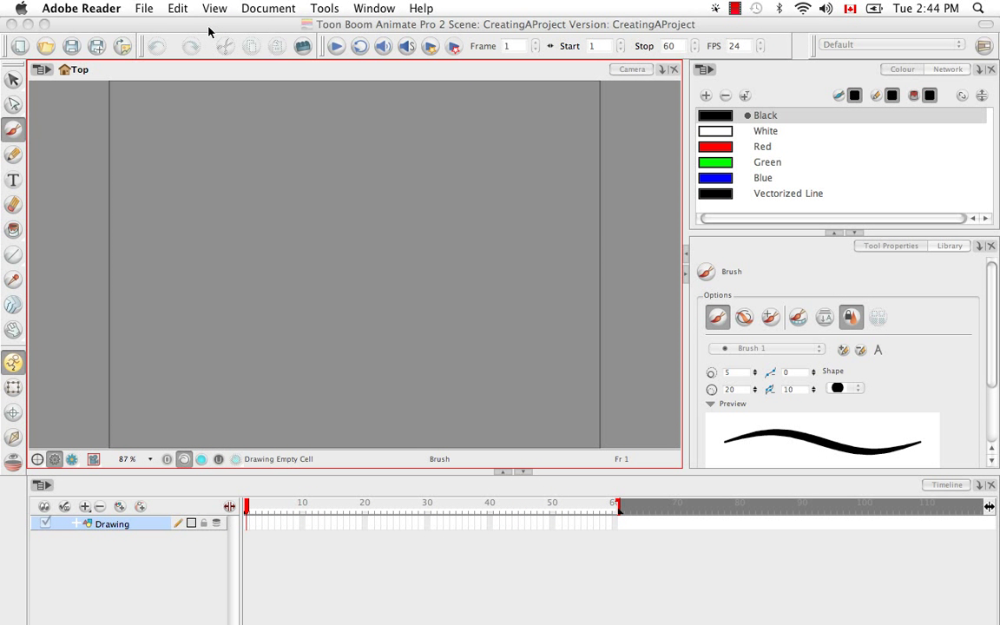
mouse_move(161, 162)
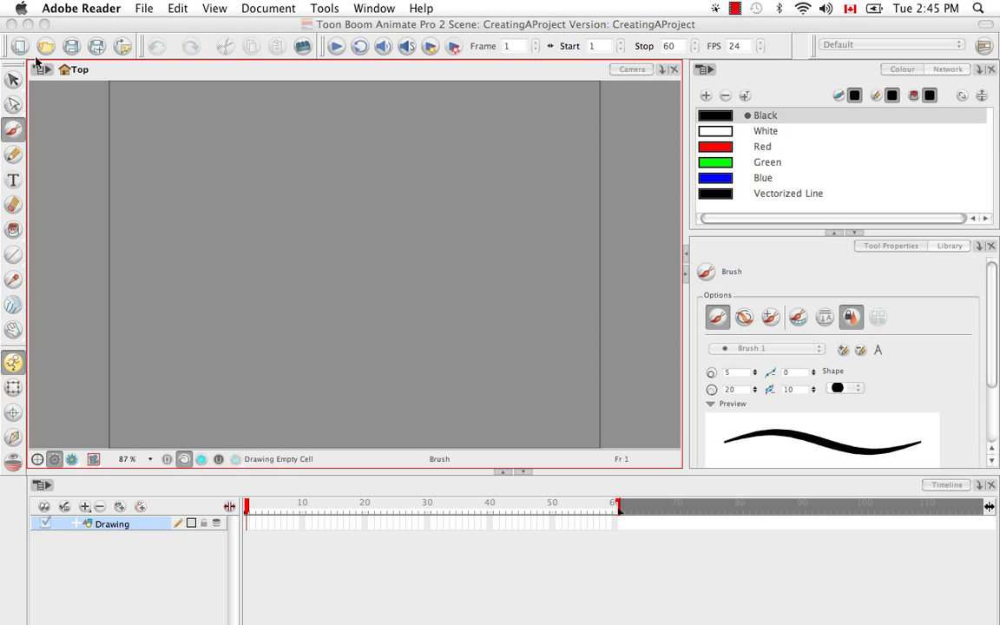
mouse_move(26, 45)
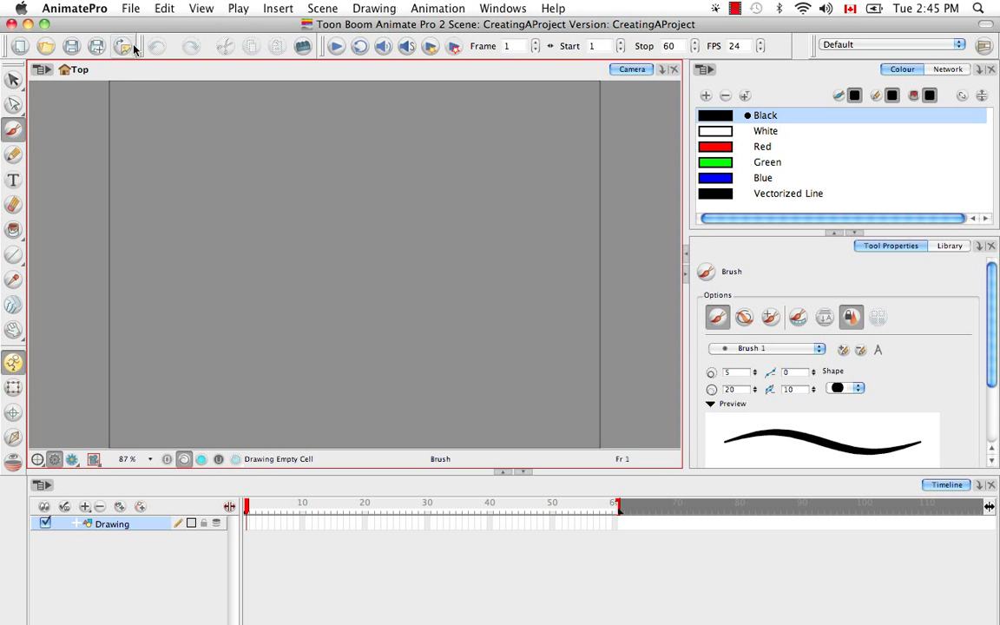
Step: Bring up Animate Pro's New Scene dialog from the File menu
left_click(135, 10)
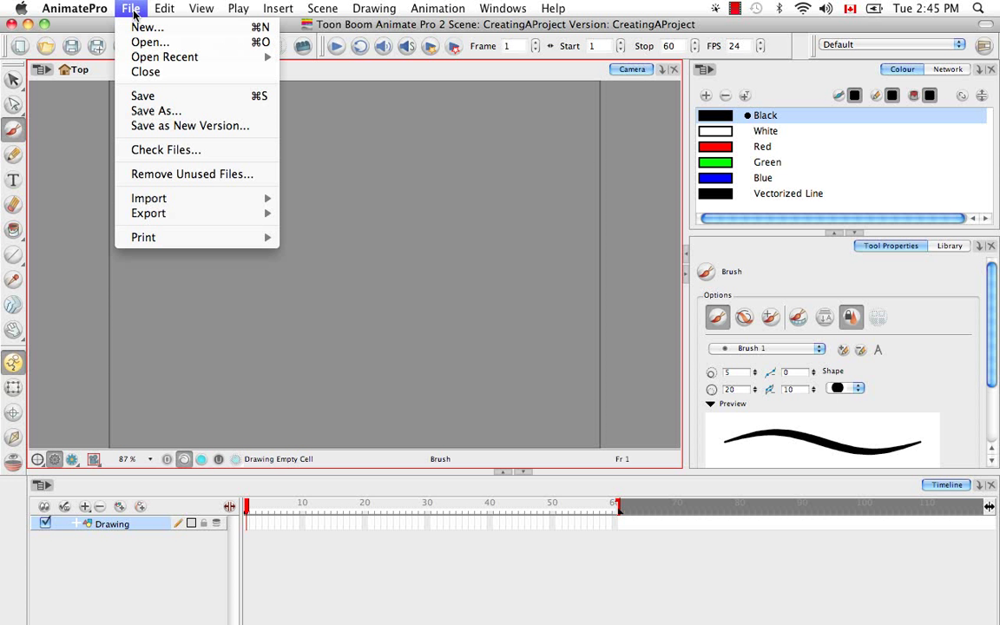
mouse_move(152, 40)
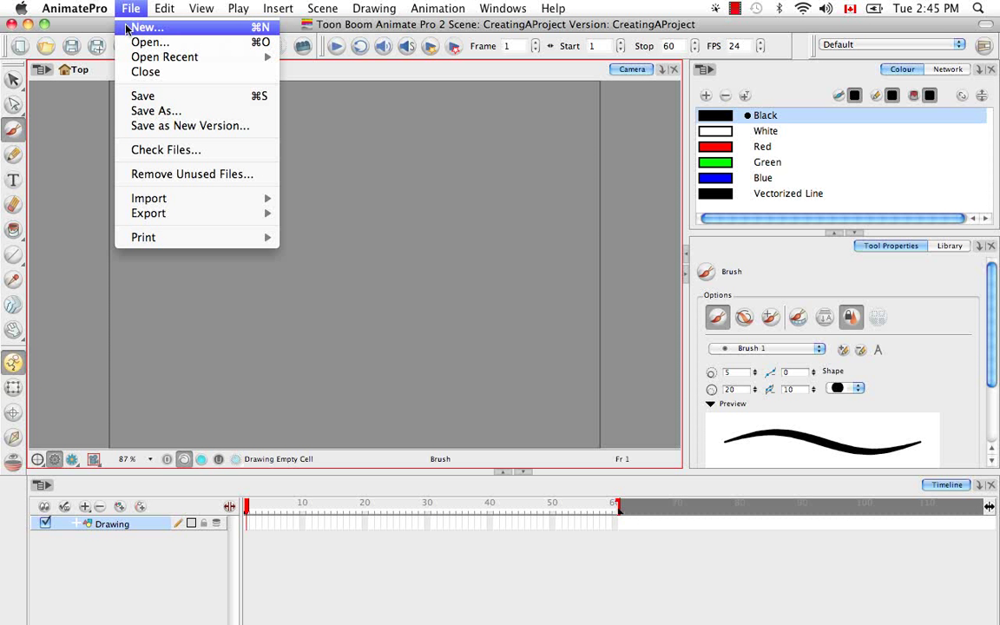
mouse_move(418, 155)
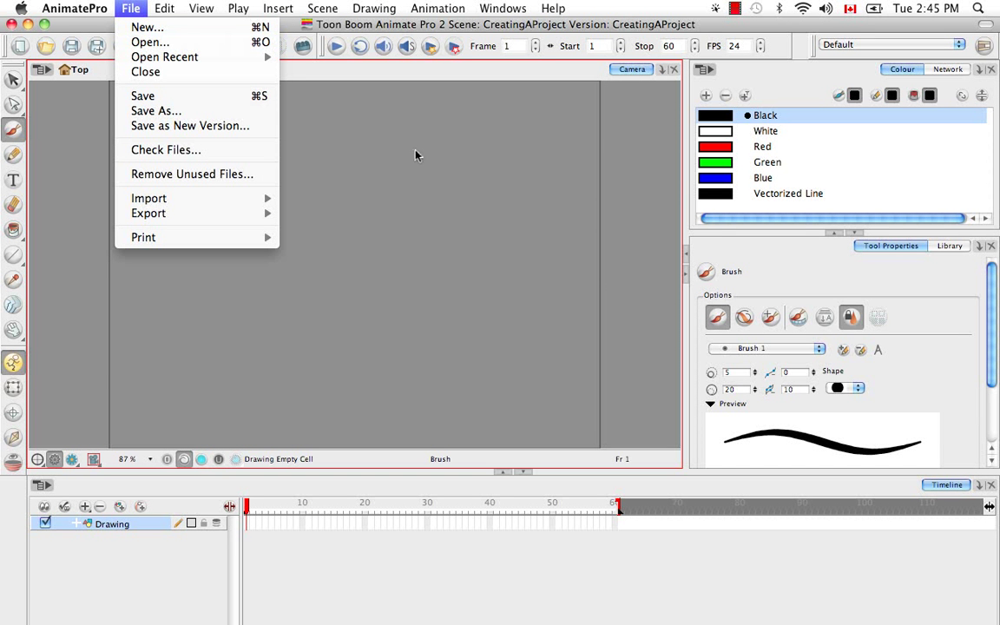
left_click(416, 157)
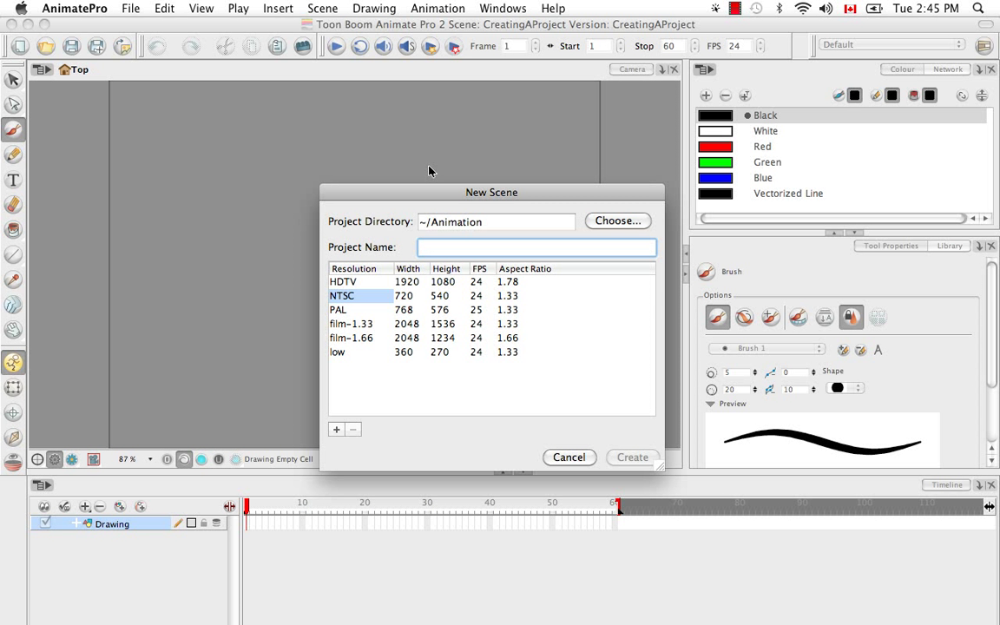
mouse_move(293, 379)
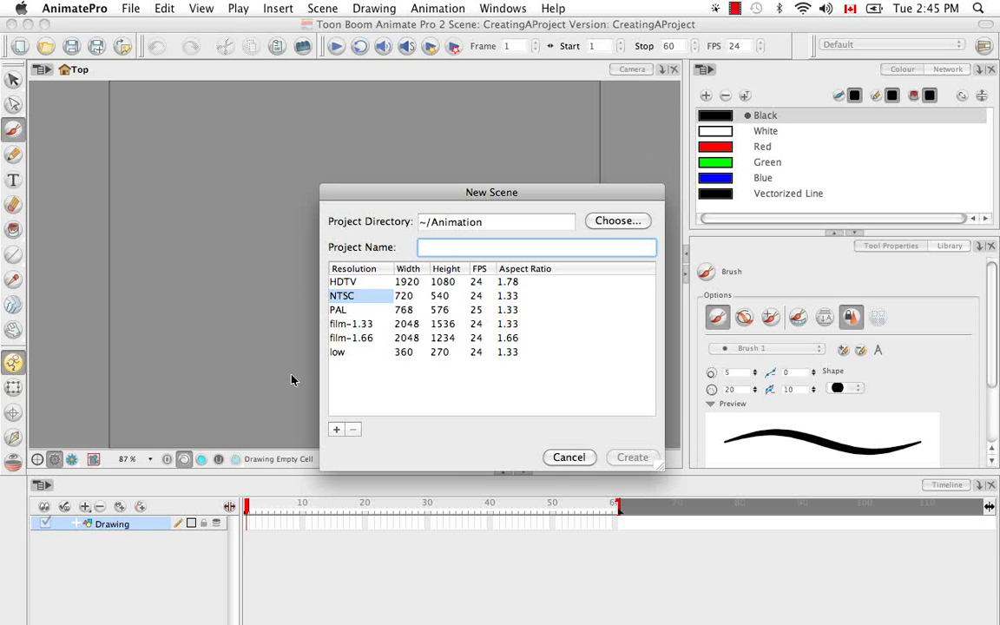
mouse_move(623, 193)
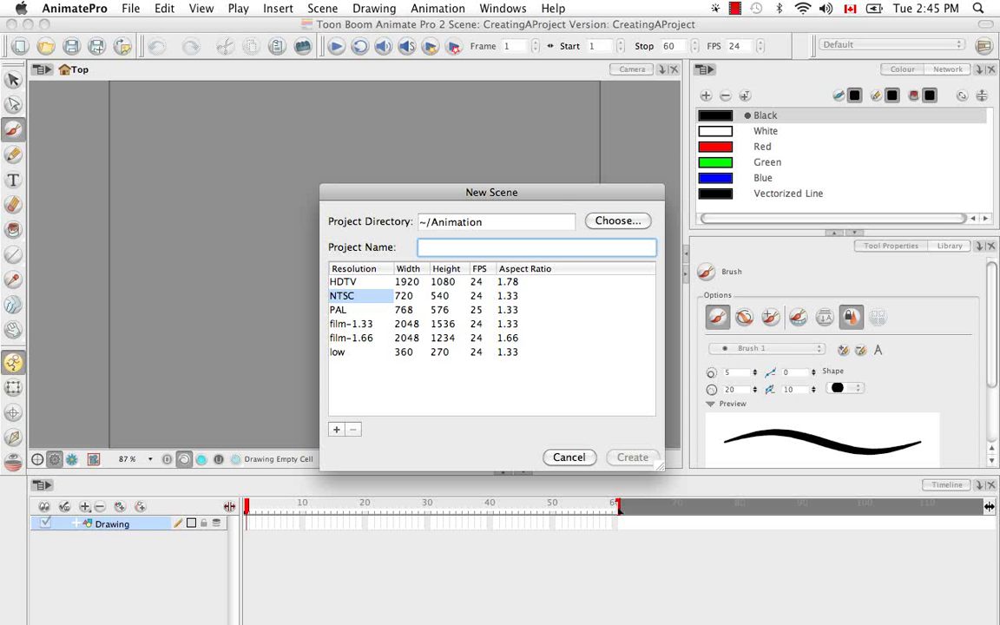
mouse_move(461, 476)
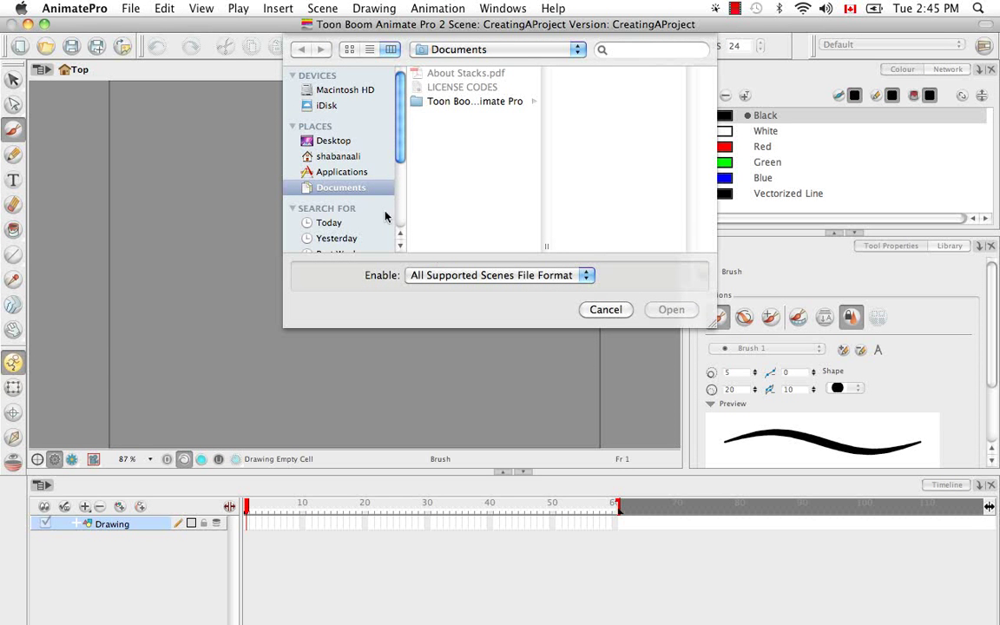
Step: Browse the home and Applications folders in the Open dialog, then cancel without opening anything
left_click(338, 156)
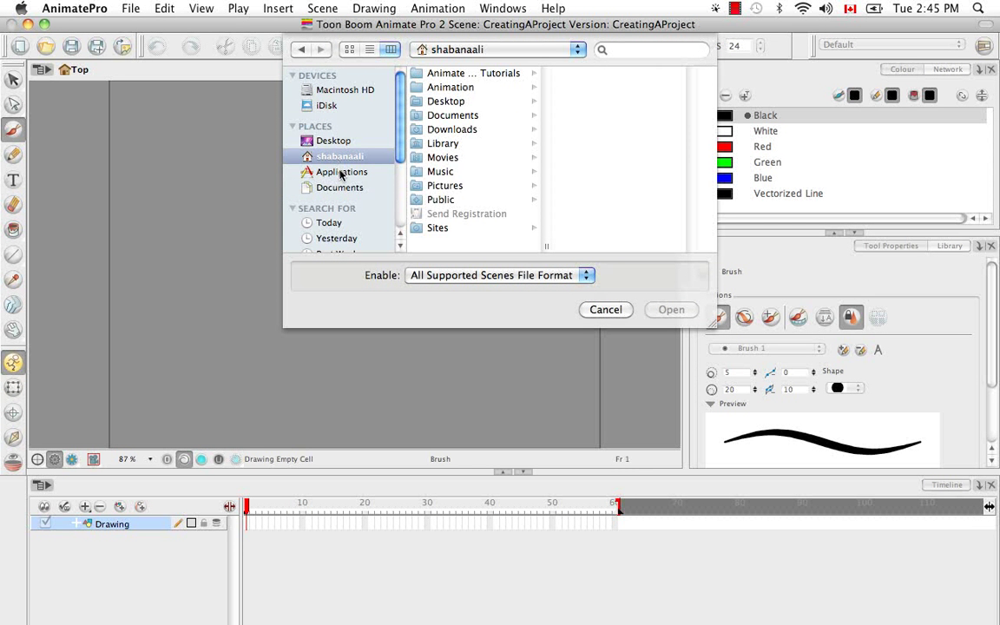
left_click(341, 171)
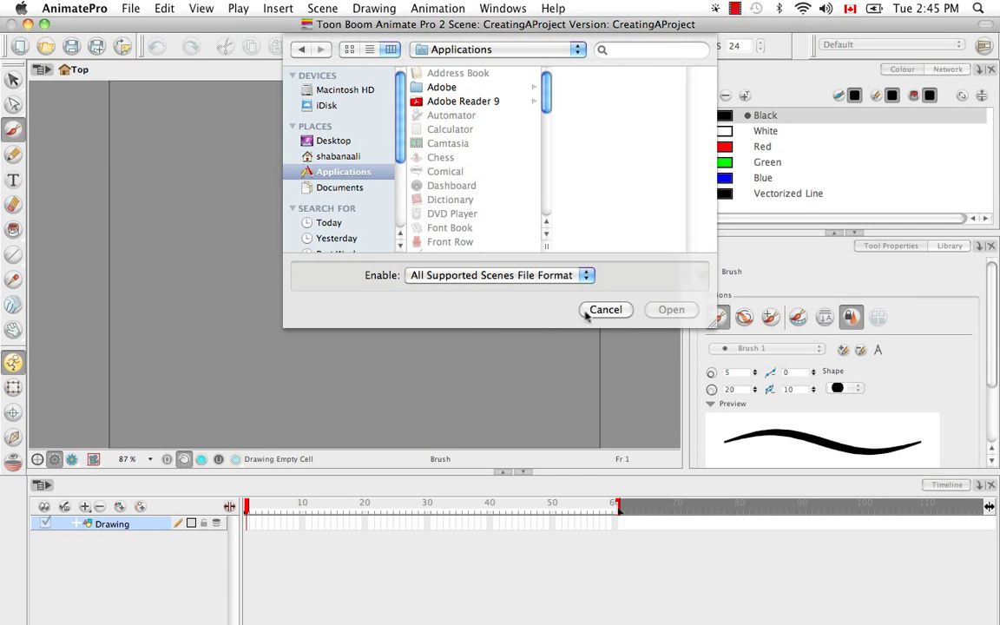
left_click(606, 310)
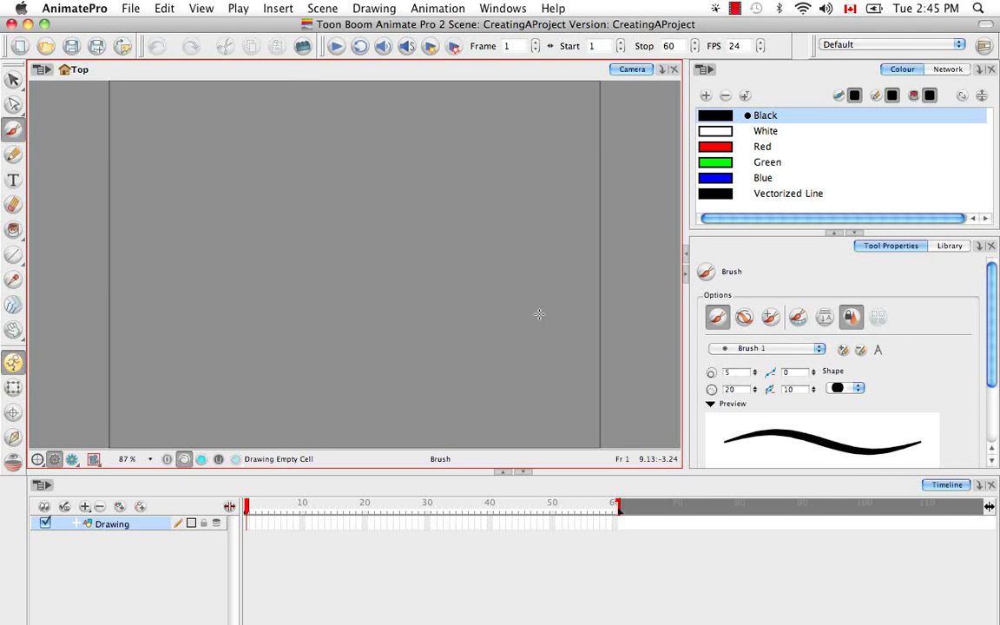